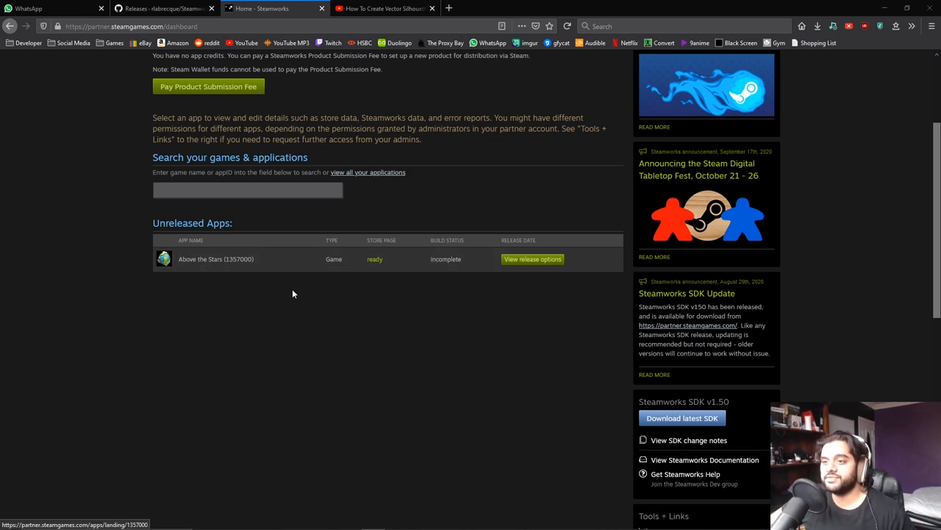
mouse_move(359, 246)
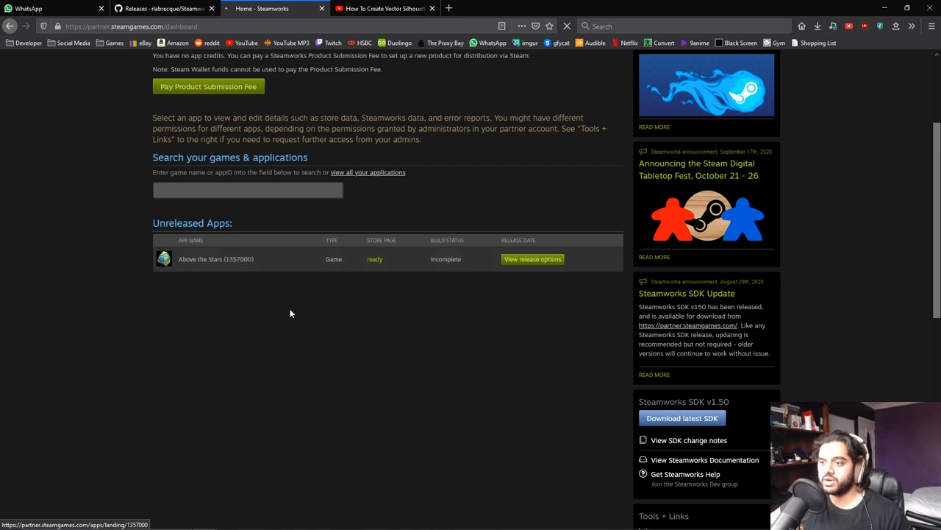
Open the Above the Stars app admin page, review its tools and select its app ID 1357000
left_click(215, 259)
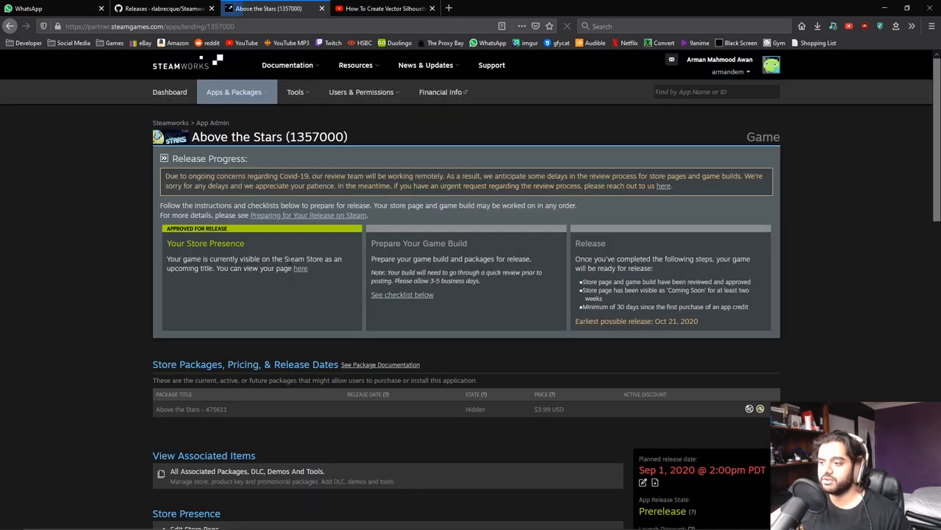
scroll("down", 3)
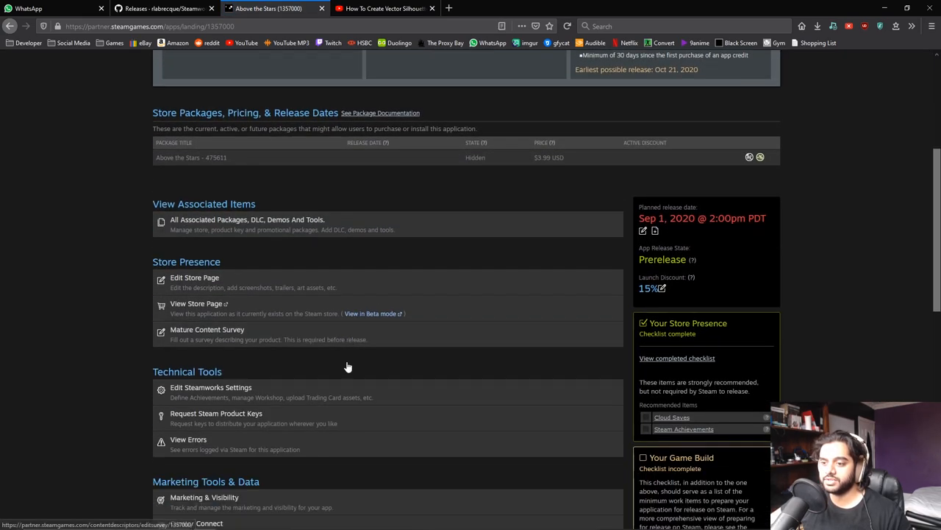
scroll("down", 3)
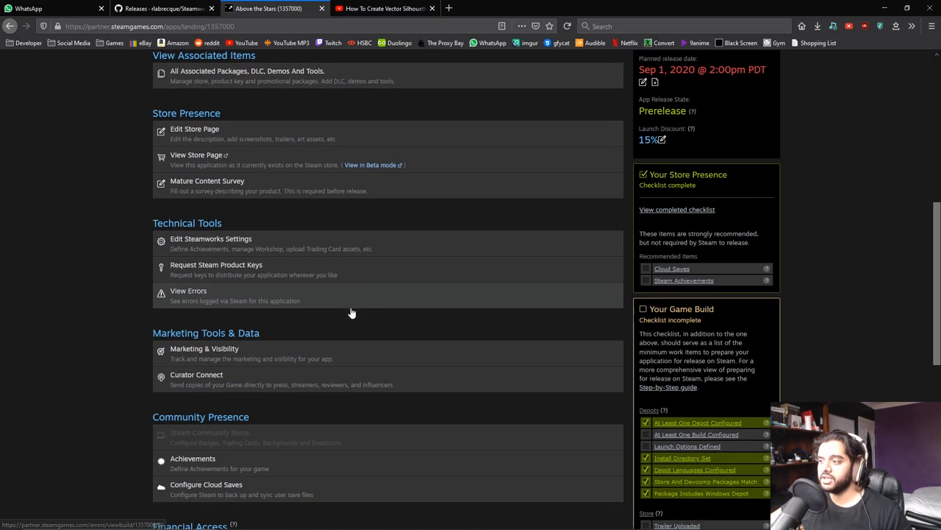
scroll("down", 3)
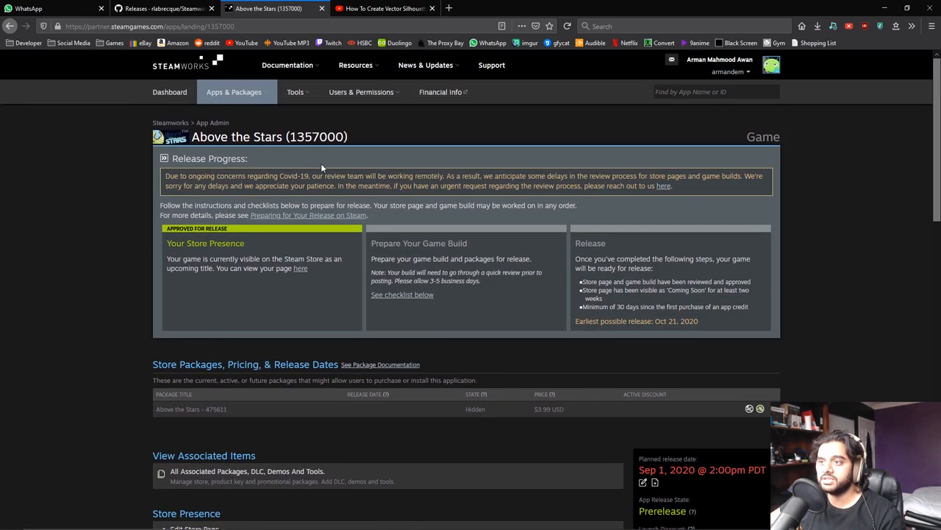
double_click(317, 137)
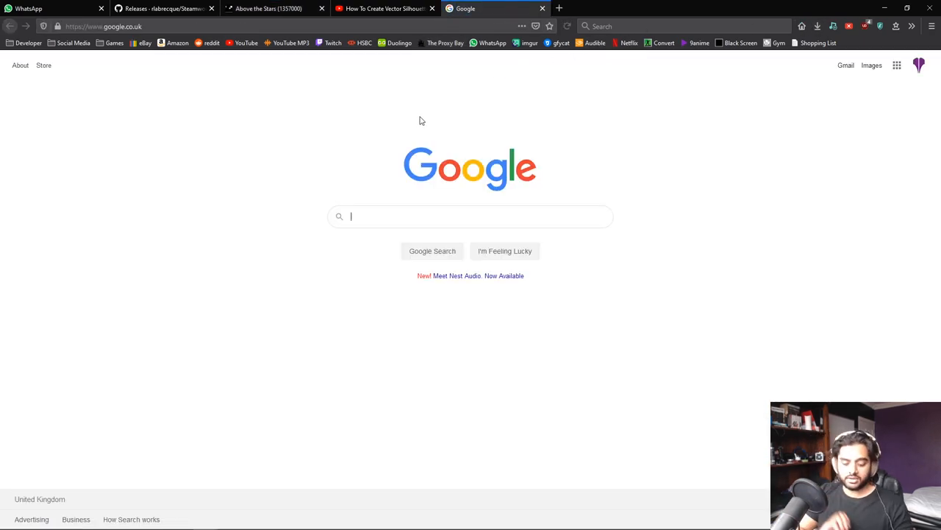
Search for steamworks.net and reach the Steamworks.NET installation instructions
type("steamworks.ne")
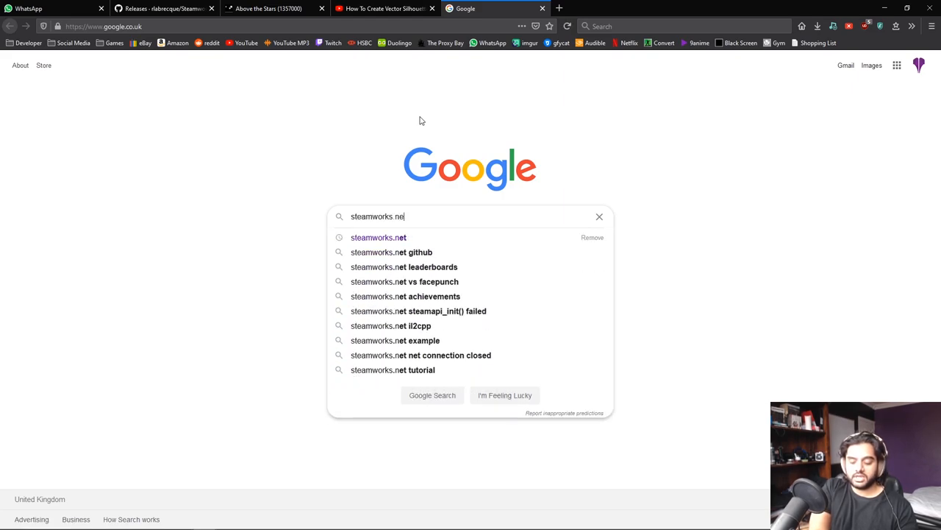
left_click(378, 236)
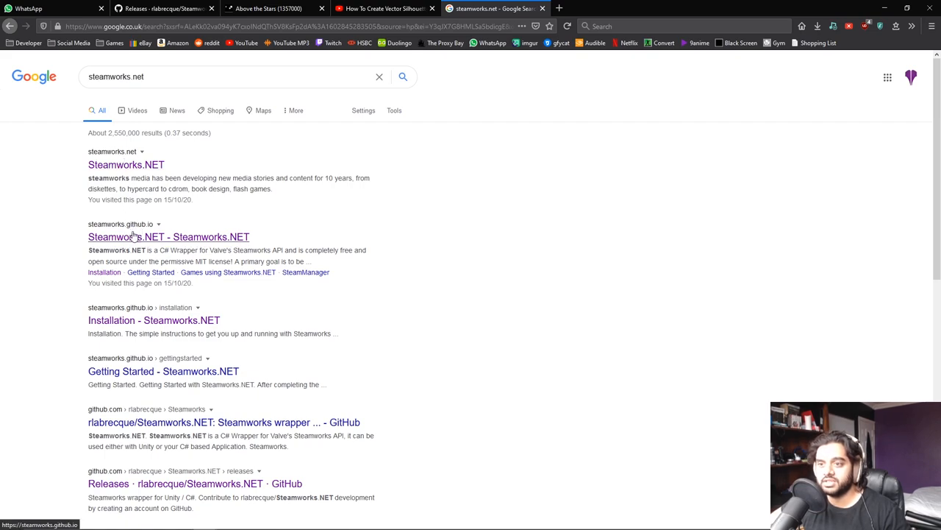
left_click(168, 235)
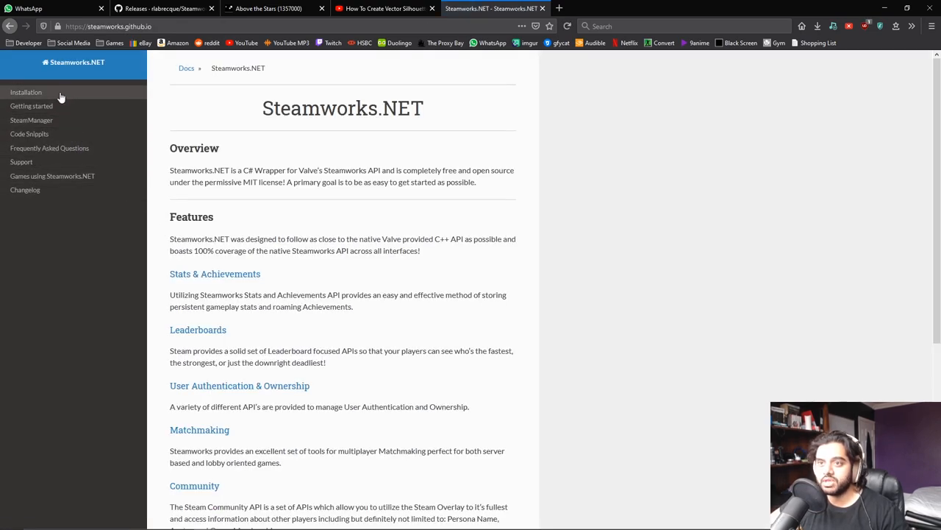
left_click(27, 91)
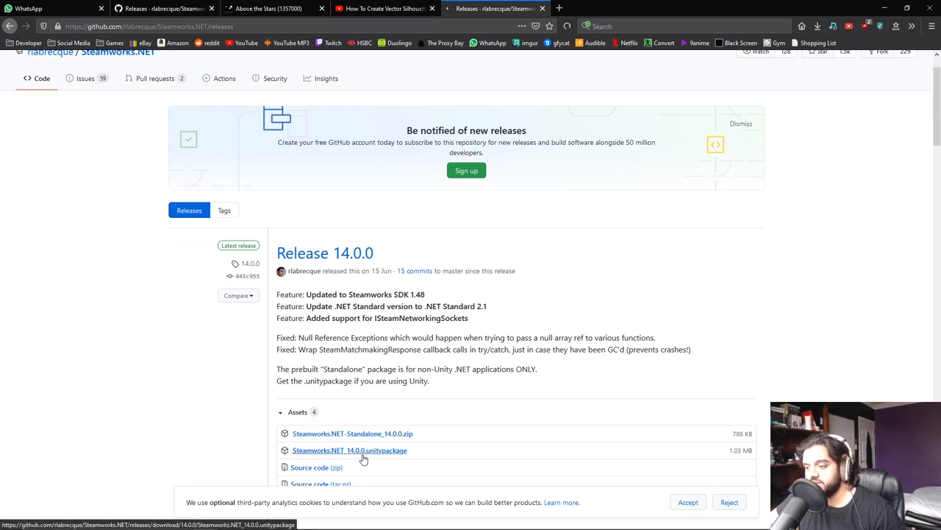
Download Steamworks.NET_14.0.0.unitypackage from GitHub Releases and open it for import
left_click(350, 450)
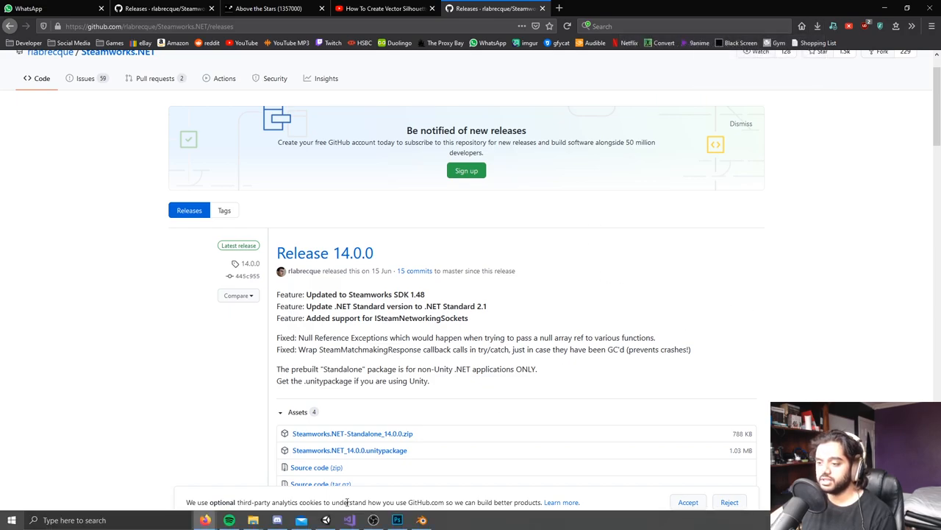
left_click(326, 521)
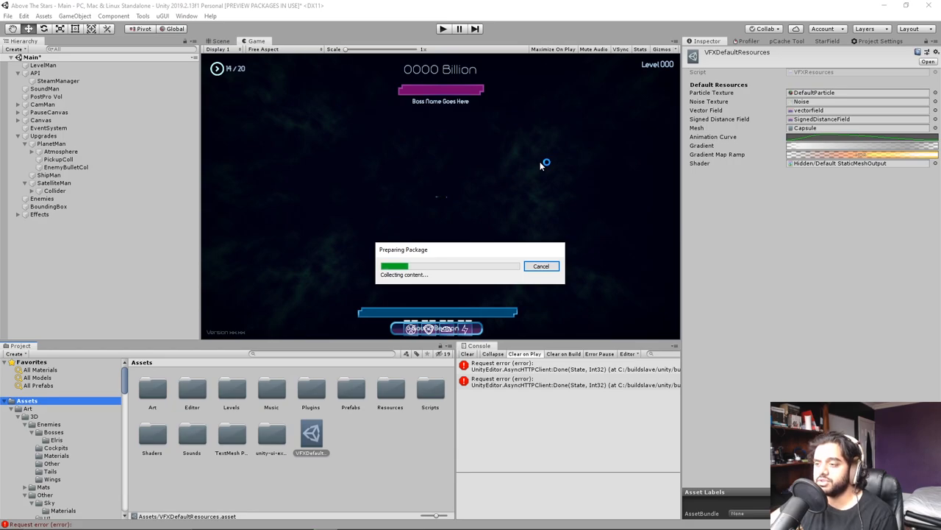
mouse_move(533, 165)
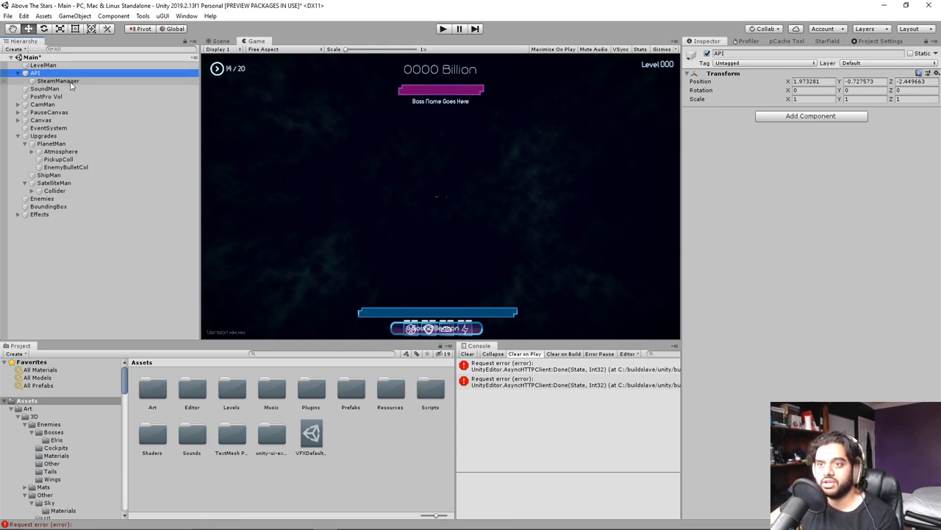
Check the SteamManager object's Steam Manager script component and open the script in Visual Studio
left_click(59, 79)
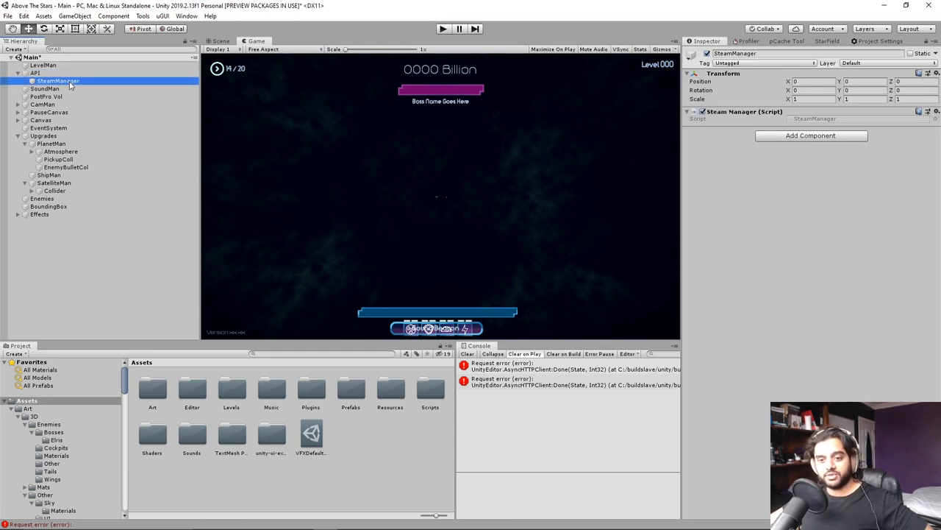
mouse_move(620, 146)
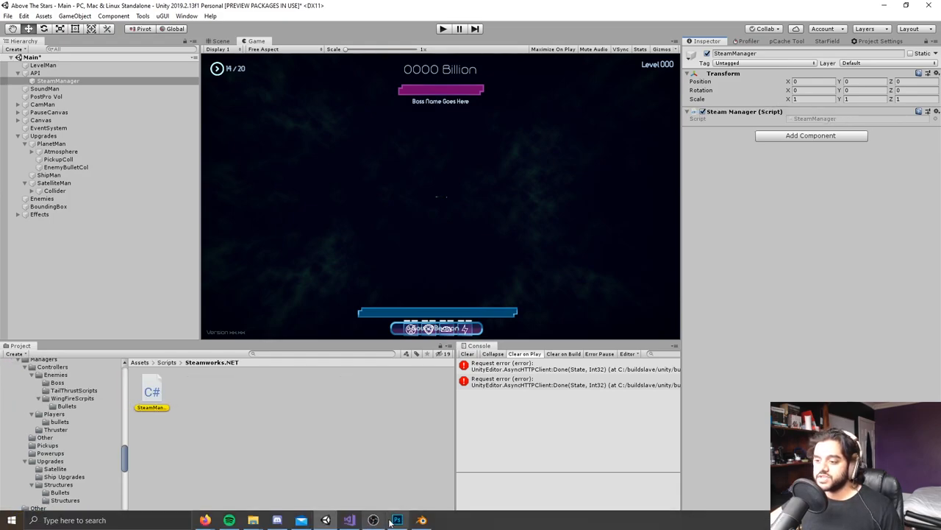
left_click(397, 520)
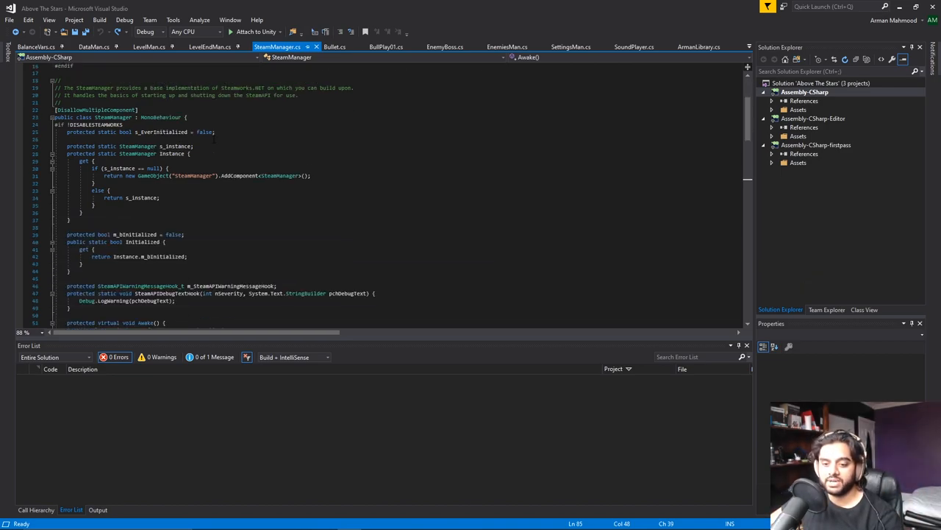
Replace AppId_t.Invalid with (AppId_t)1357000 in SteamAPI.RestartAppIfNecessary
scroll("down", 3)
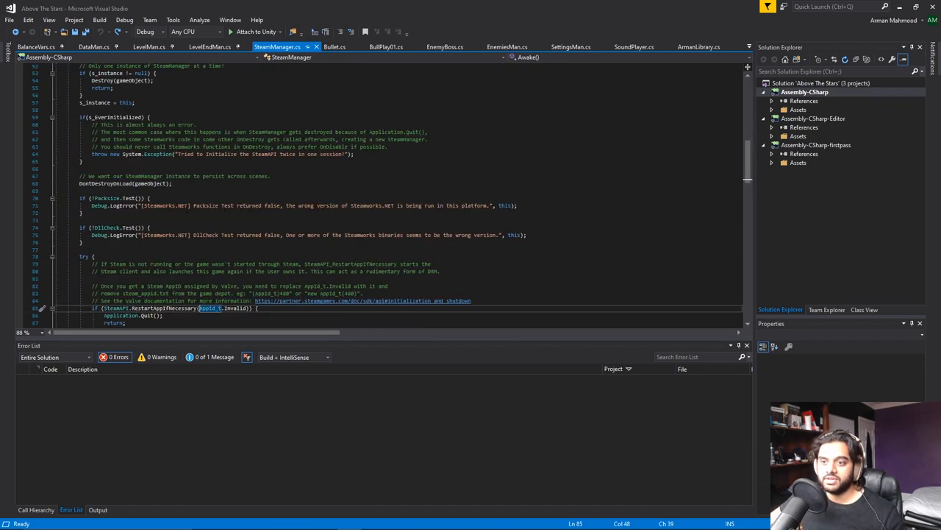
scroll("down", 3)
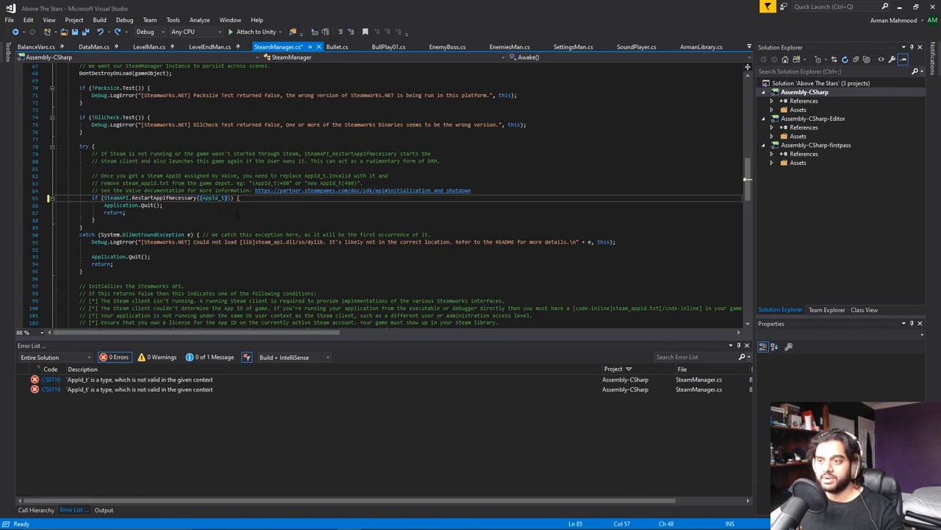
type("357000")
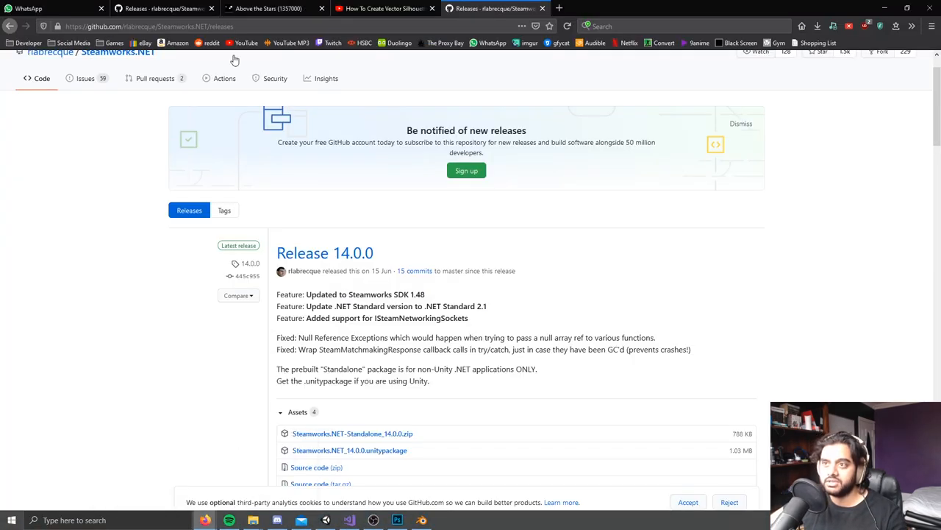
left_click(268, 9)
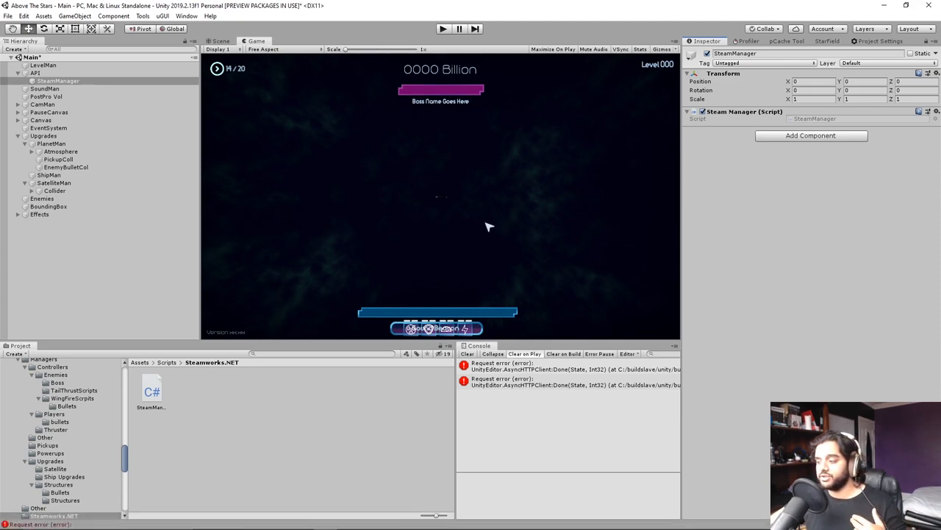
mouse_move(552, 297)
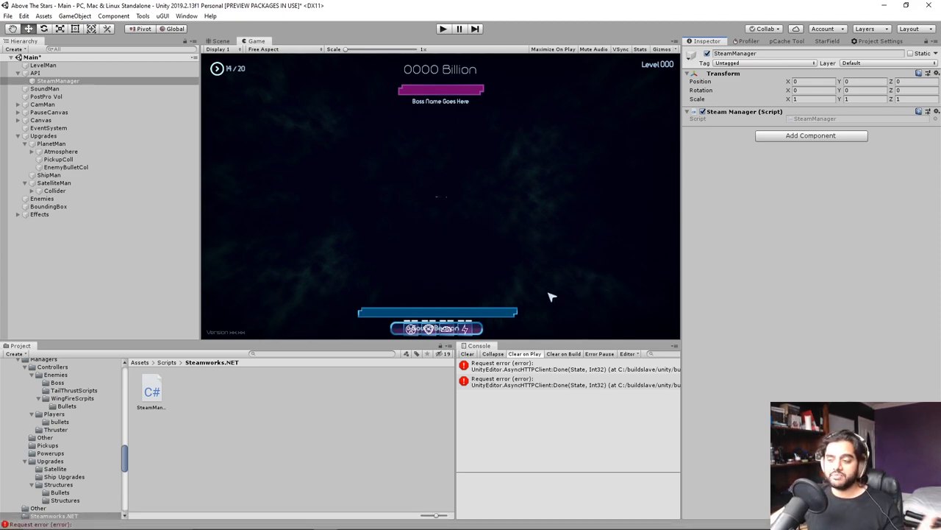
mouse_move(503, 285)
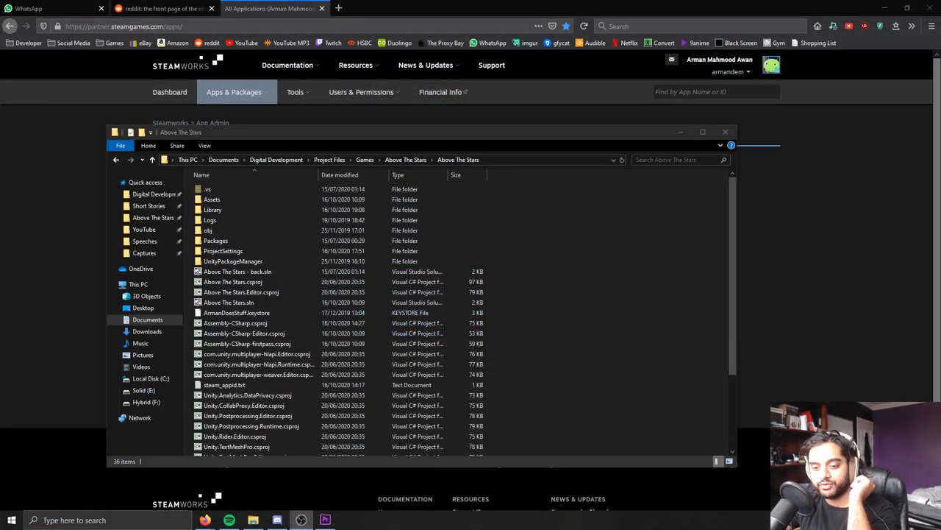
Open steam_appid.txt in the Above The Stars project folder, confirm it holds 1357000, and close Notepad
left_click(236, 311)
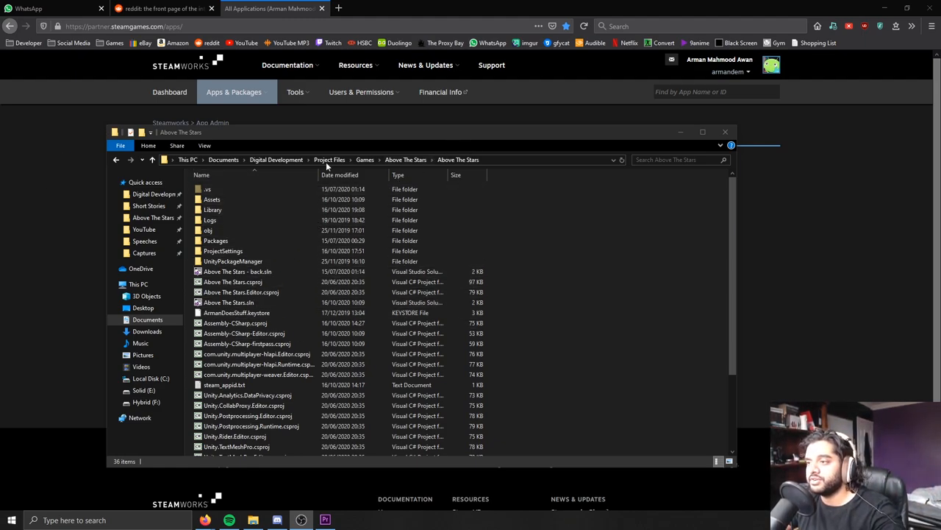
left_click(211, 200)
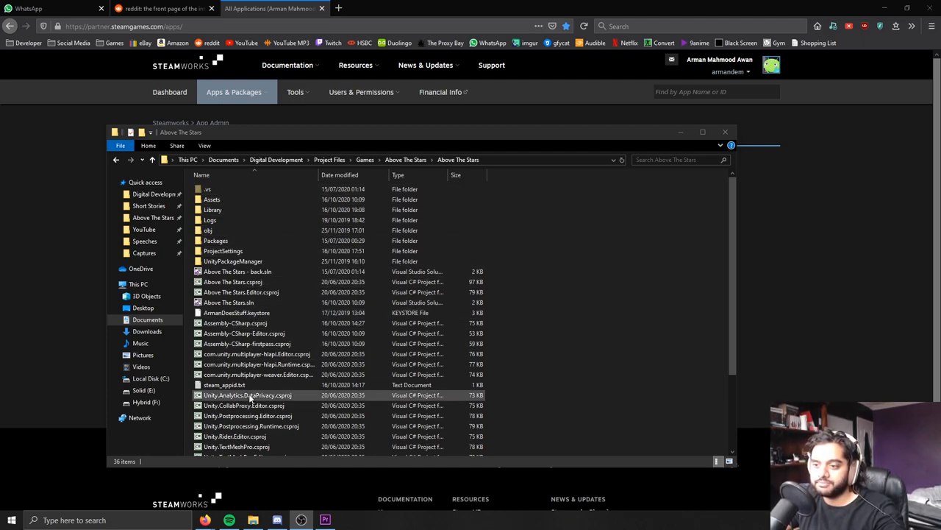
double_click(223, 385)
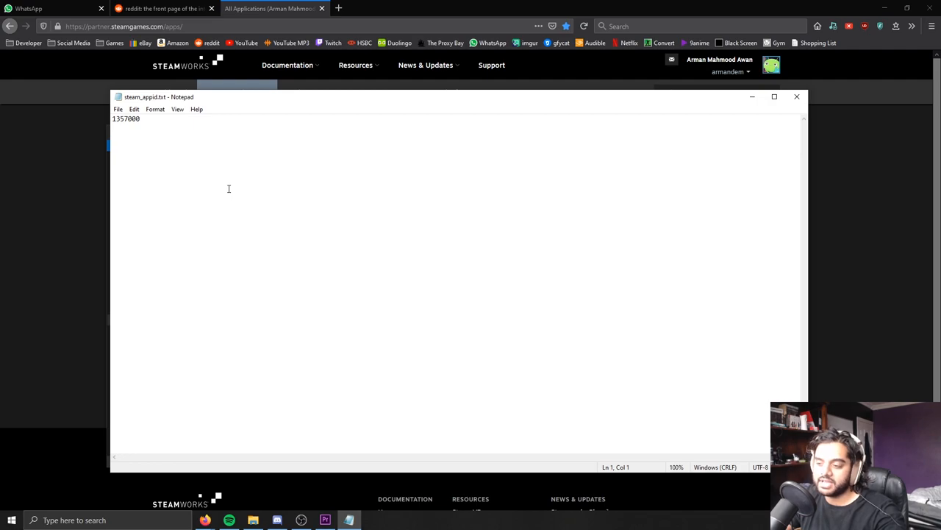
left_click_drag(142, 118, 124, 118)
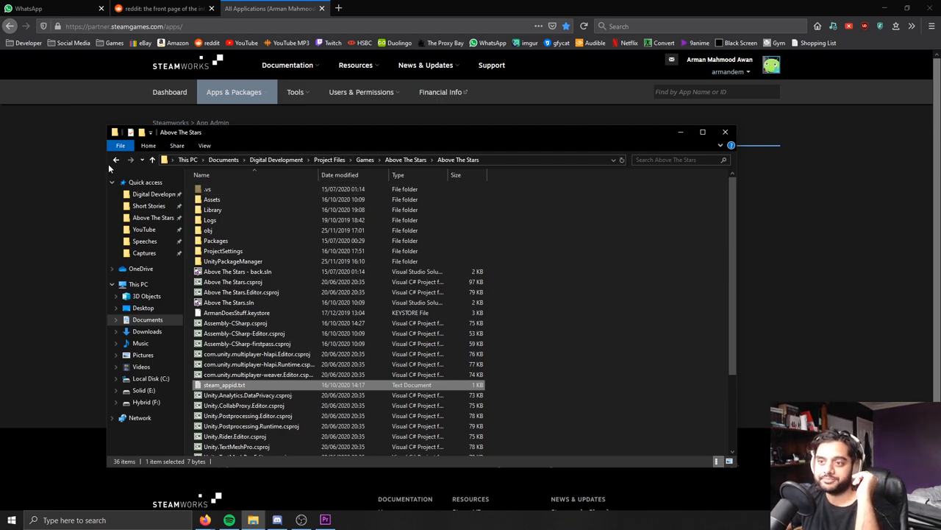
left_click(725, 132)
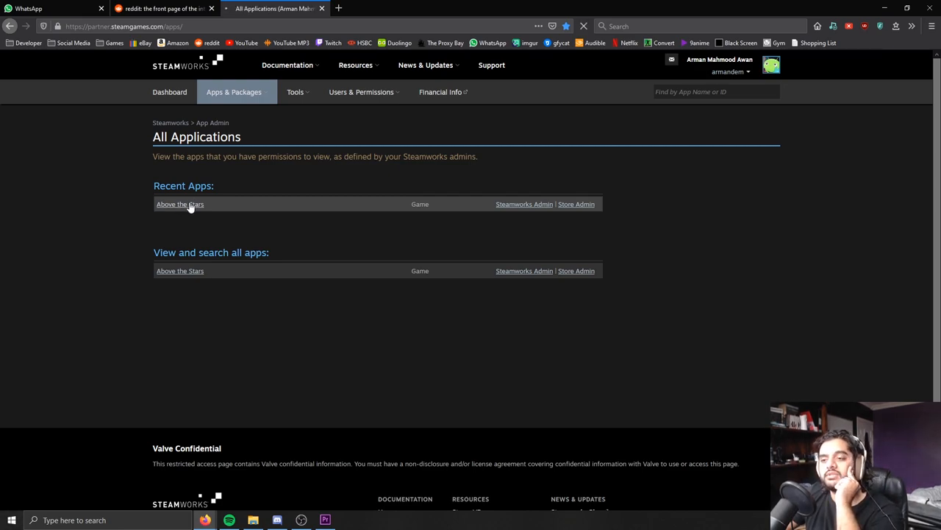
Open the Achievement Configuration for Above the Stars, edit the Machine Gun achievement and select its API name
left_click(179, 203)
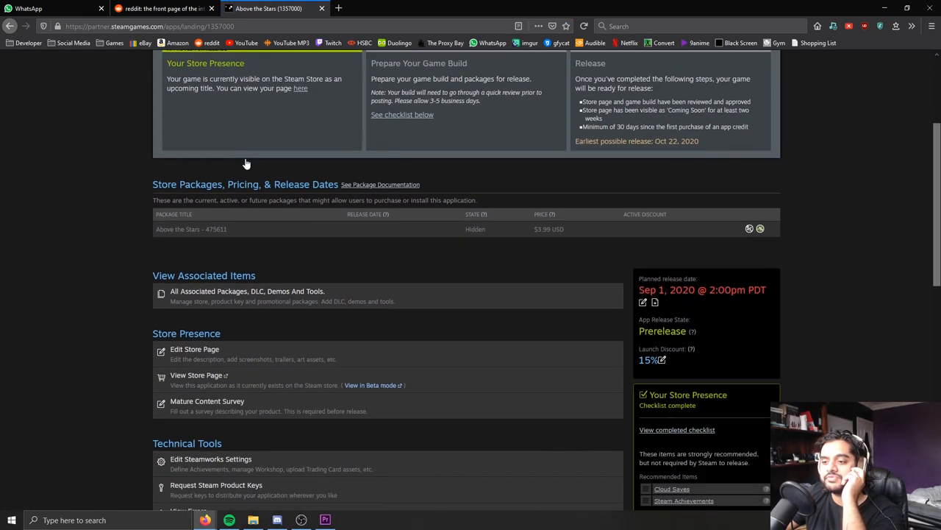
scroll("down", 3)
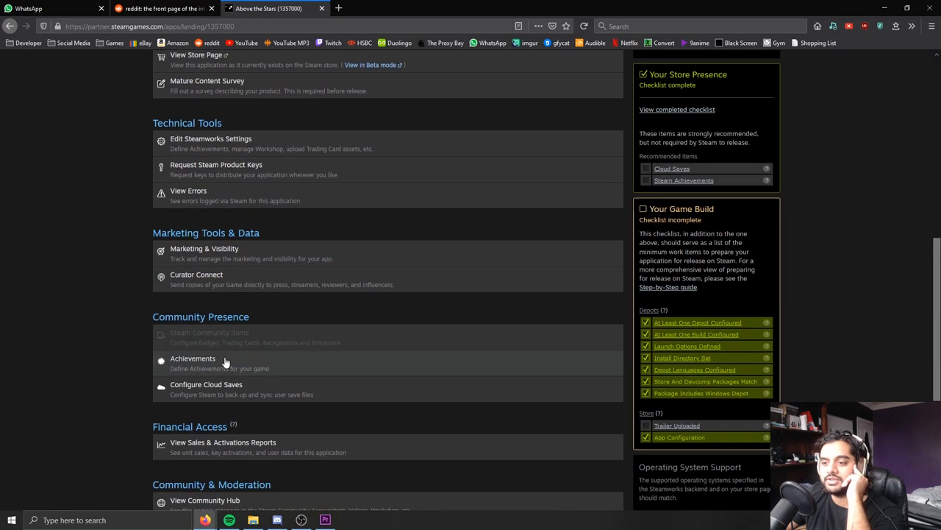
left_click(193, 359)
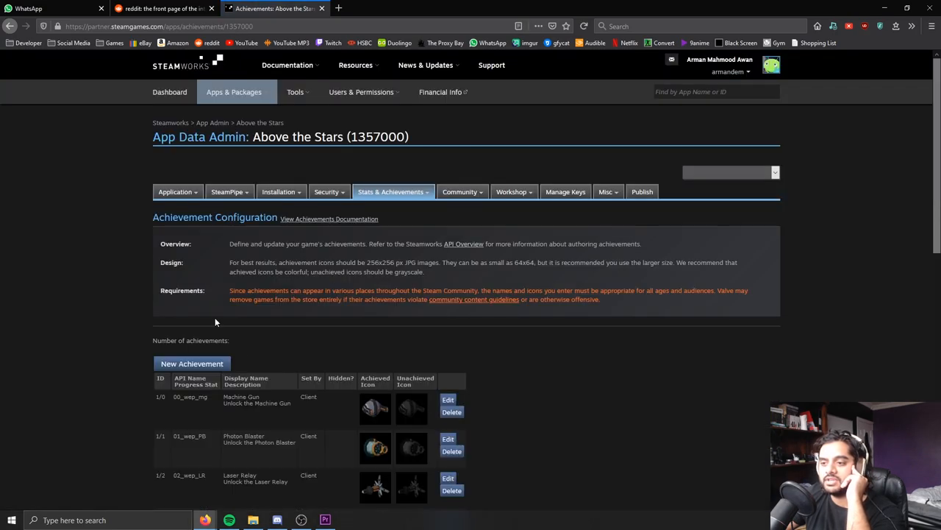
left_click(447, 400)
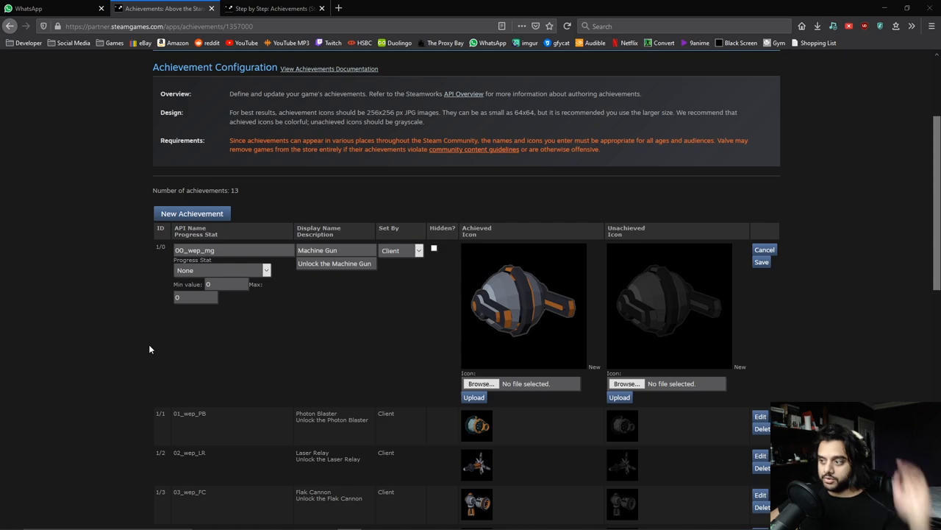
mouse_move(163, 338)
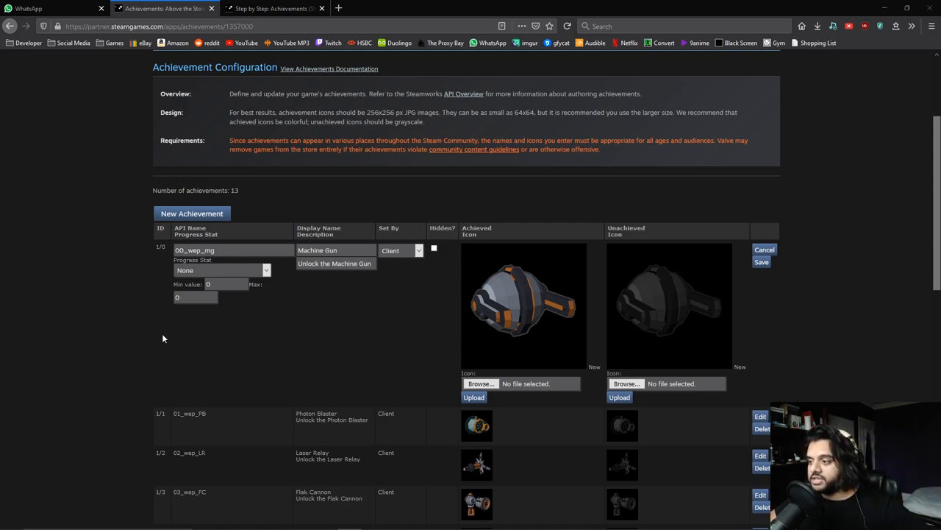
scroll("down", 3)
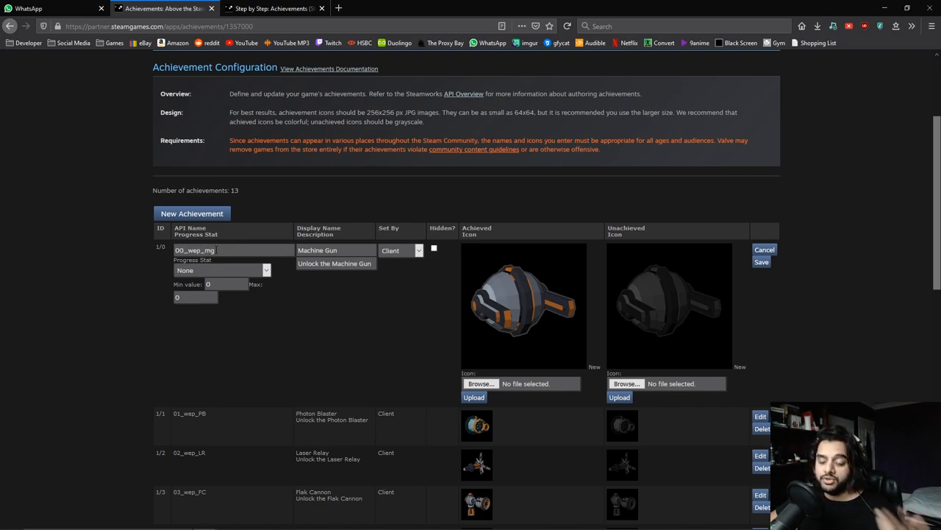
double_click(318, 250)
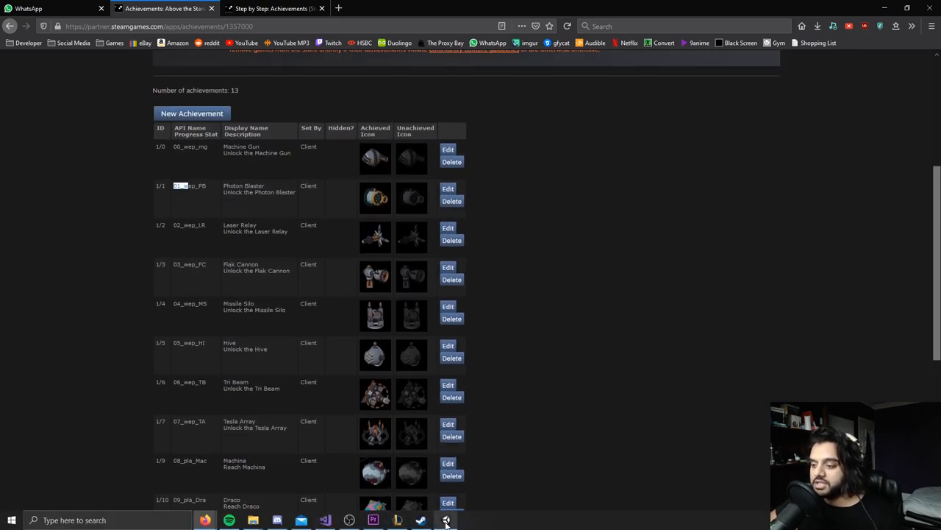
In Unity's Hierarchy, expand the managers group and select the AchiManager object
left_click(444, 521)
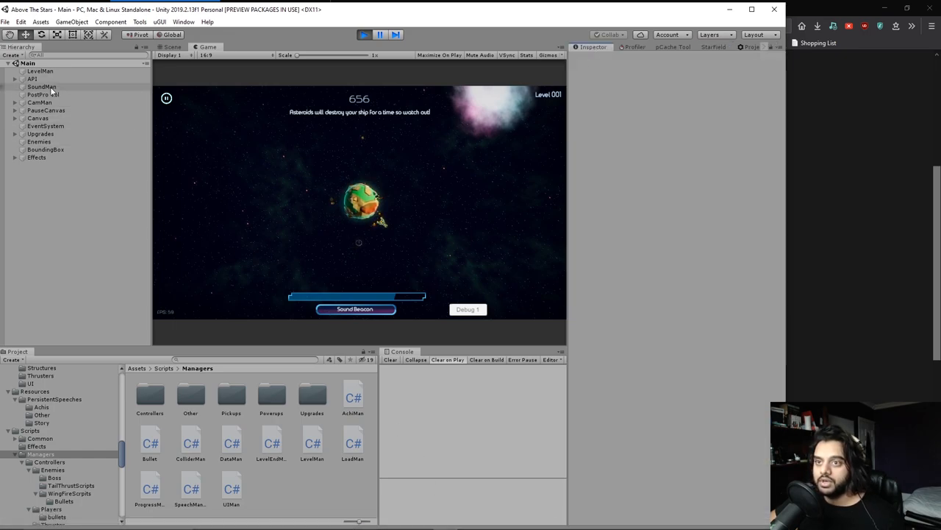
left_click(15, 80)
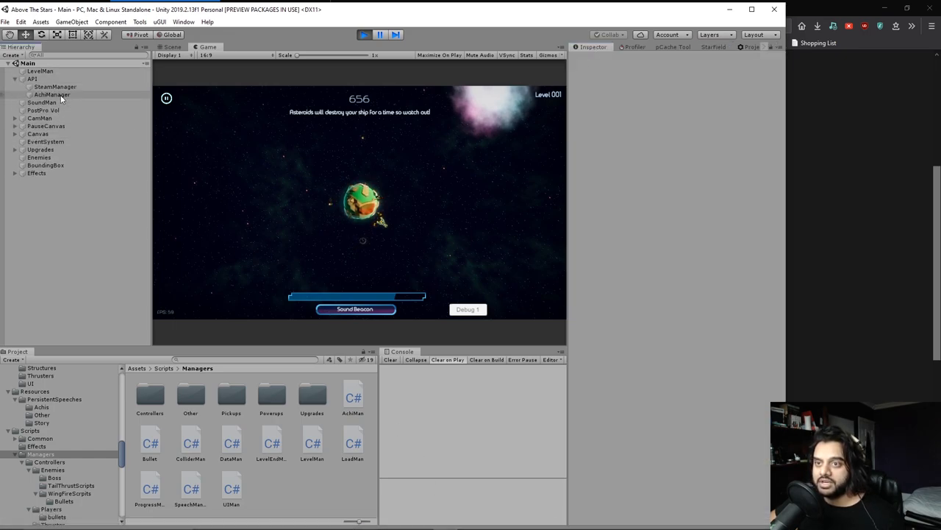
left_click(51, 94)
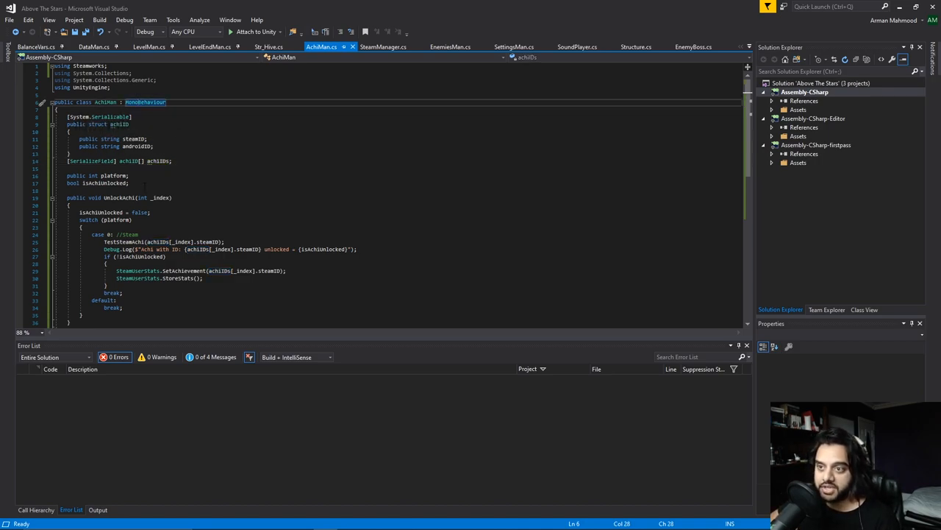
mouse_move(899, 9)
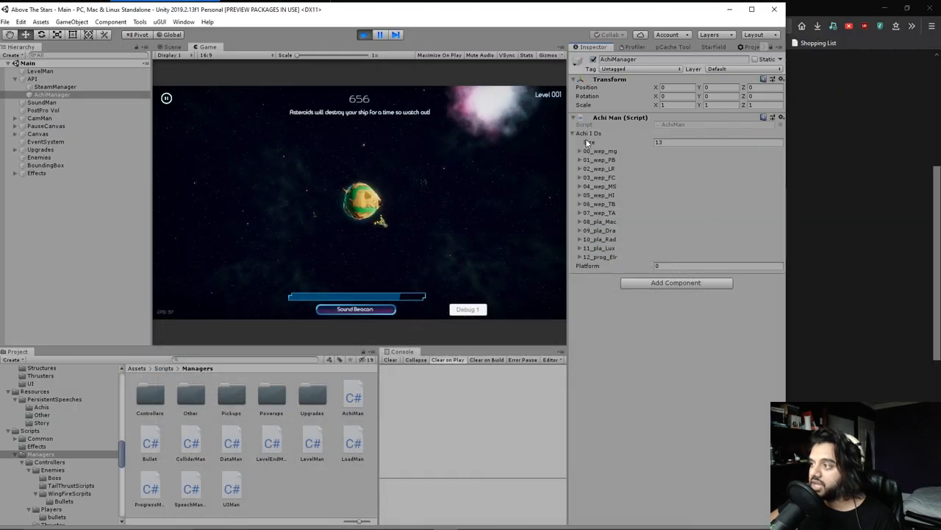
left_click(579, 150)
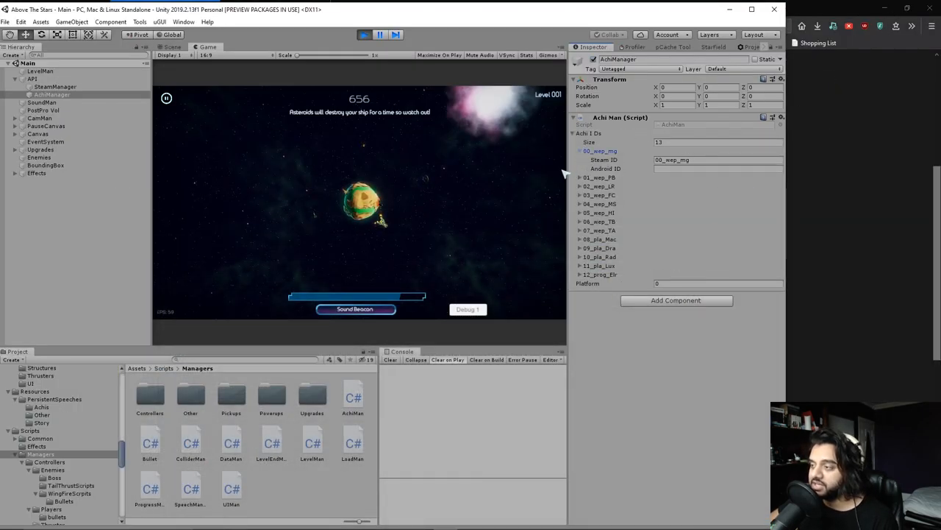
left_click(579, 177)
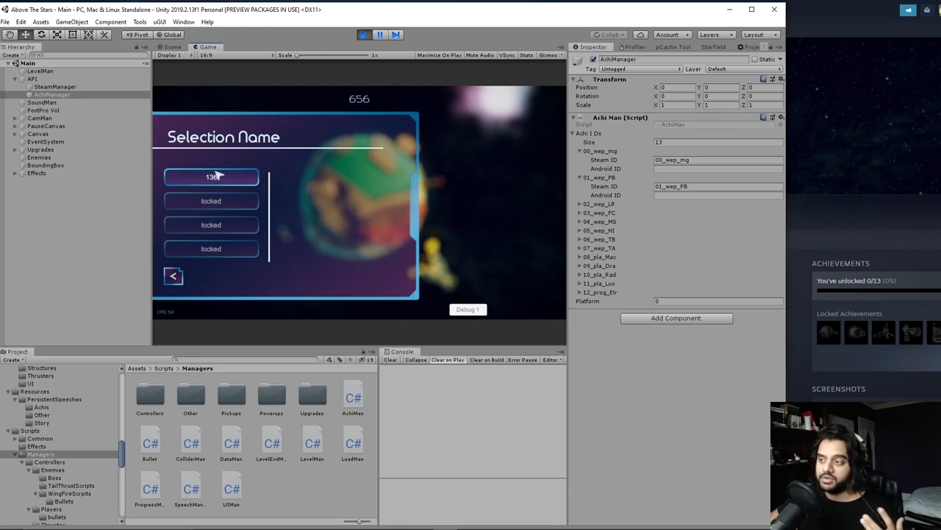
mouse_move(429, 118)
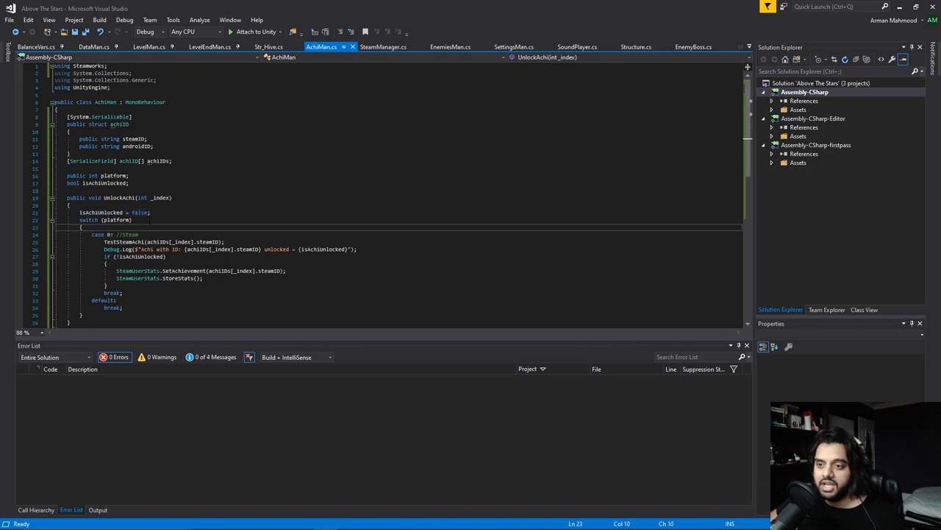
scroll("down", 3)
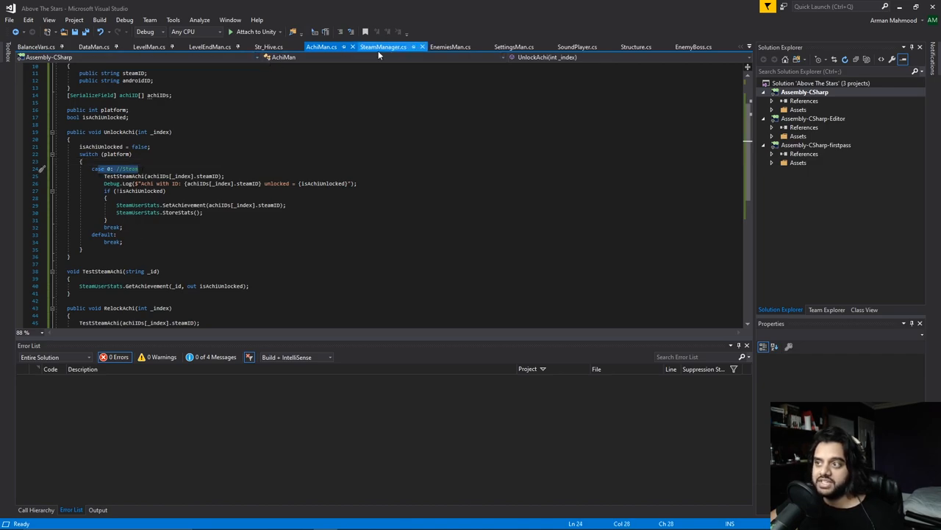
left_click(382, 46)
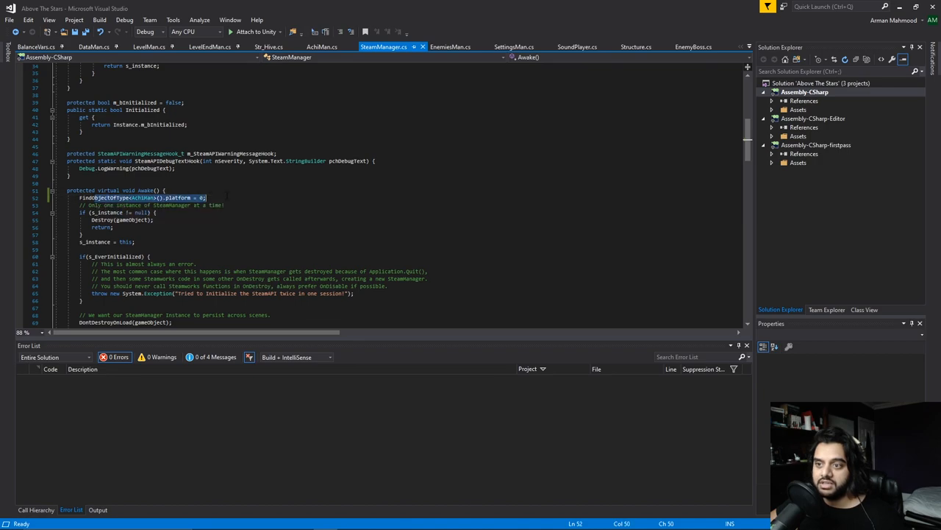
left_click(321, 46)
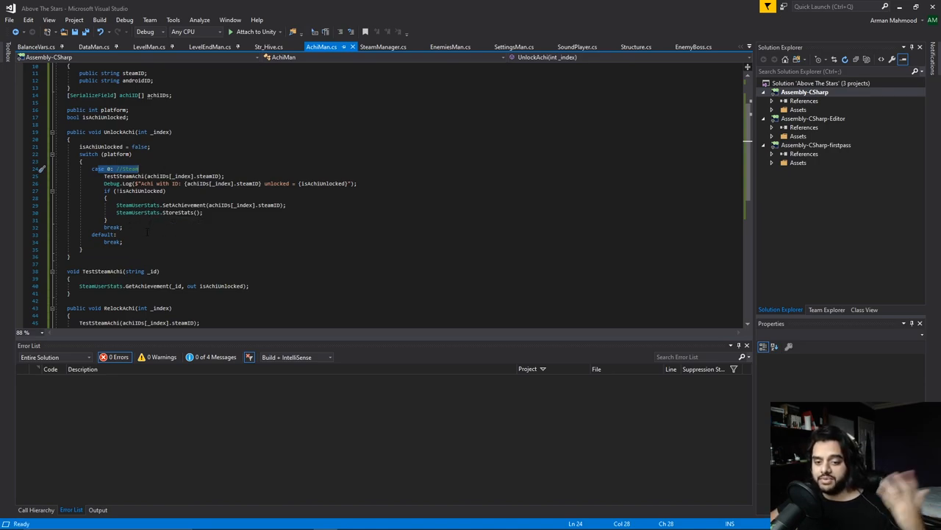
mouse_move(139, 212)
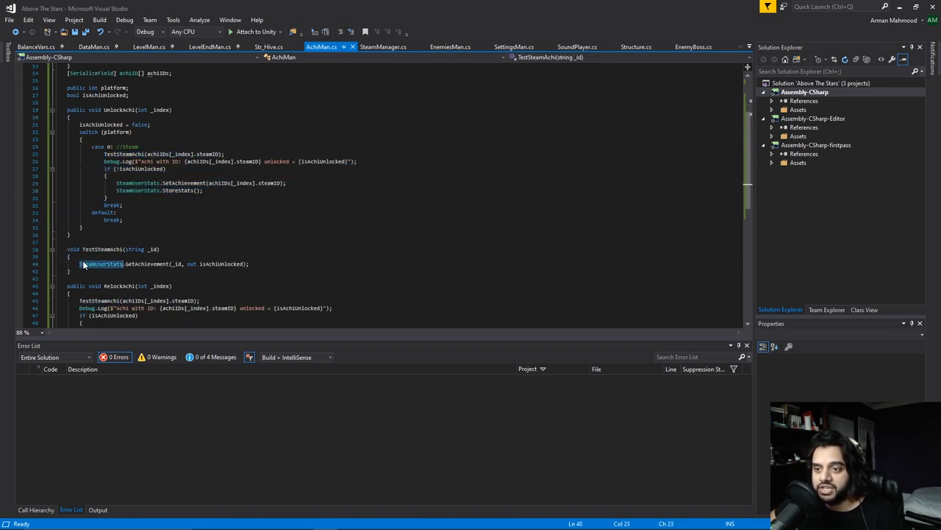
left_click_drag(80, 263, 250, 263)
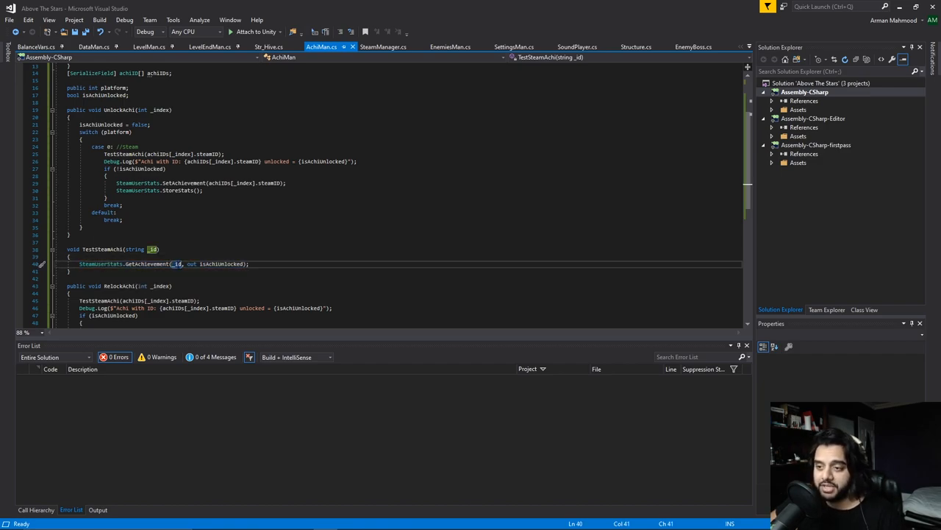
left_click_drag(185, 264, 244, 264)
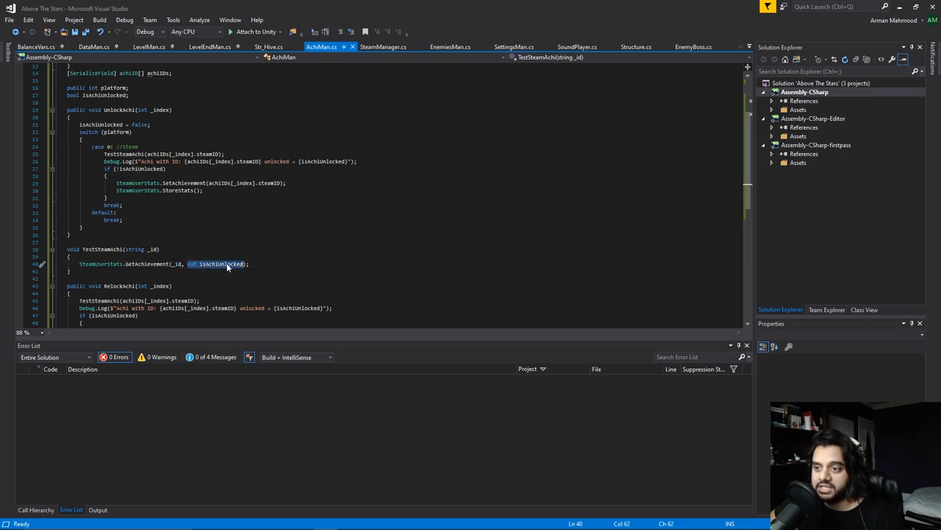
left_click(219, 263)
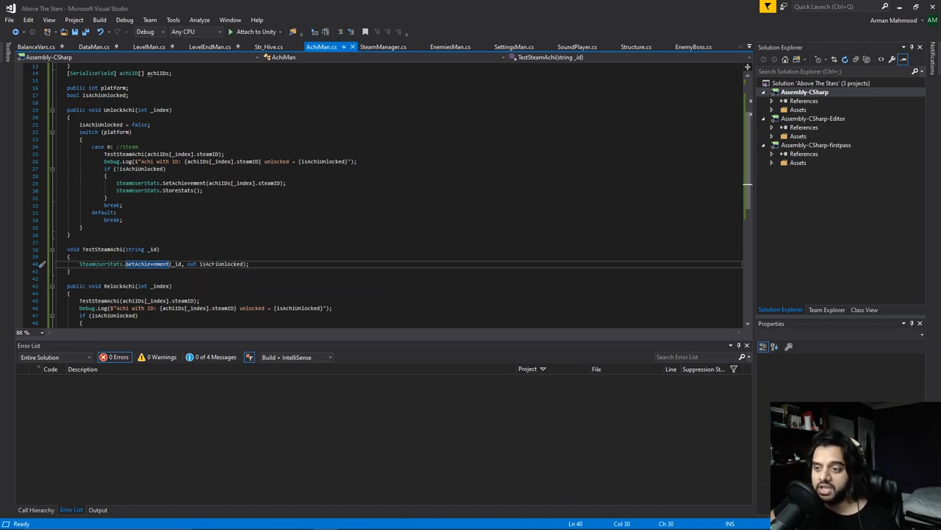
double_click(220, 263)
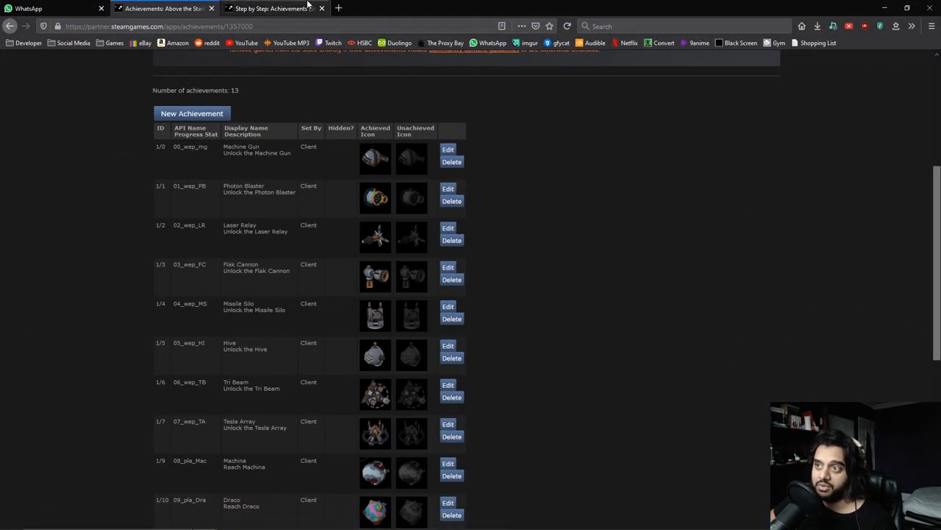
Switch to the Step by Step: Achievements guide and read the SetAchievement section
left_click(272, 9)
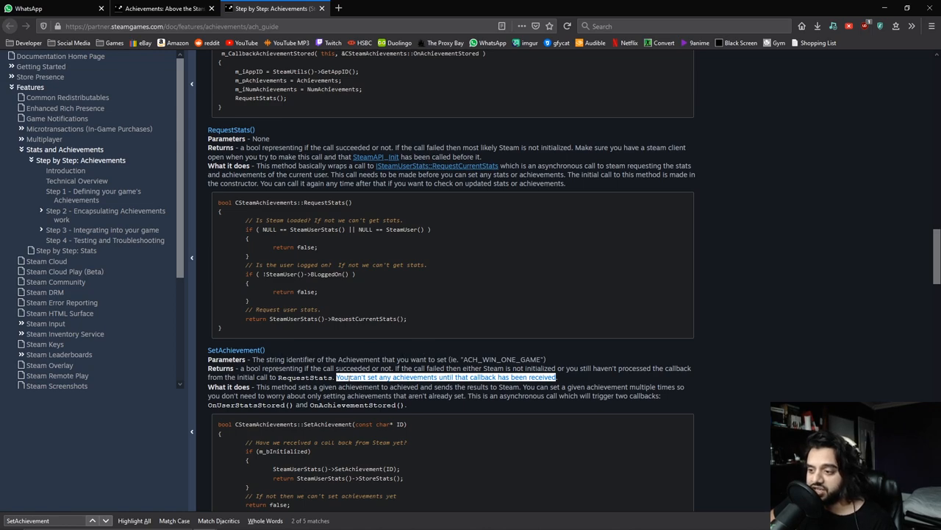
mouse_move(562, 376)
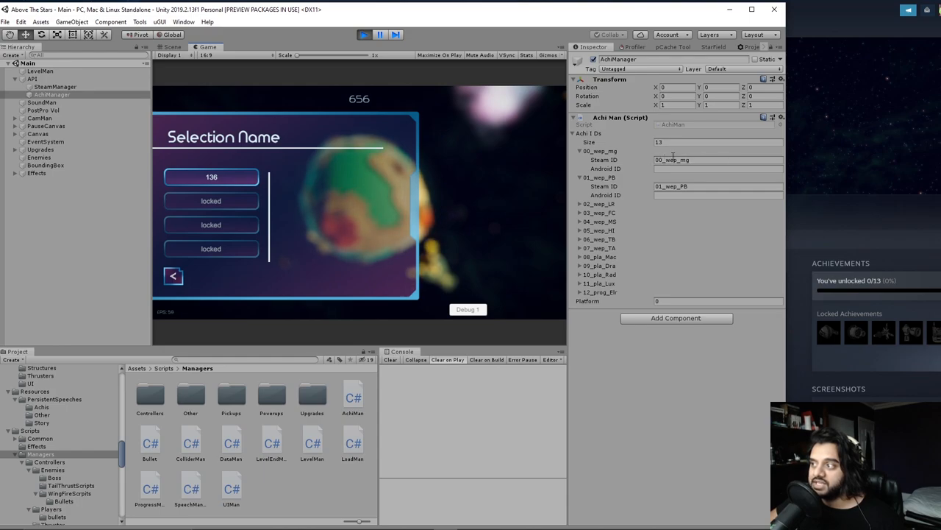
Return to the running game in Unity and collapse the expanded achievement entries in the AchiMan component
left_click(718, 159)
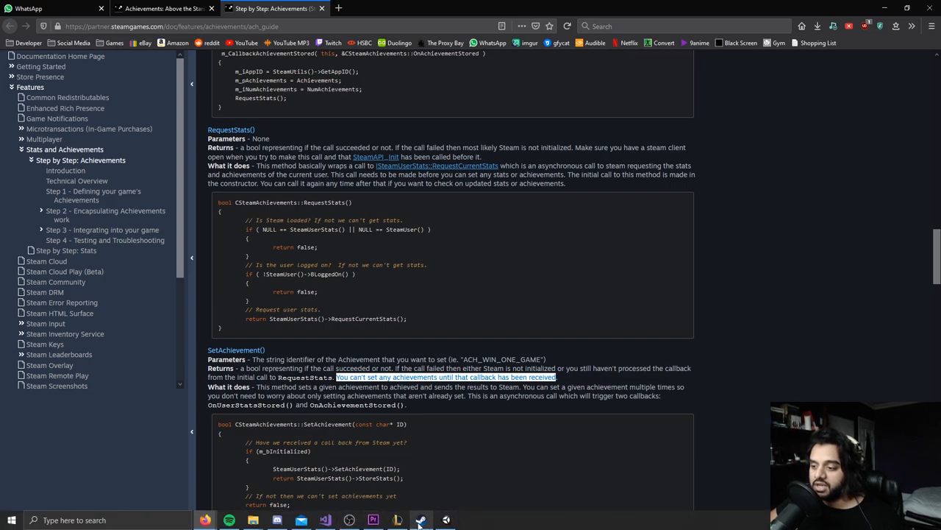
left_click(420, 521)
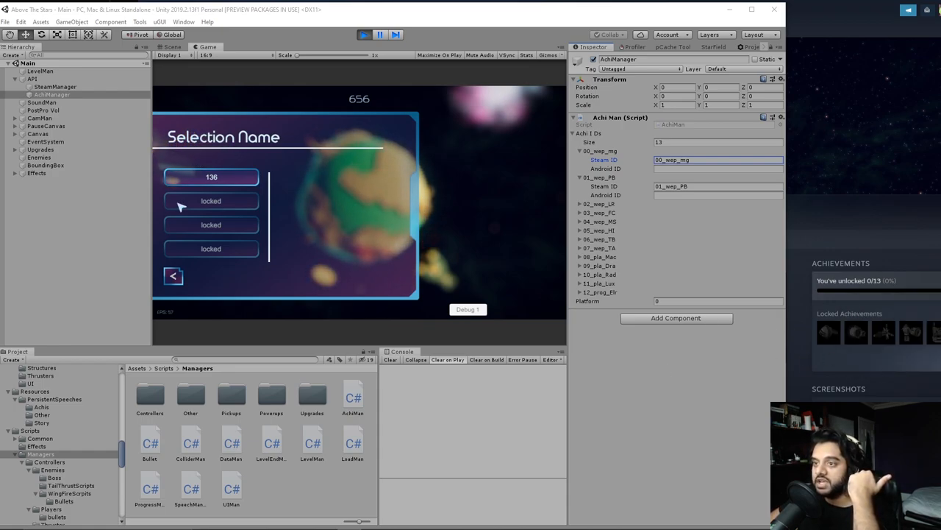
mouse_move(228, 182)
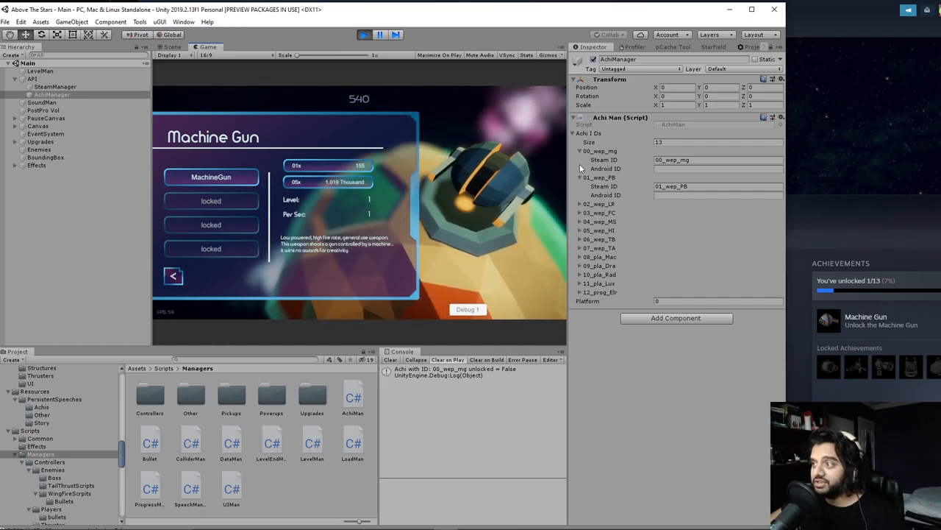
left_click(579, 177)
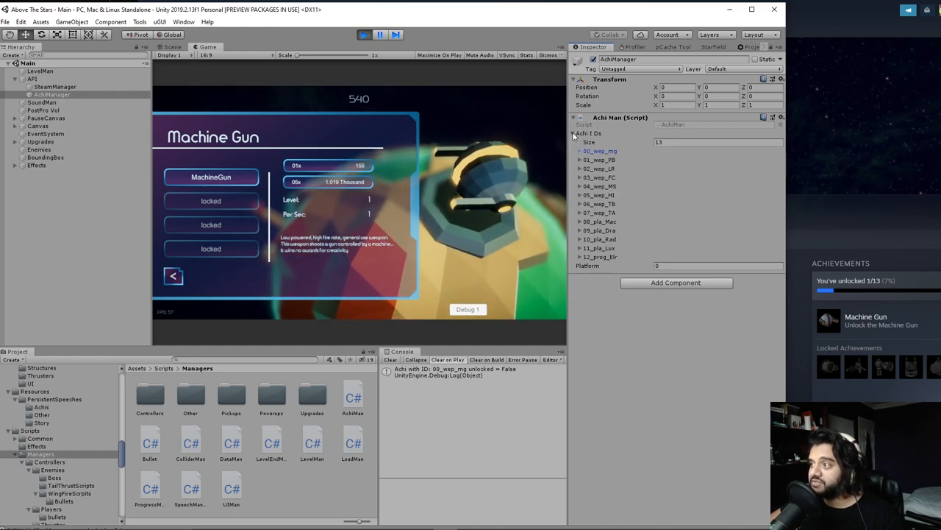
left_click(574, 132)
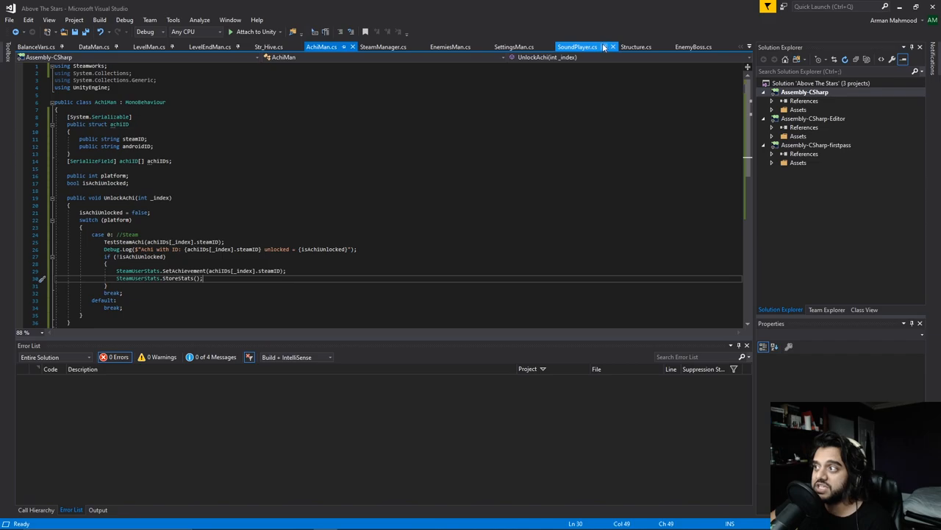
Review the LeadMan.cs leaderboard script in Visual Studio and return to the running game in Unity
left_click(612, 46)
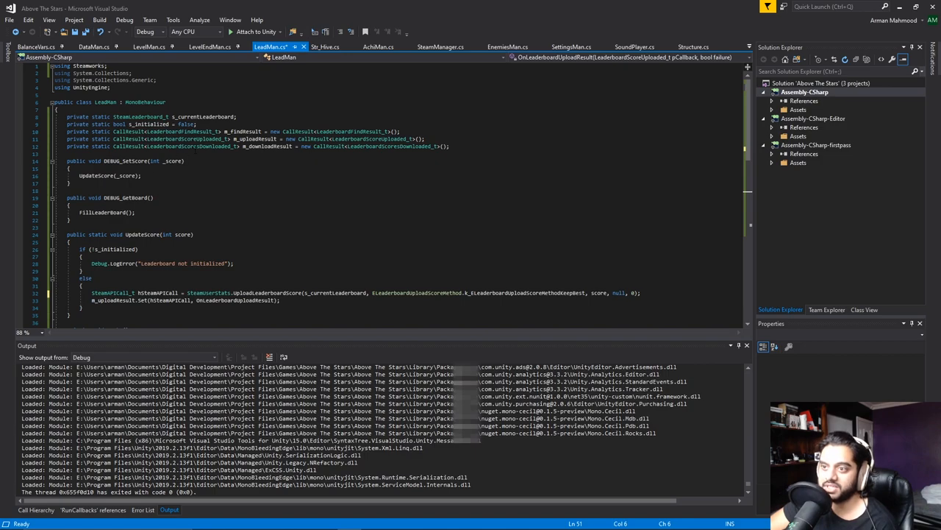
scroll("down", 3)
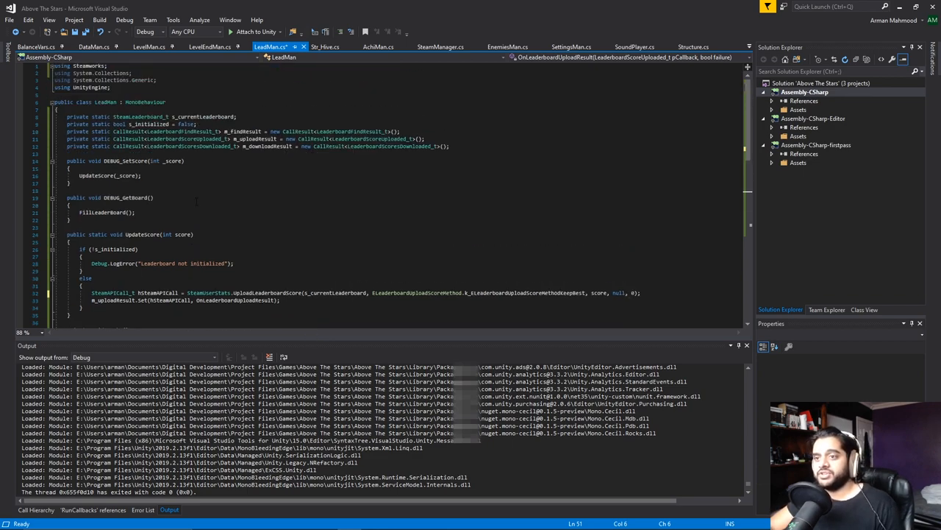
double_click(127, 160)
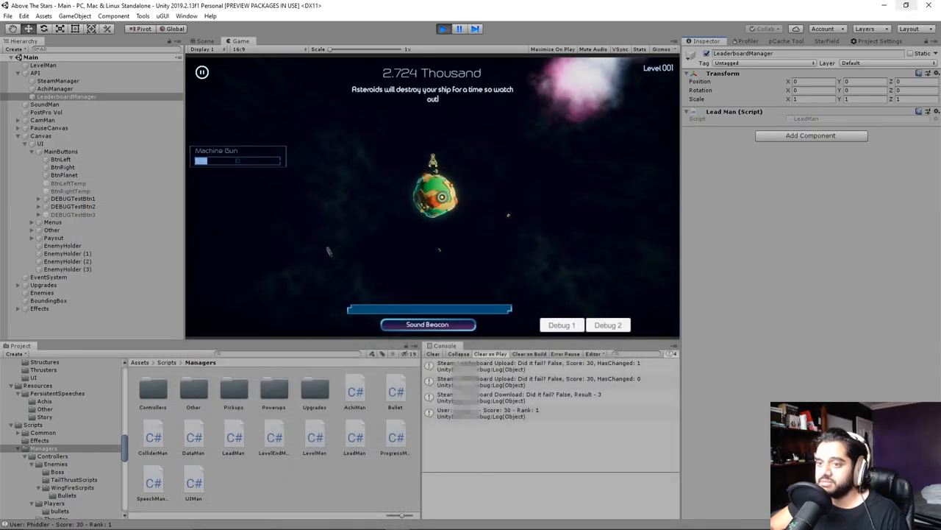
Check DEBUGTextBtn1's OnClick is wired to LeadMan's DEBUG_SetScore and upload a test score with Debug 1
left_click(74, 197)
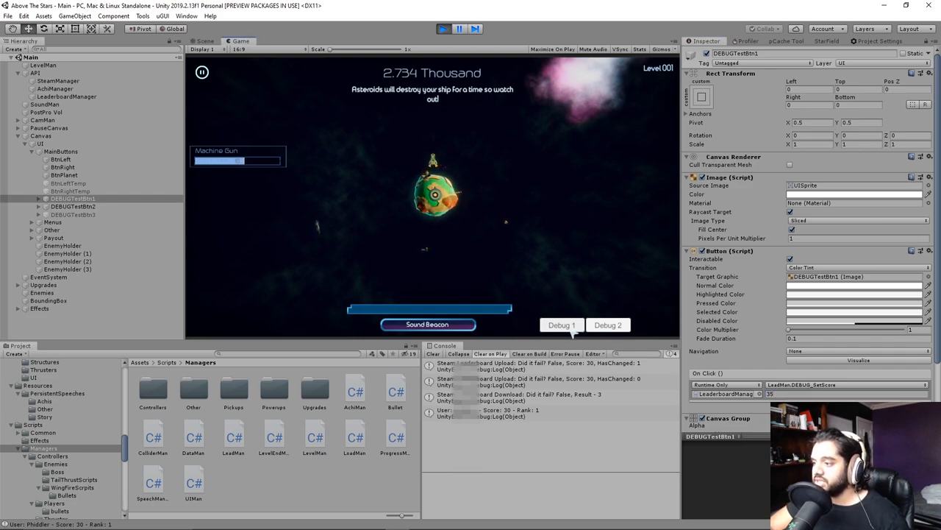
left_click(562, 325)
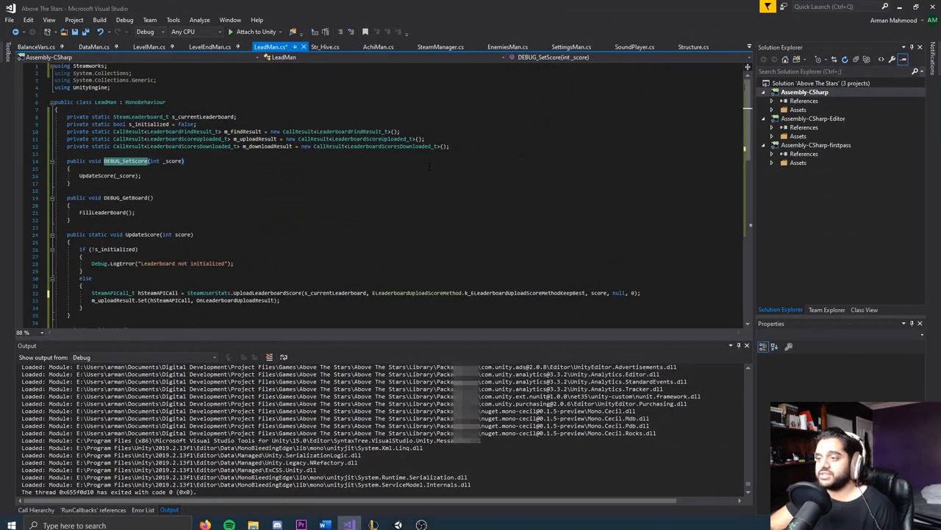
Change the UploadLeaderboardScore argument to k_ELeaderboardUploadScoreMethodKeepBest and retest the upload
double_click(525, 293)
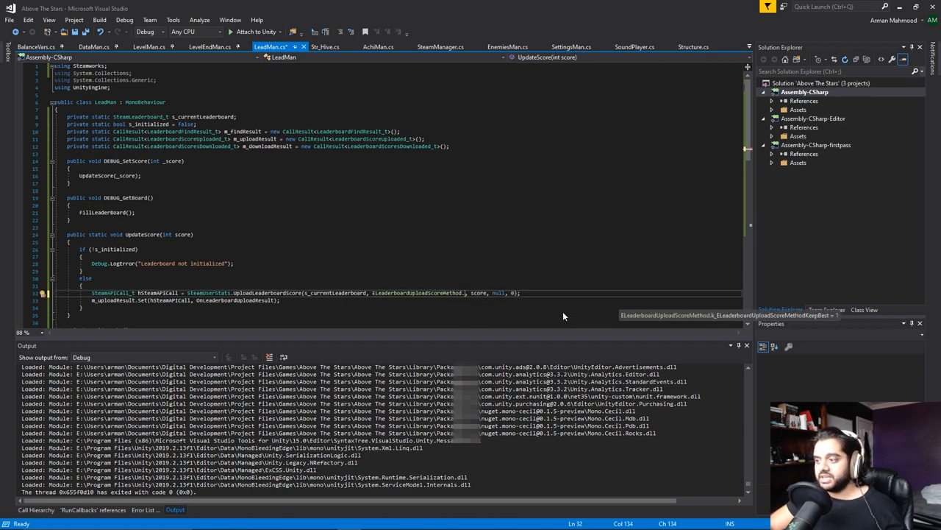
type("k_ELeaderboardUploadScoreMethodKeepBest")
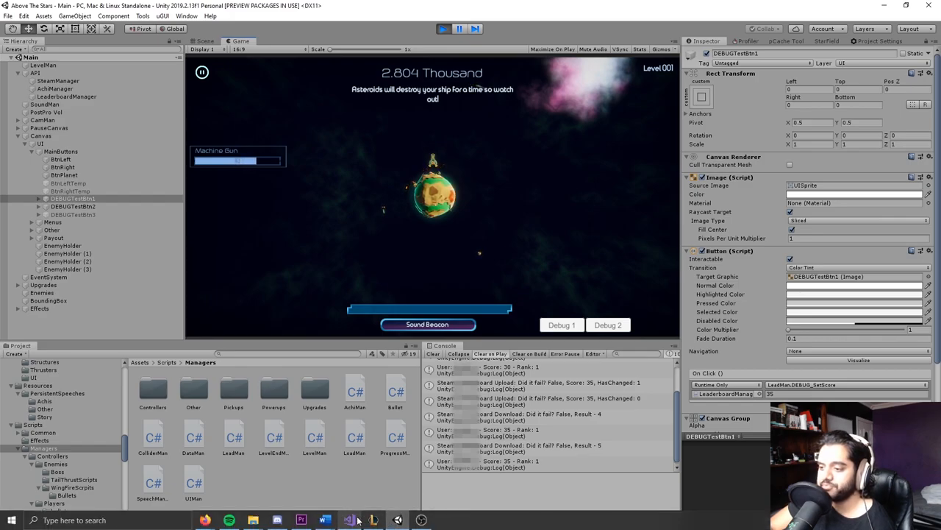
left_click(348, 521)
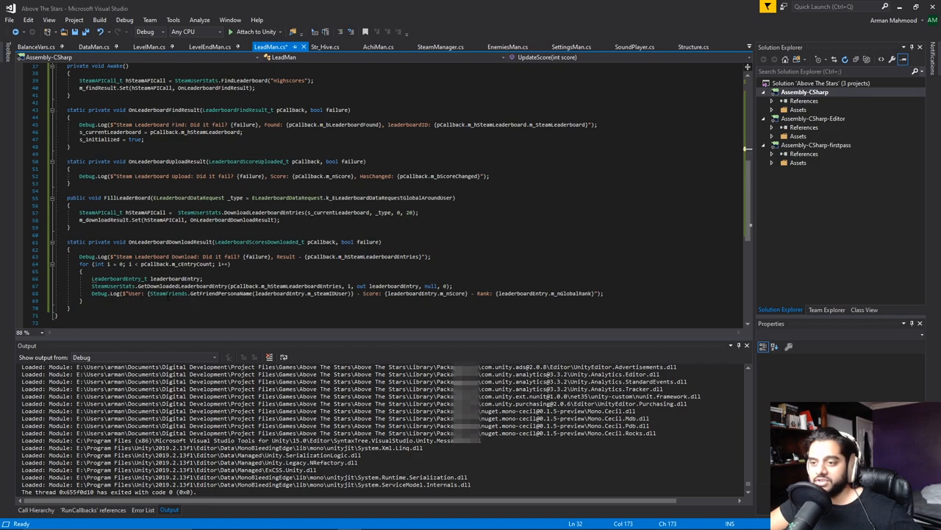
Review OnLeaderboardDownloadResult's SteamFriends.GetFriendPersonaName lookup, then exit Play mode in Unity
double_click(200, 295)
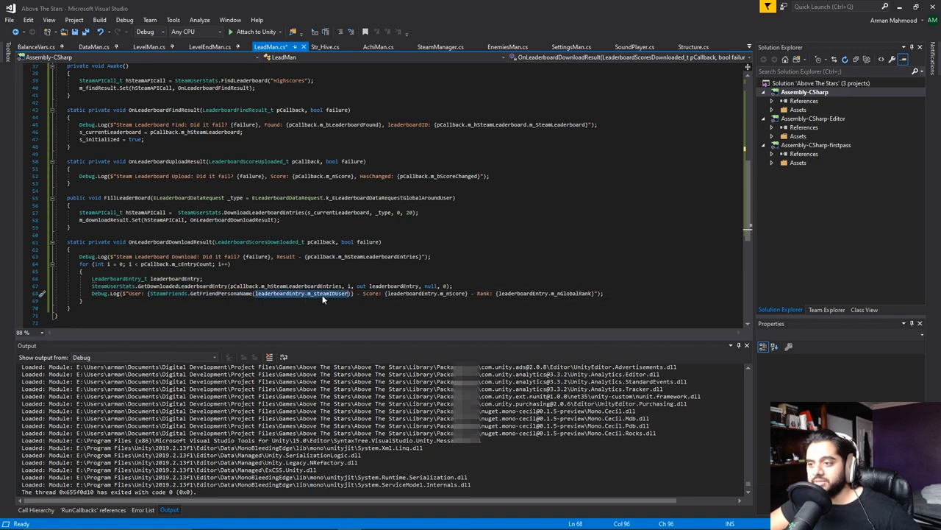
double_click(300, 294)
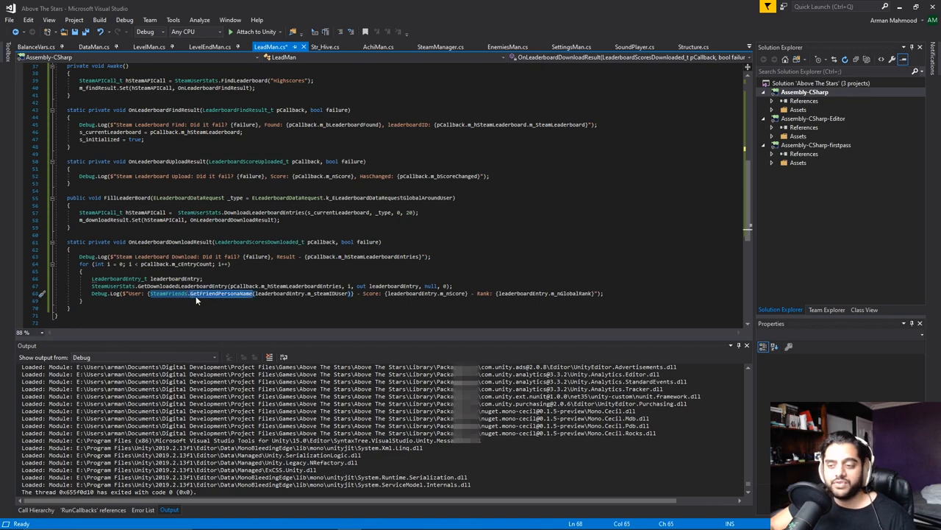
mouse_move(220, 293)
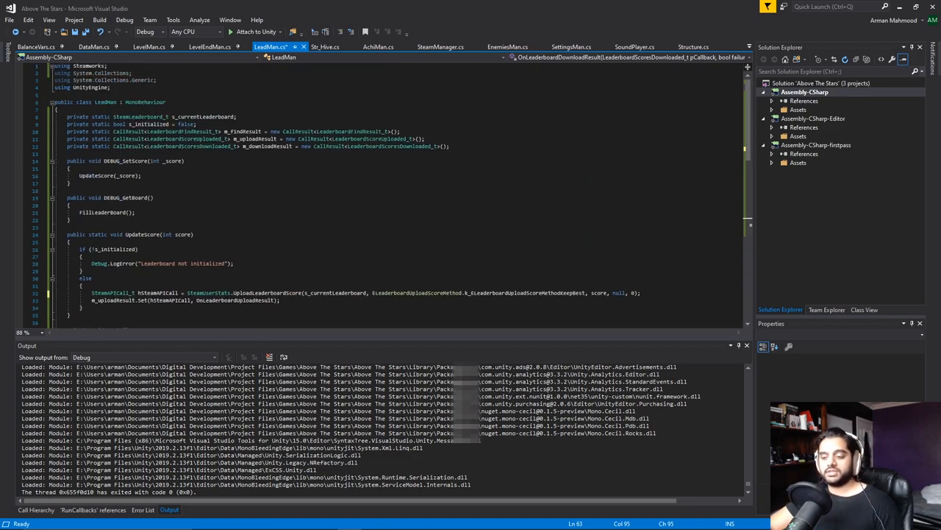
scroll("down", 3)
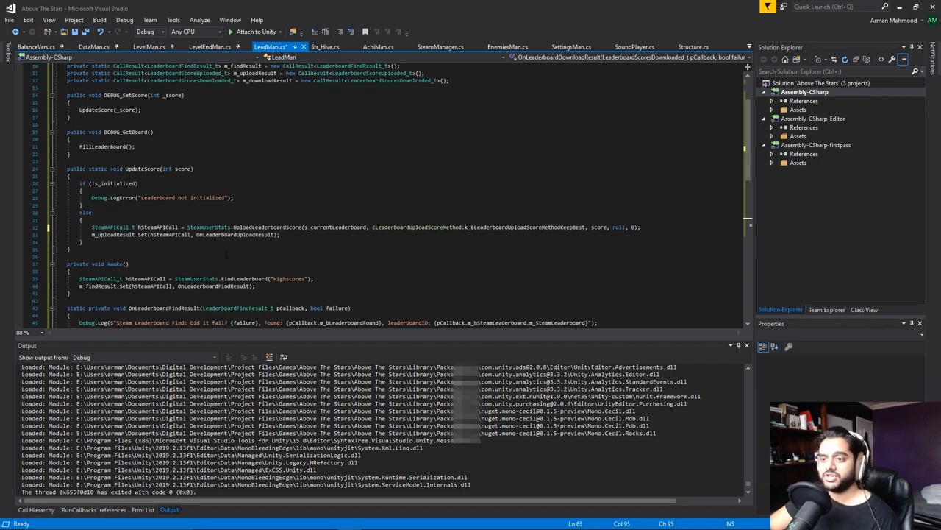
scroll("down", 3)
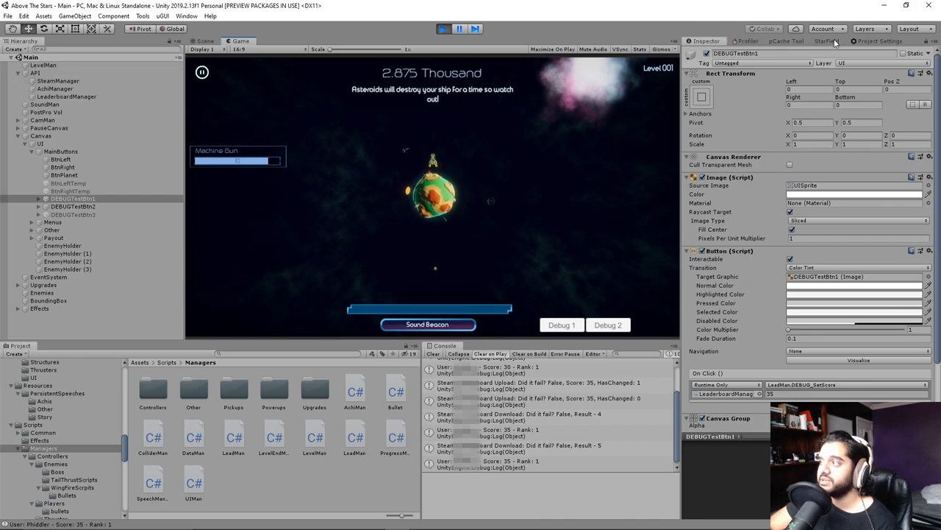
left_click(876, 41)
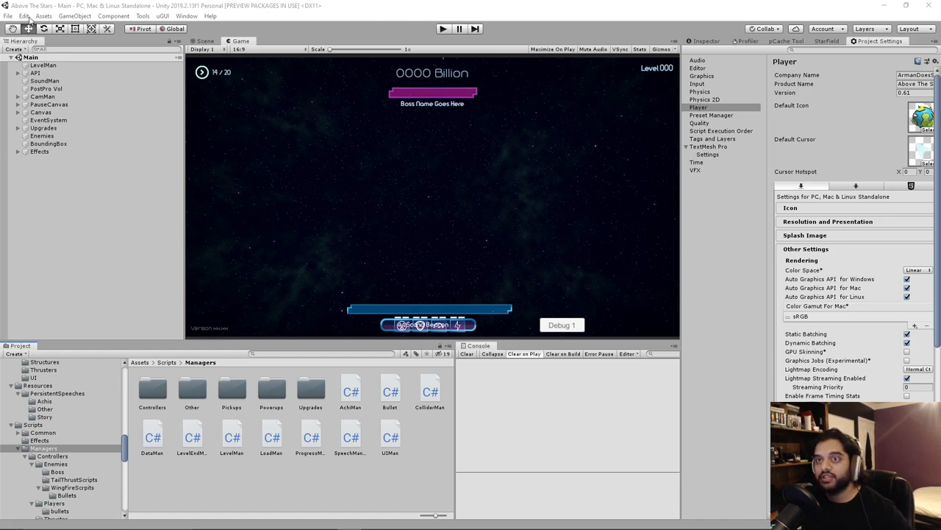
Bring up Unity's Build Settings window from the File menu
left_click(8, 15)
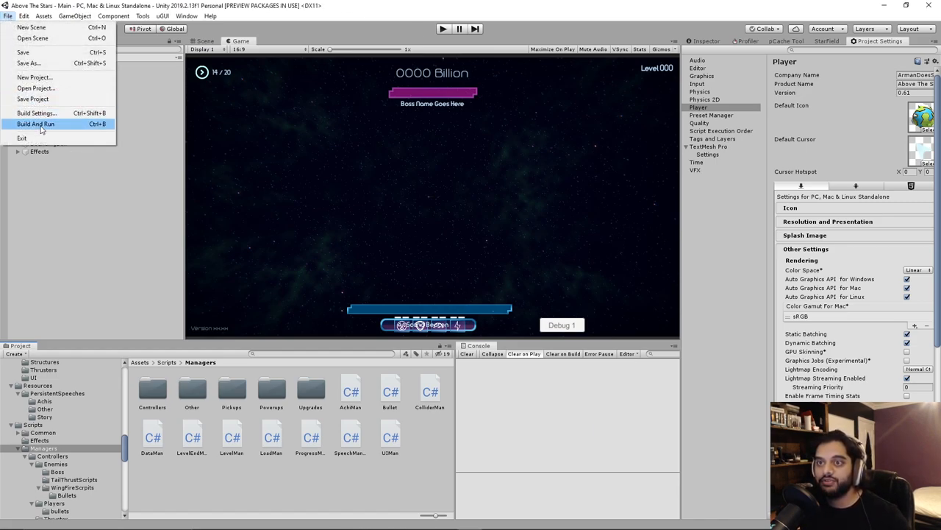
mouse_move(35, 112)
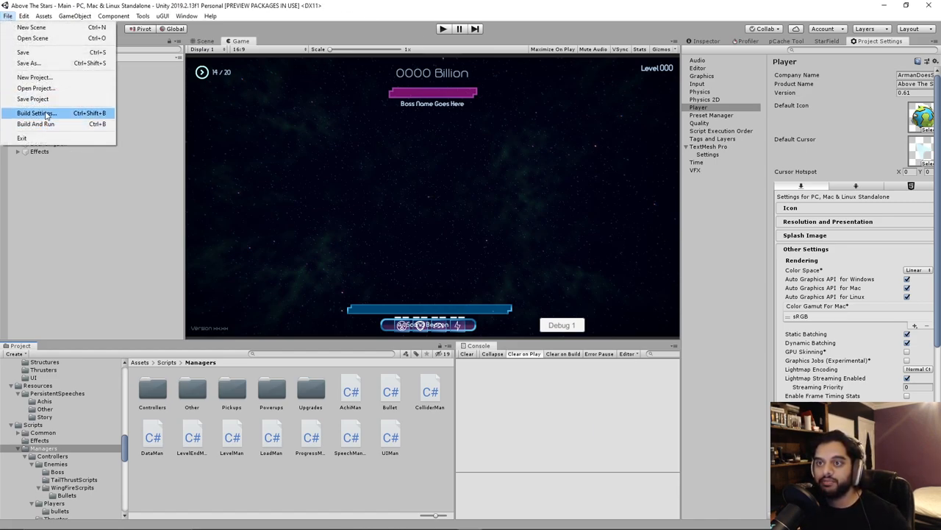
mouse_move(55, 120)
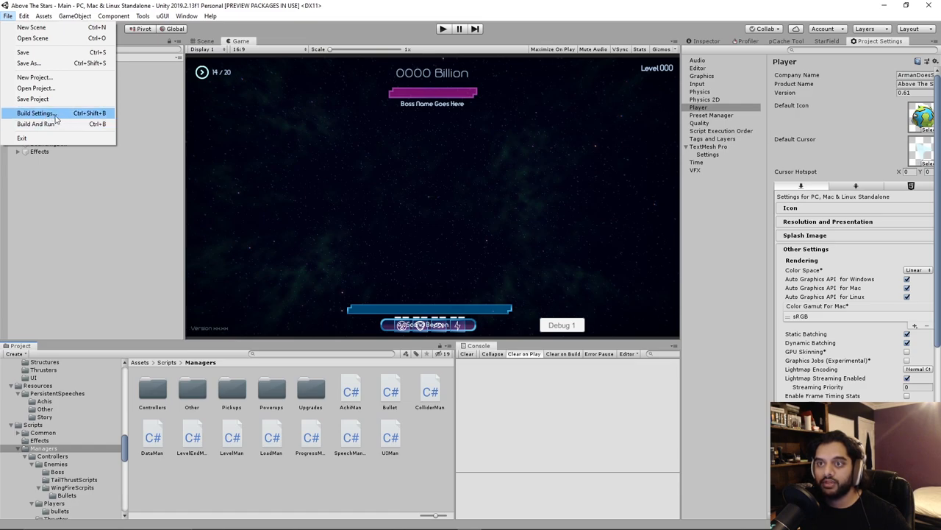
left_click(36, 112)
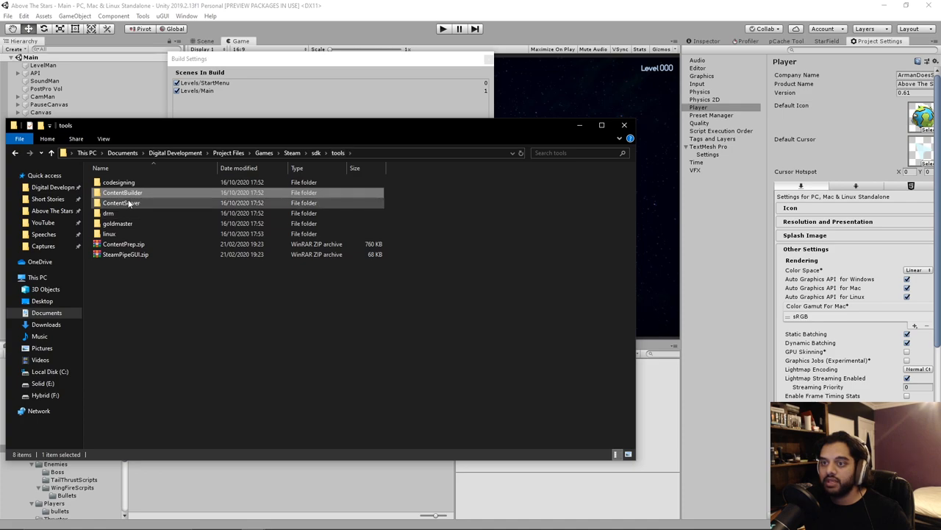
Open ContentBuilder's windows_content build folder, then switch to the Steamworks SteamPipe Builds page
double_click(124, 191)
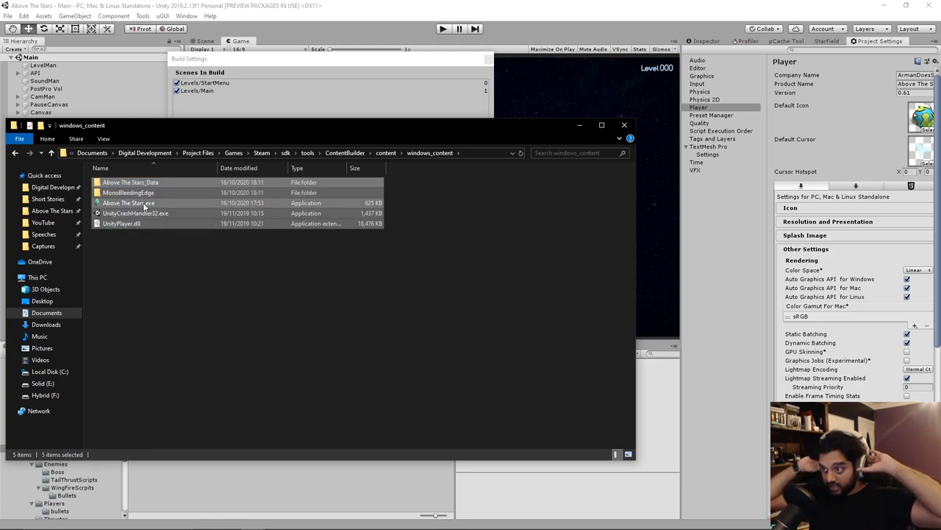
left_click(135, 211)
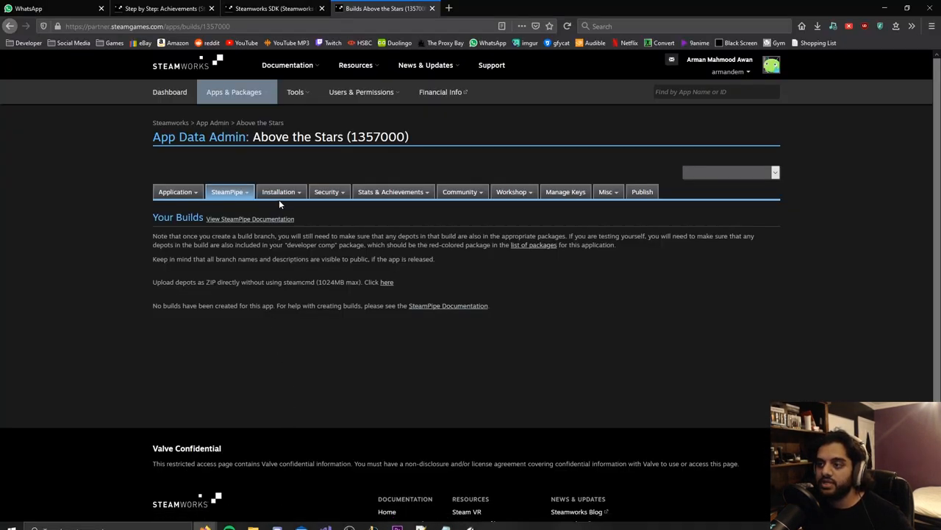
Show the app's Installation > General settings with the install folder and Above The Stars.exe launch option
left_click(279, 191)
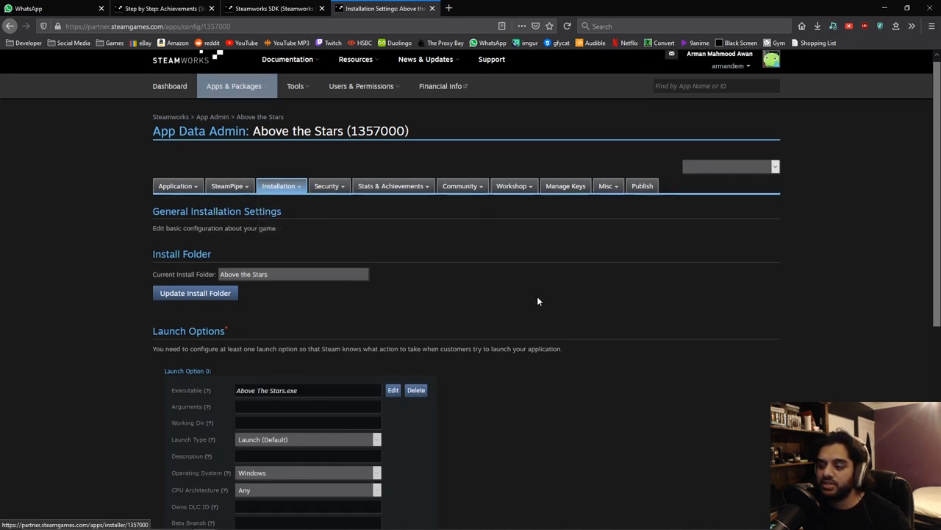
scroll("down", 3)
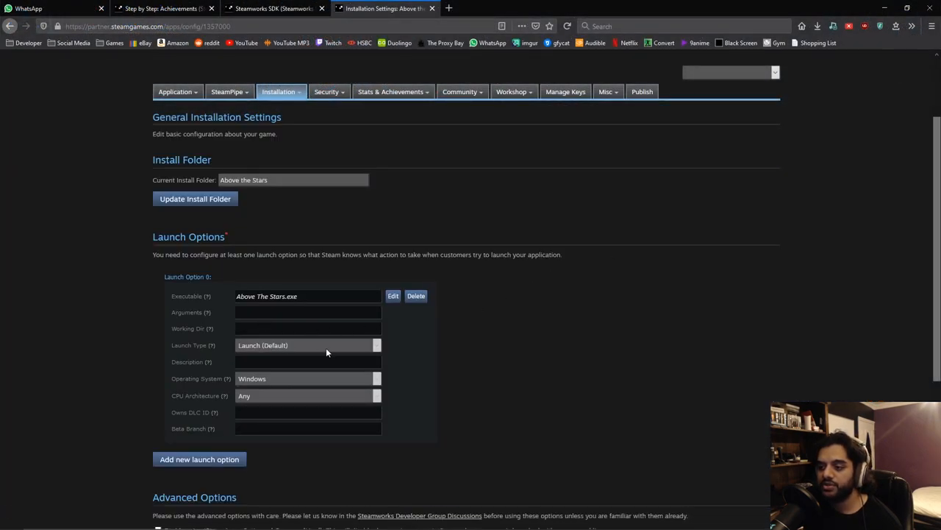
mouse_move(339, 390)
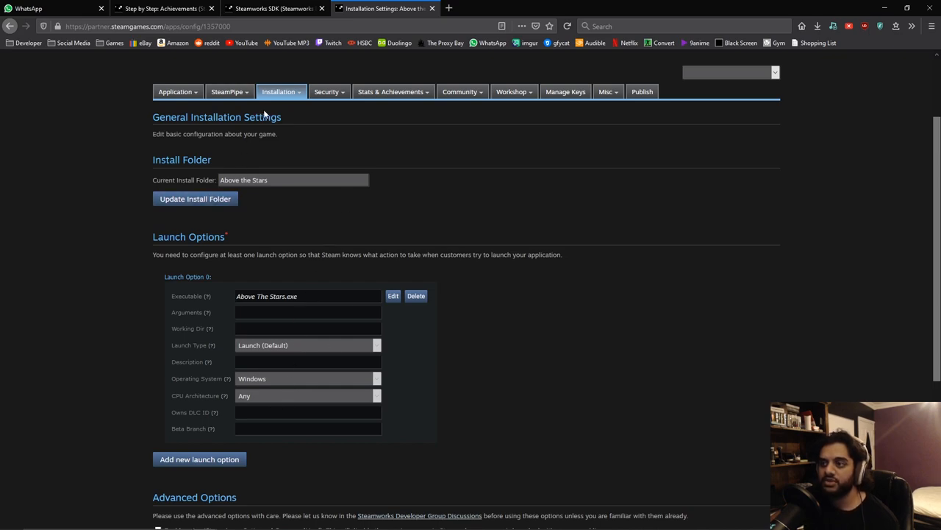
Return to the SteamPipe Builds page for Above the Stars, showing no builds yet
left_click(220, 106)
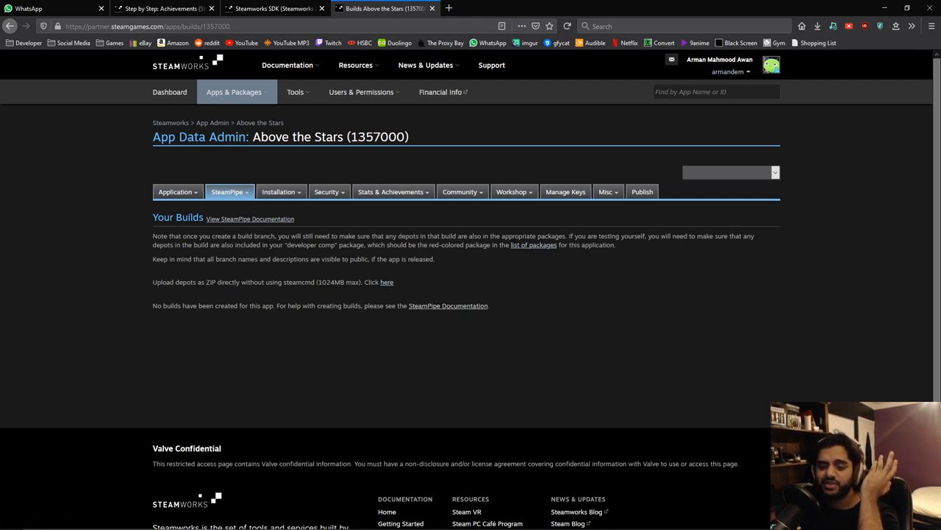
mouse_move(335, 278)
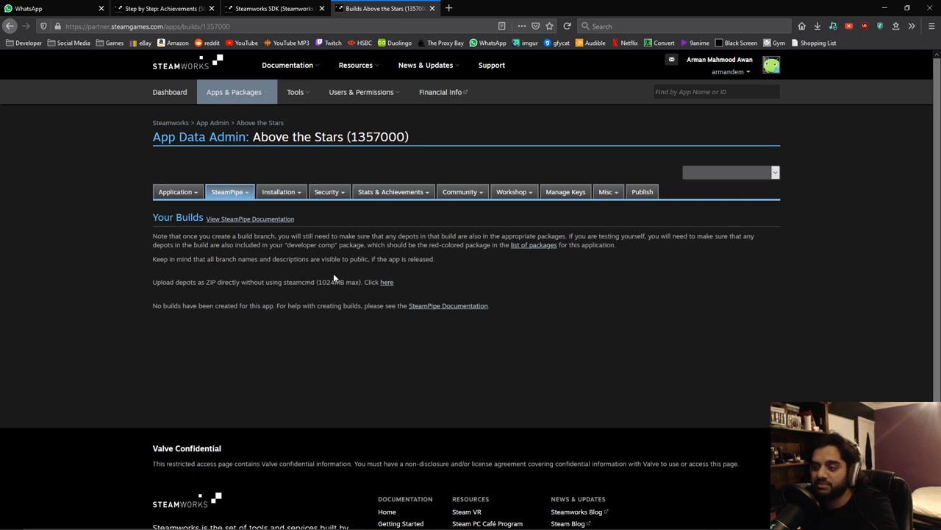
mouse_move(432, 296)
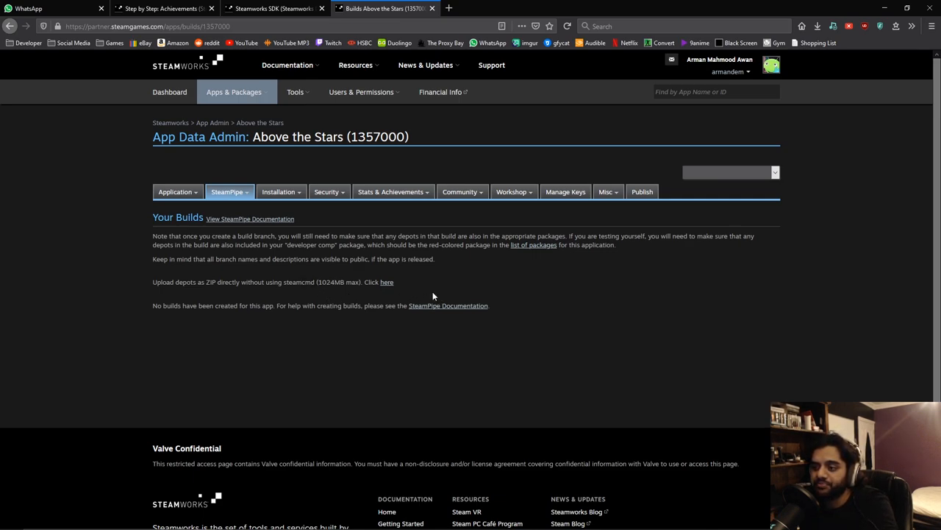
mouse_move(247, 227)
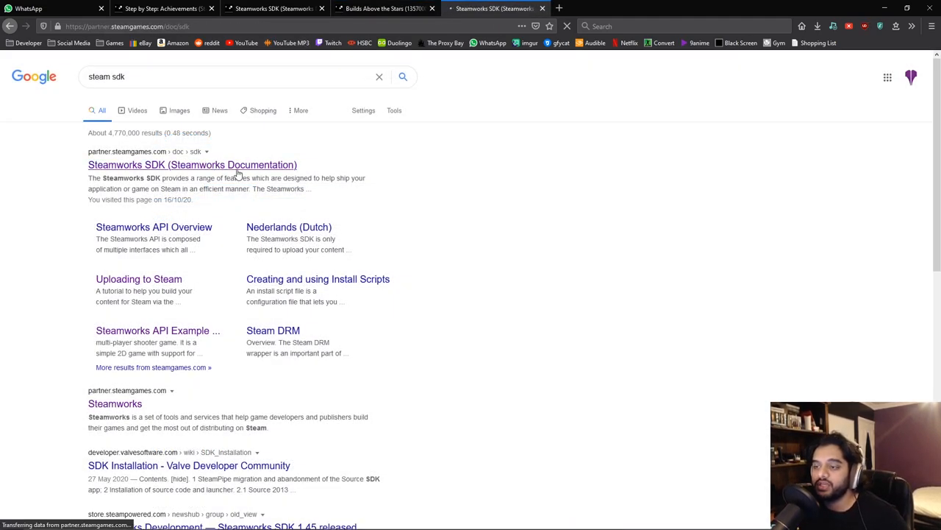
Download the latest Steamworks SDK zip from the docs page and bring up the extracted sdk folder
left_click(192, 165)
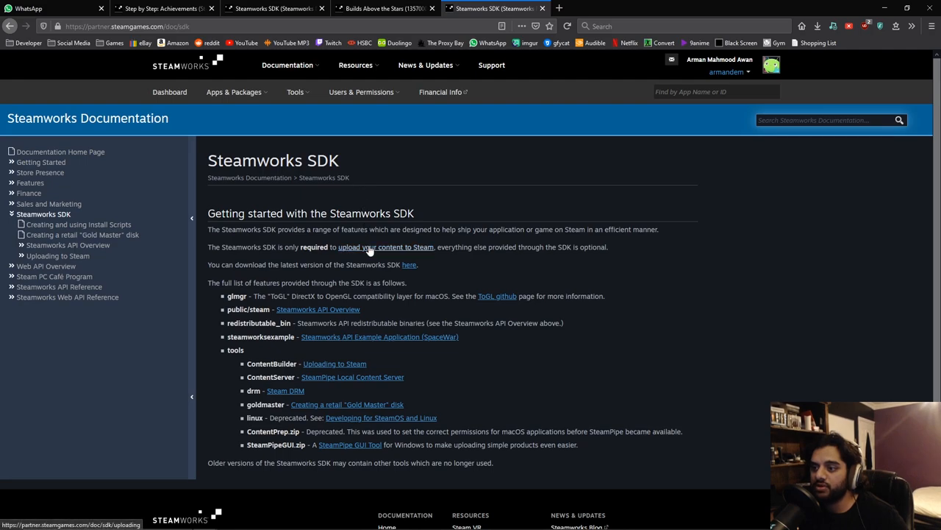
left_click(409, 264)
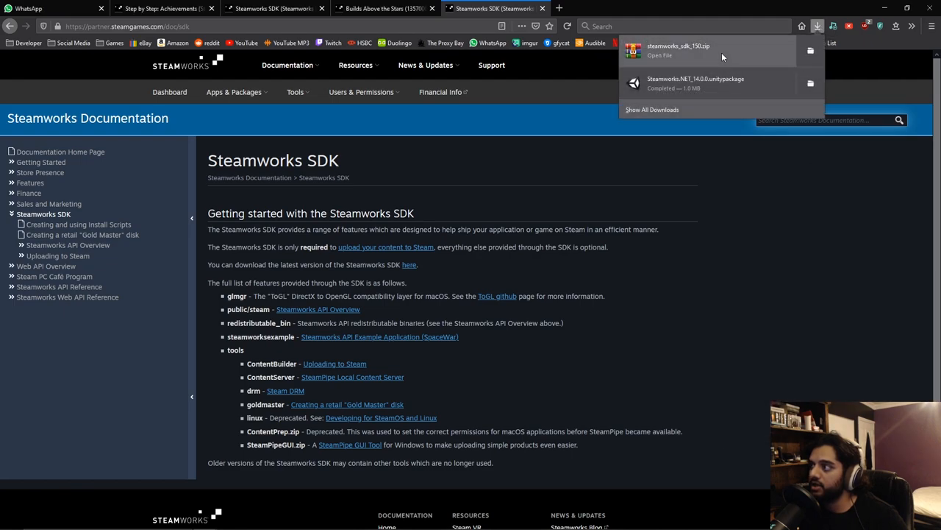
left_click(659, 56)
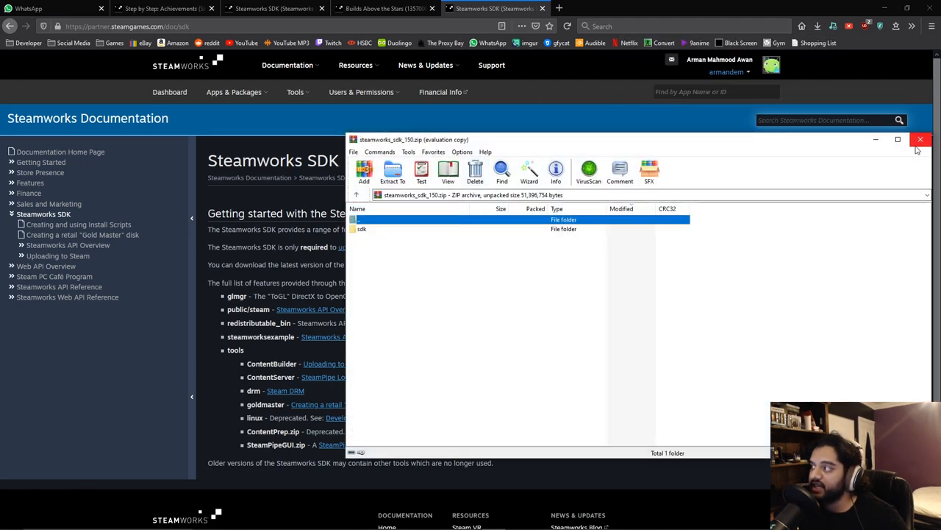
left_click(920, 138)
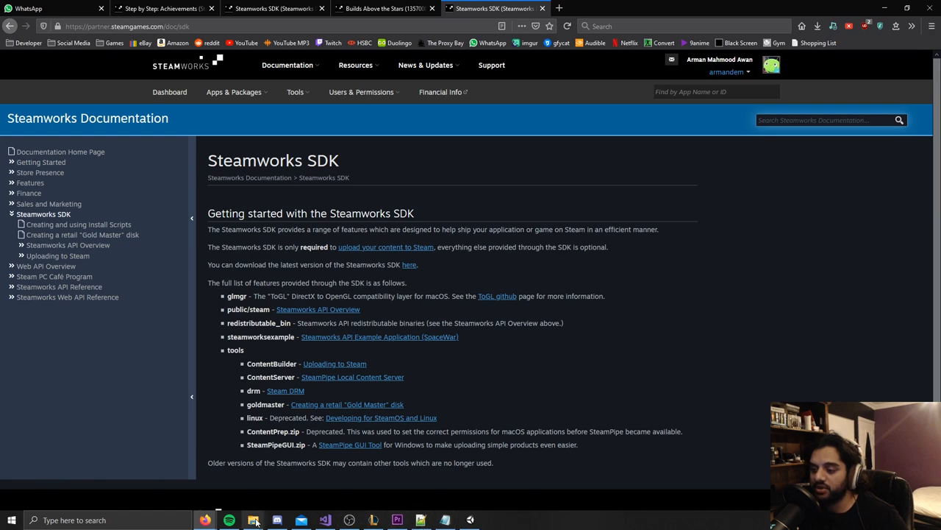
left_click(253, 520)
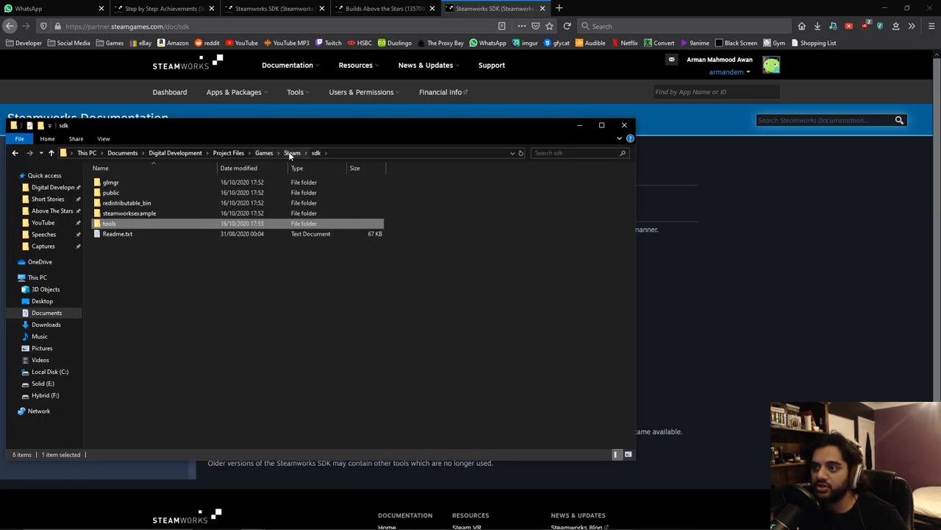
Navigate sdk > tools > ContentBuilder > content > windows_content to check the game build files
left_click(291, 152)
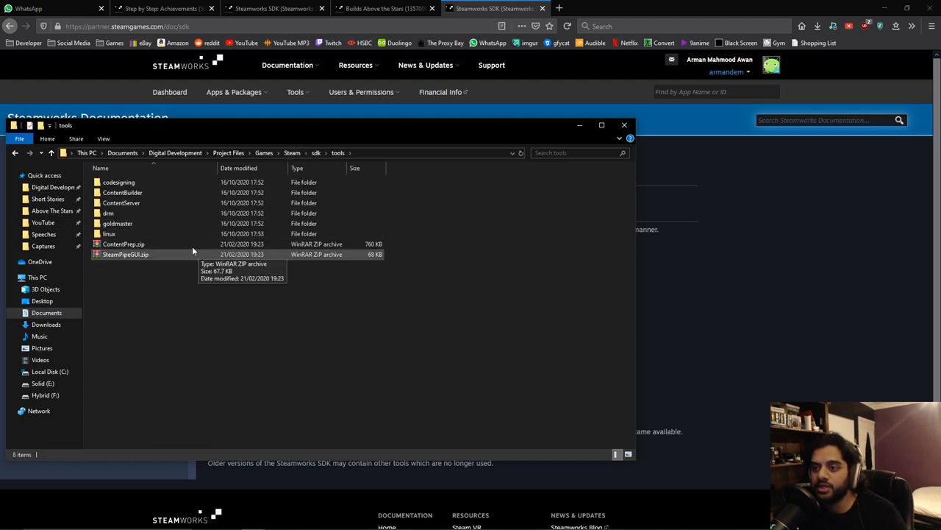
double_click(122, 191)
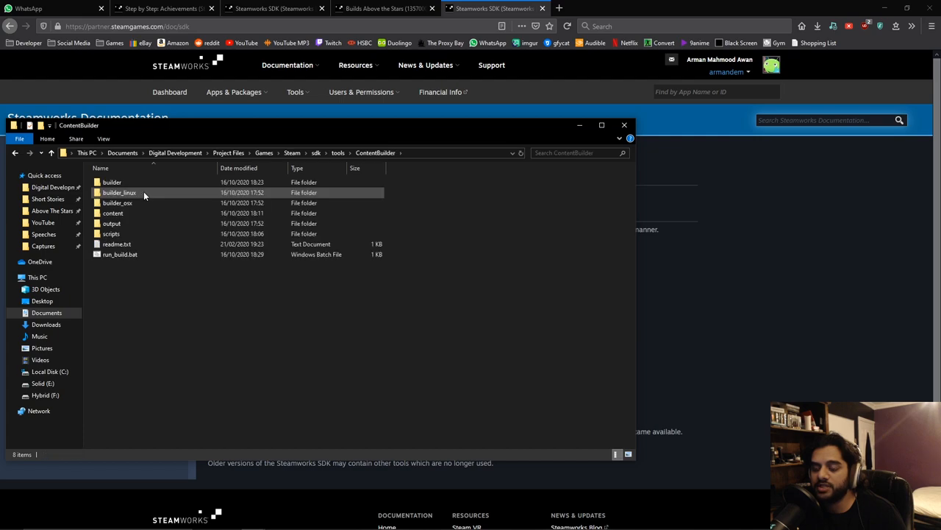
mouse_move(110, 233)
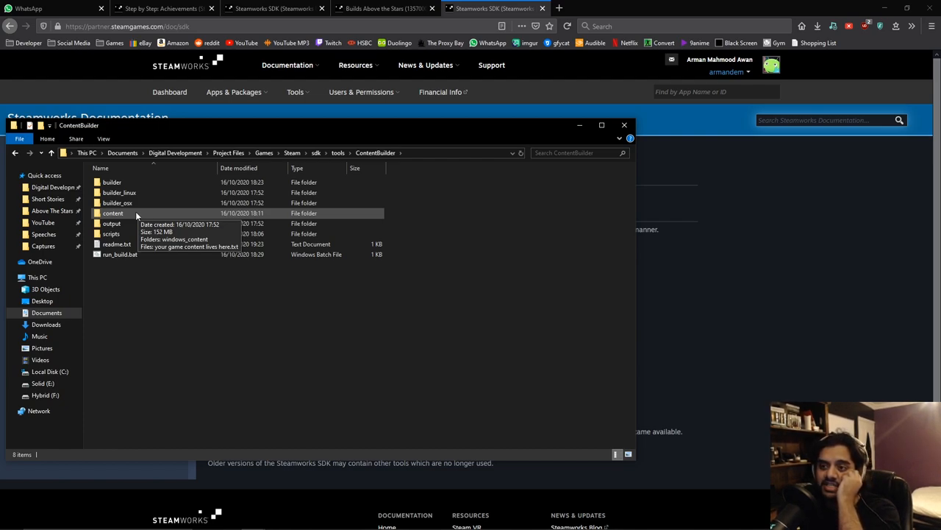
double_click(113, 212)
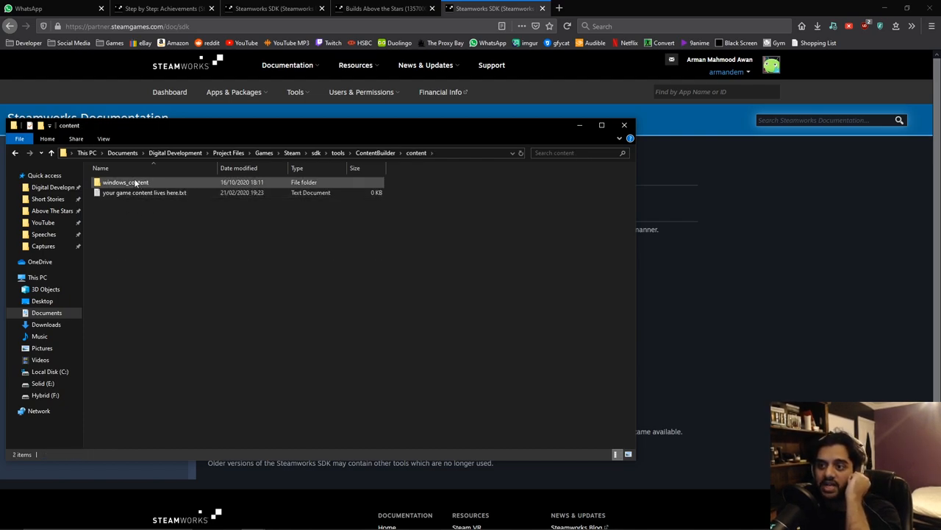
left_click(125, 182)
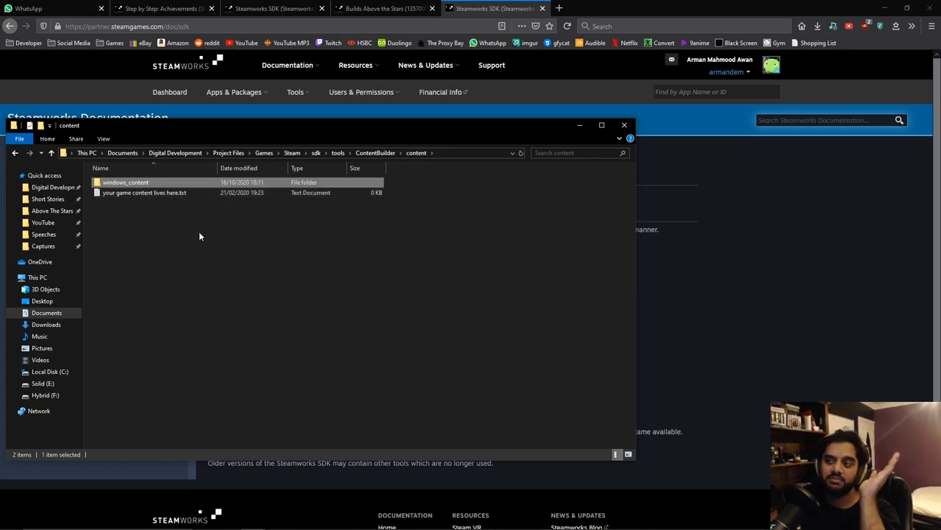
mouse_move(170, 223)
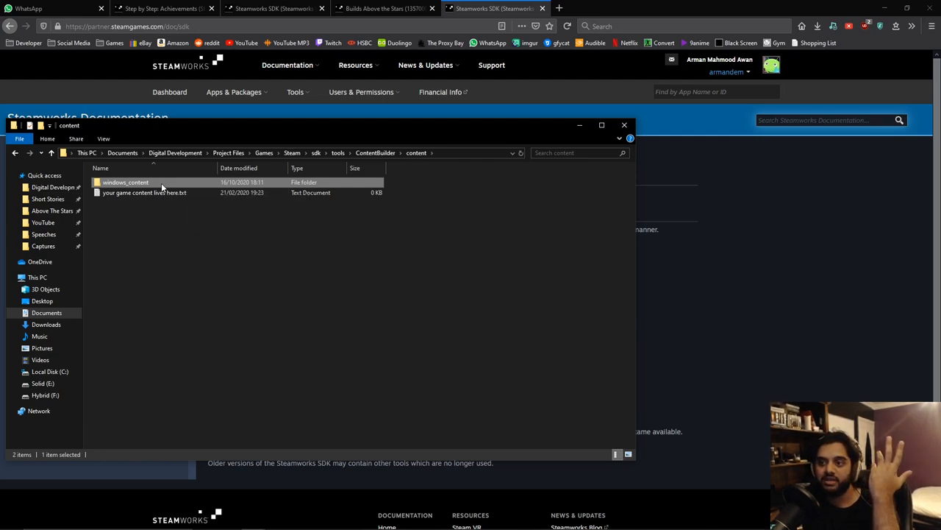
double_click(125, 182)
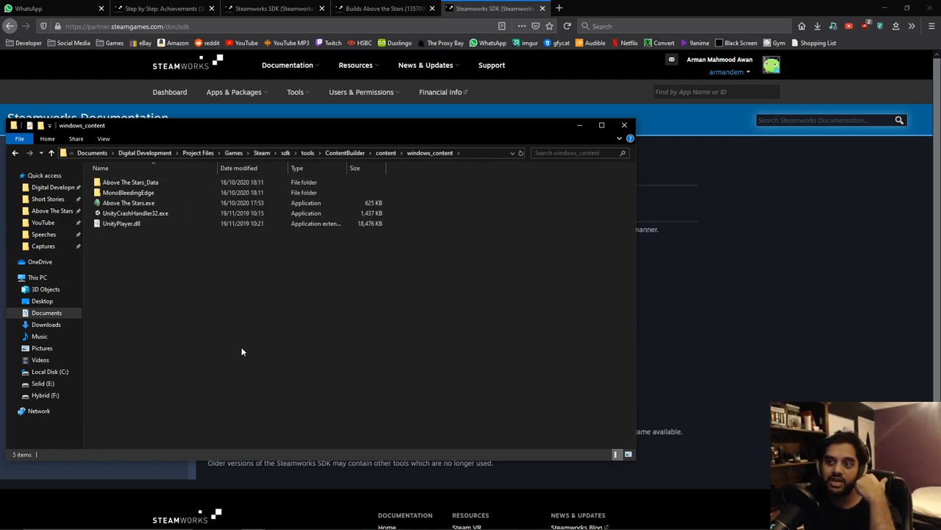
key("ctrl+a")
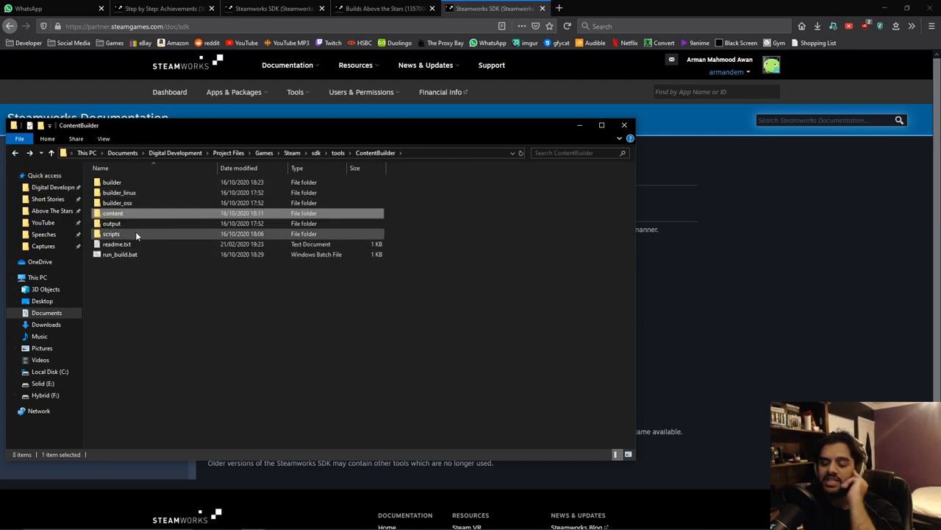
mouse_move(111, 232)
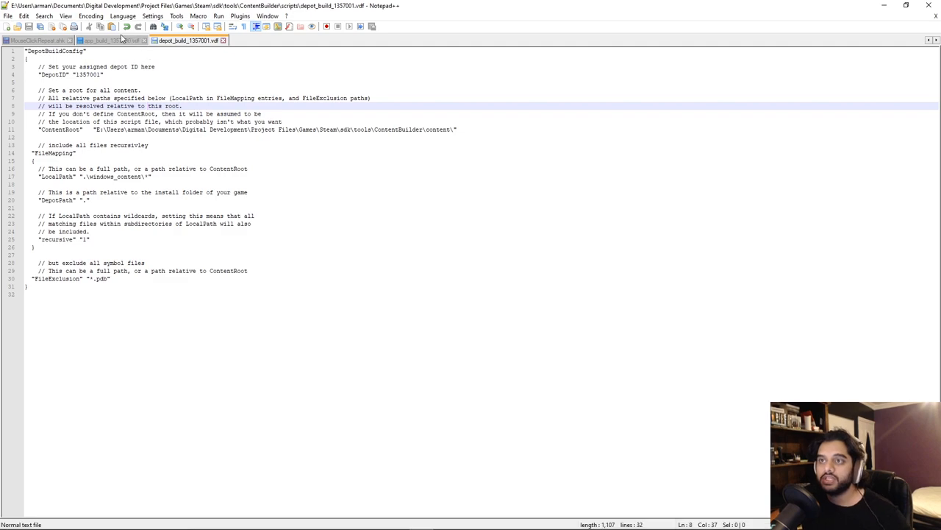
mouse_move(106, 41)
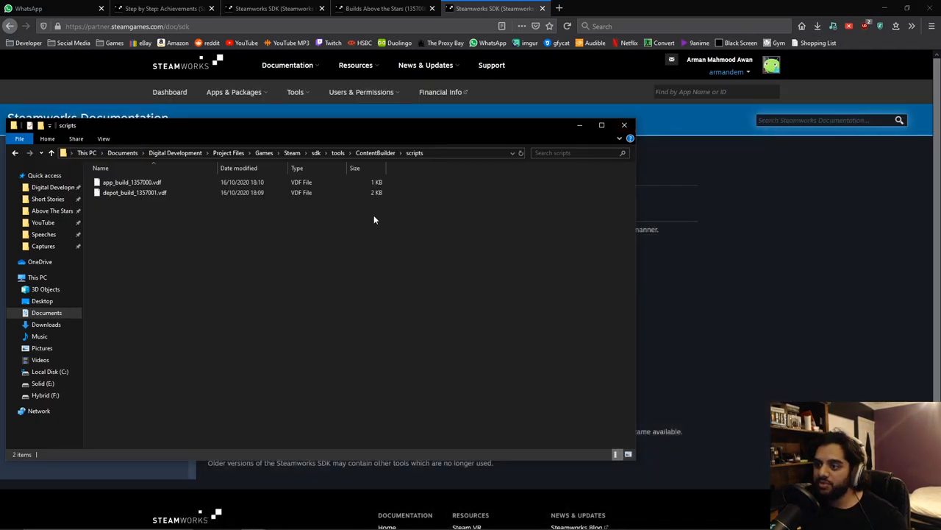
Review depot_build_1357001.vdf alongside app_build_1357000.vdf in the scripts folder, then minimize Explorer
left_click(134, 191)
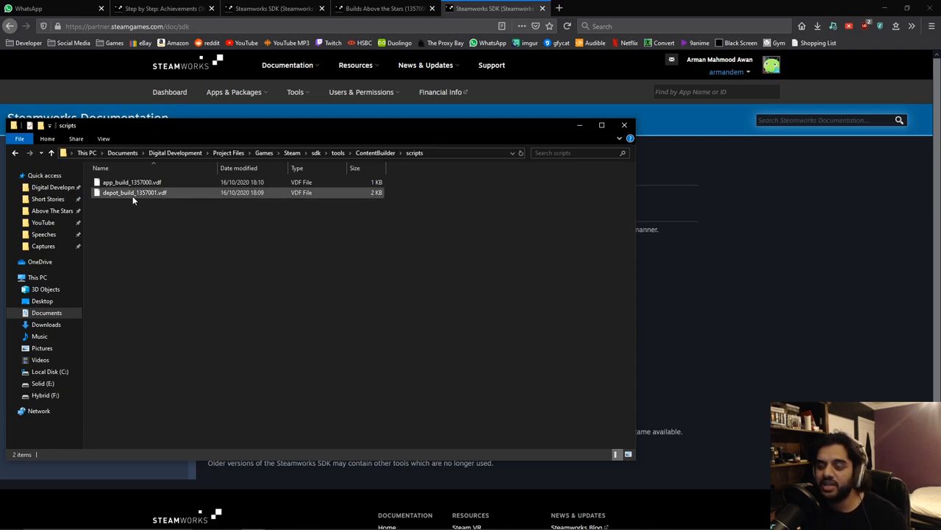
mouse_move(131, 182)
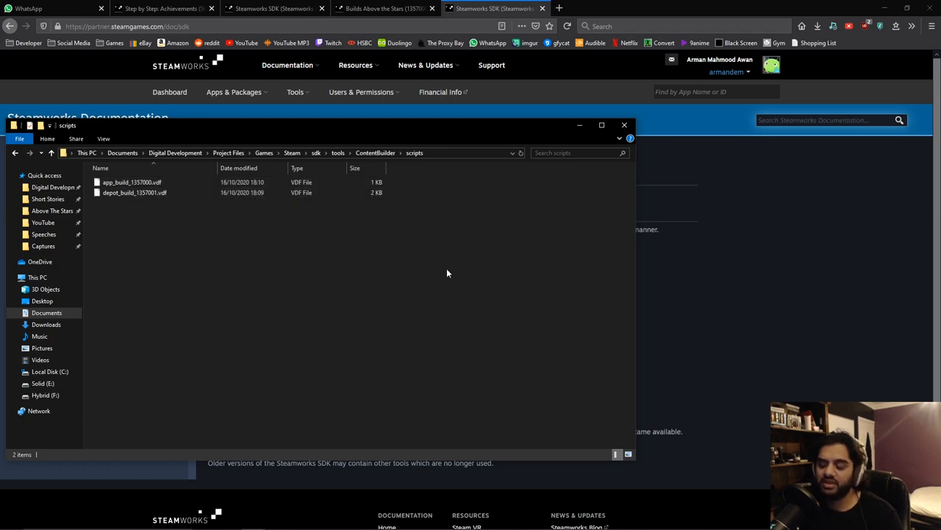
left_click(132, 182)
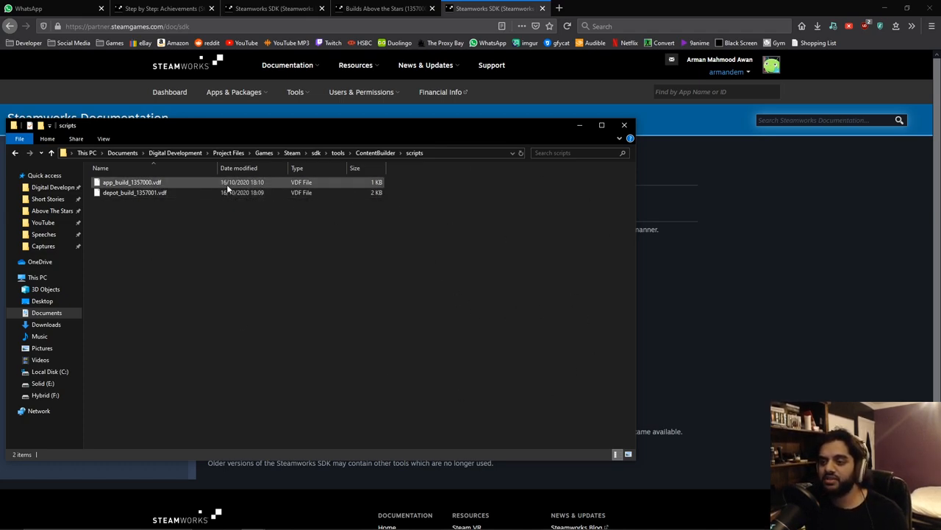
left_click(624, 125)
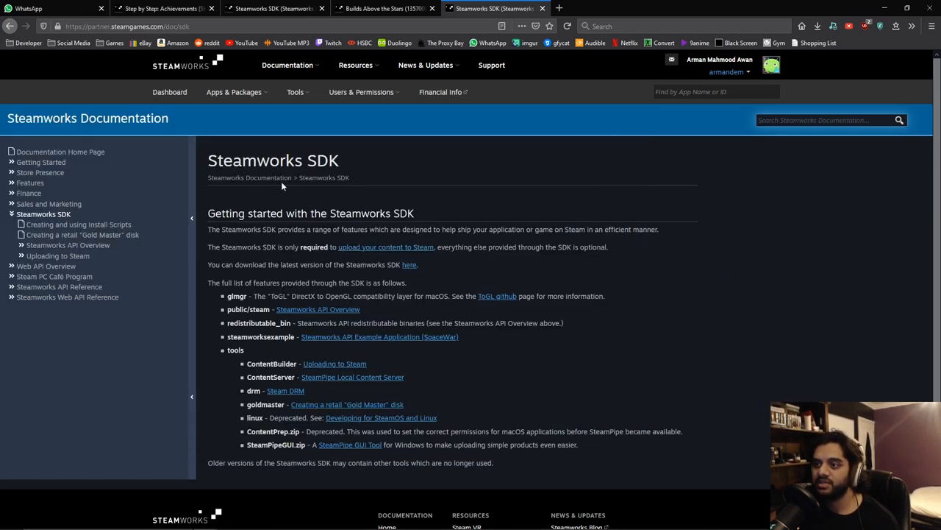
Navigate from the Above the Stars builds page to SteamPipe > Depots and scroll to depot 1357001
left_click(382, 9)
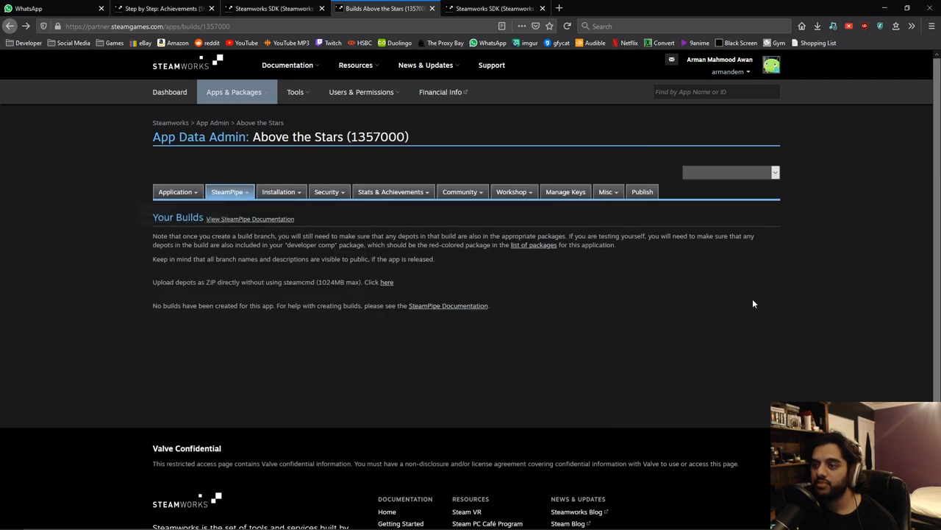
left_click(229, 191)
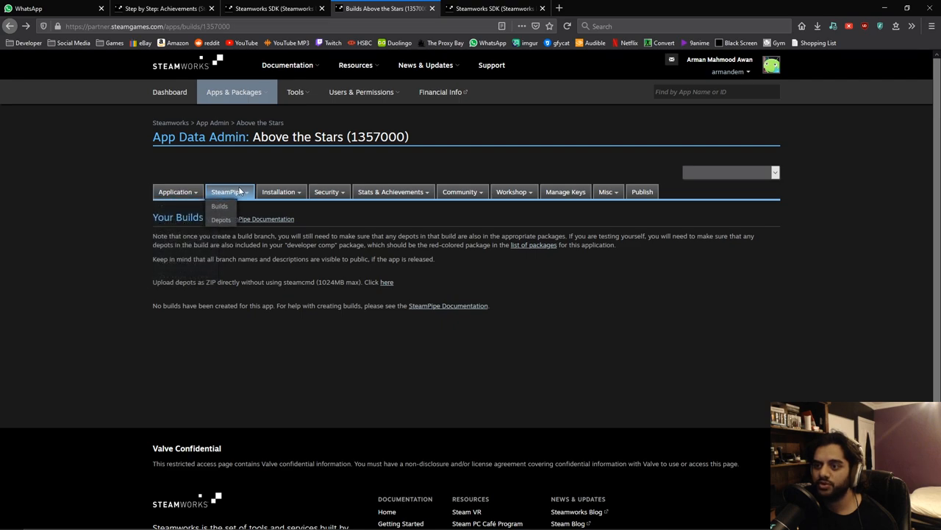
left_click(221, 219)
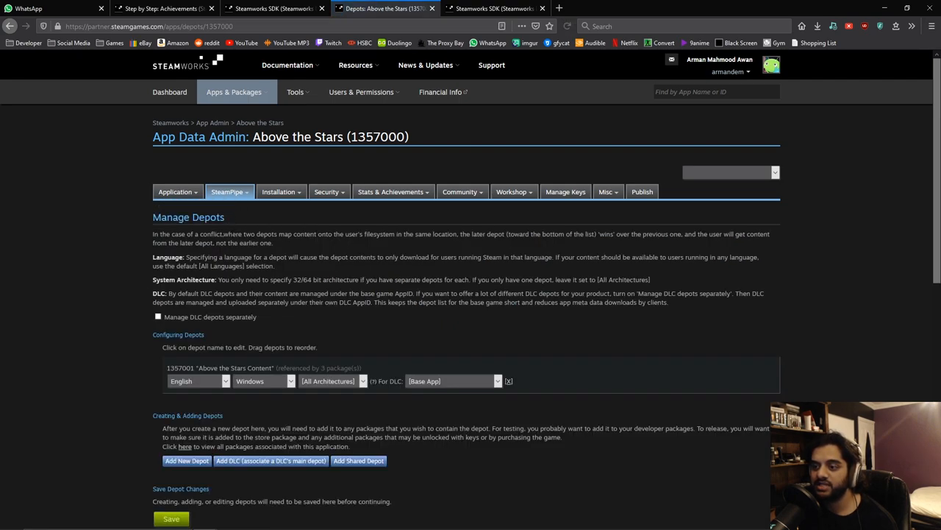
scroll("down", 3)
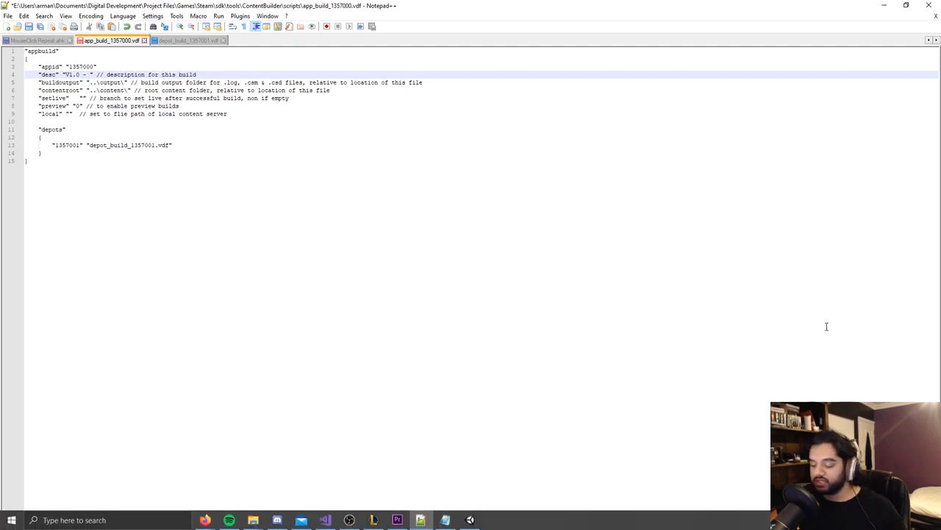
Set the app_build_1357000.vdf desc to 'V1.0 - 2020-10-16' and check the depot ID 1357001 line
type("2020")
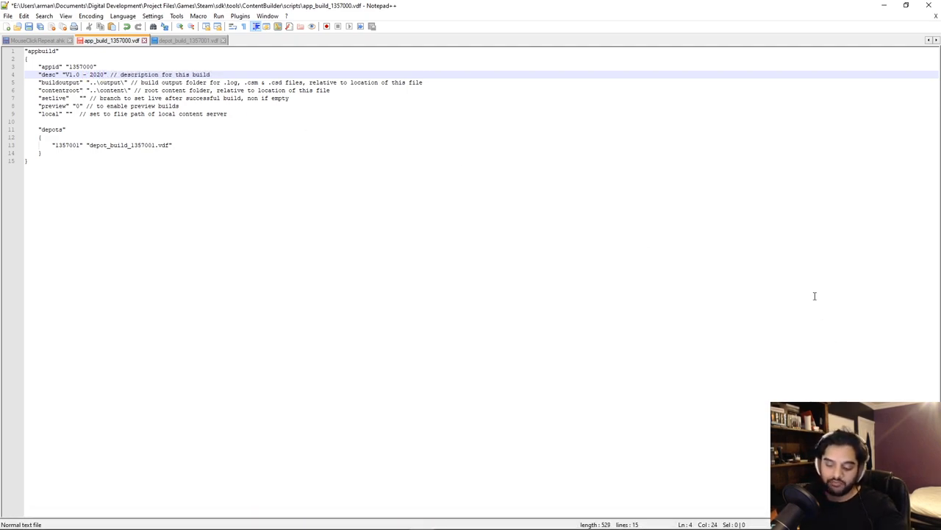
type("-10-")
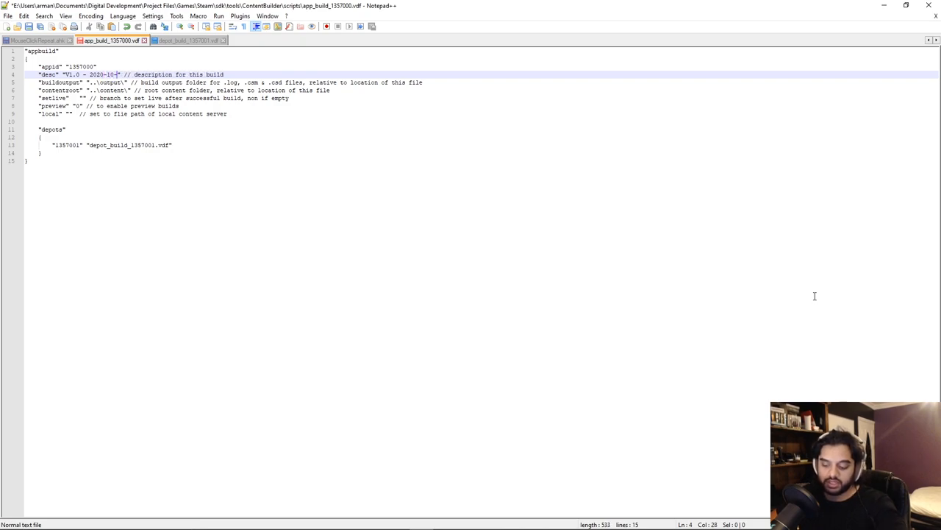
type("16")
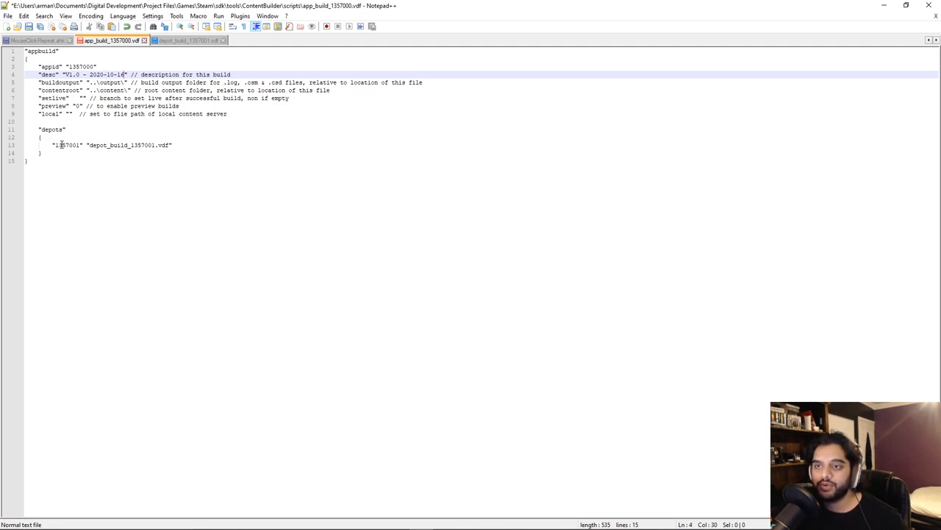
double_click(66, 146)
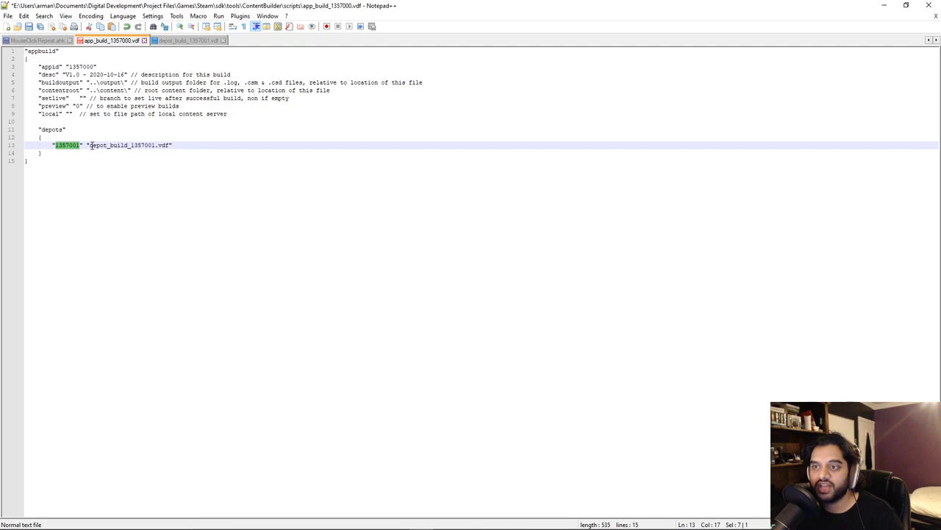
left_click(188, 41)
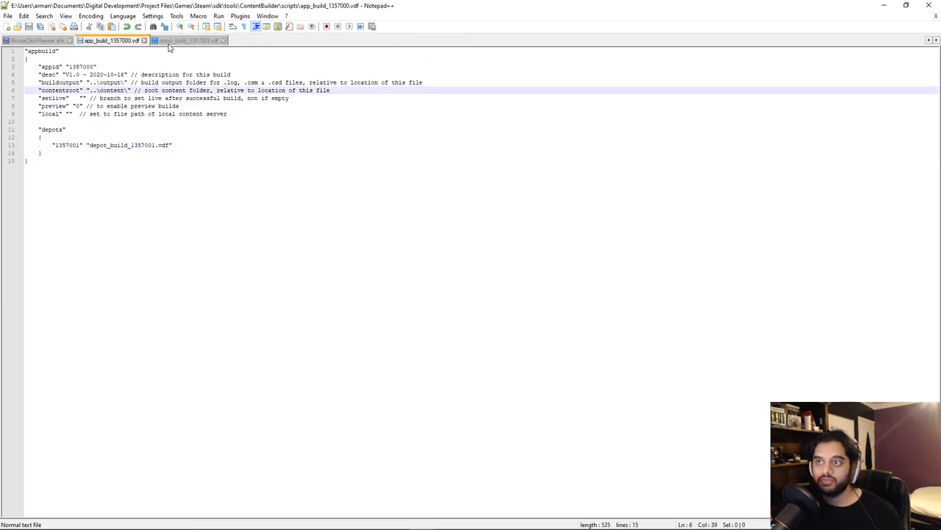
Set depot_build_1357001.vdf's ContentRoot to the full ContentBuilder content path with a trailing backslash
left_click(188, 42)
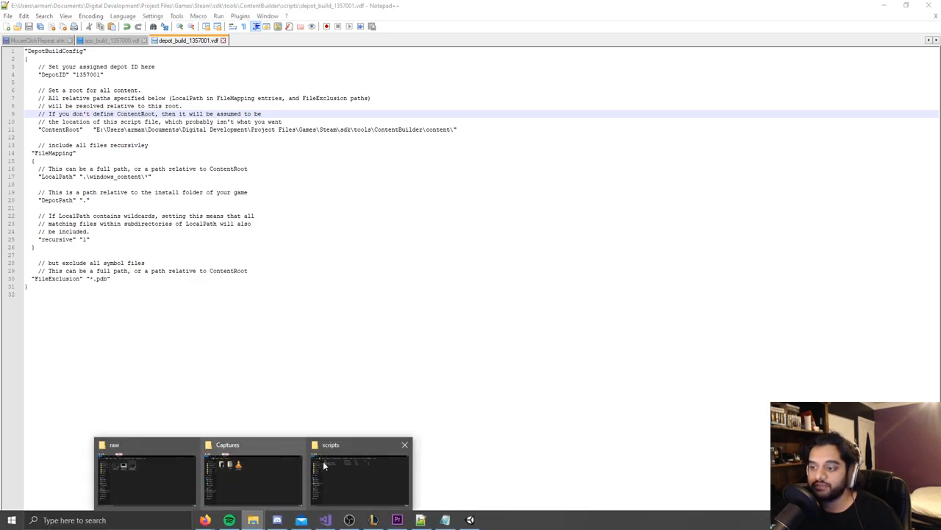
left_click(359, 478)
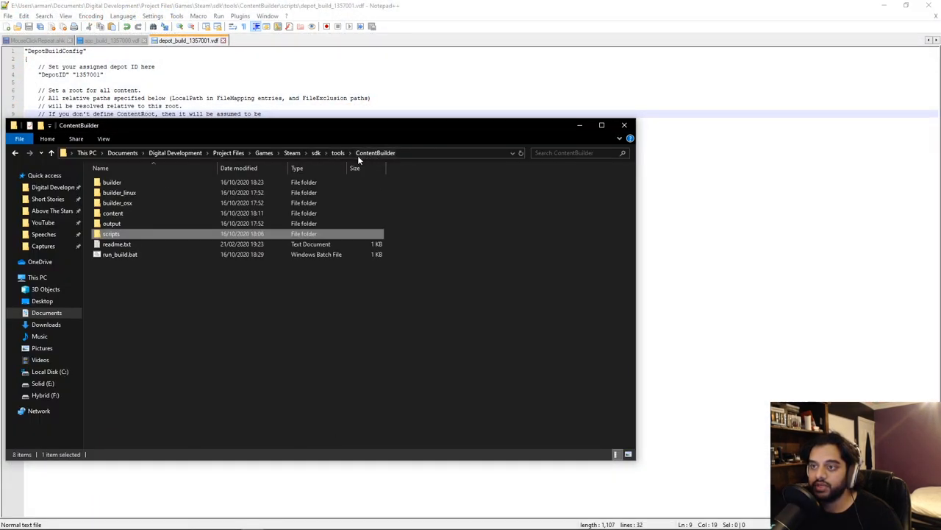
double_click(114, 212)
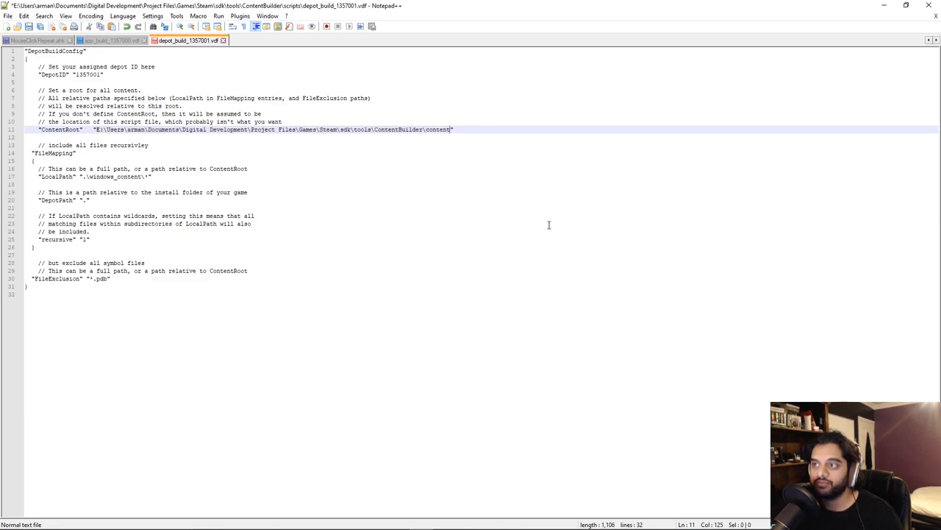
type("\\")
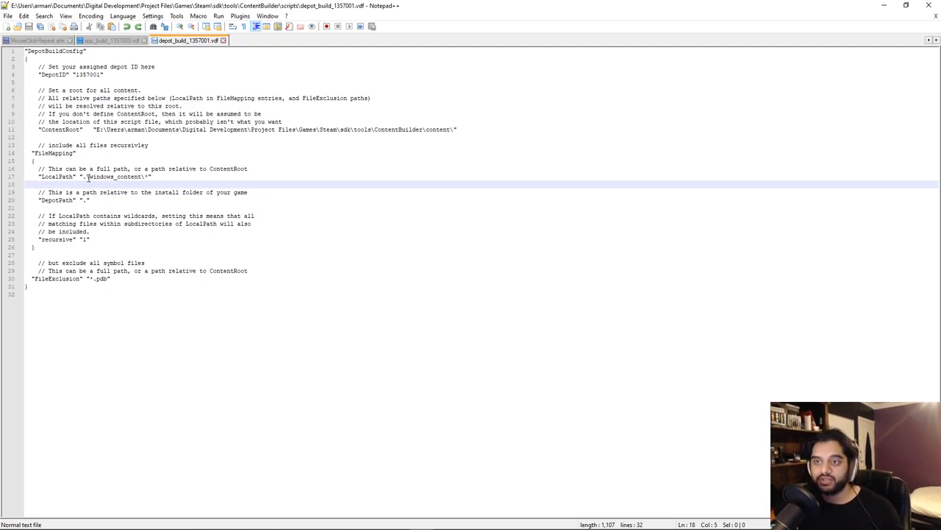
left_click(86, 177)
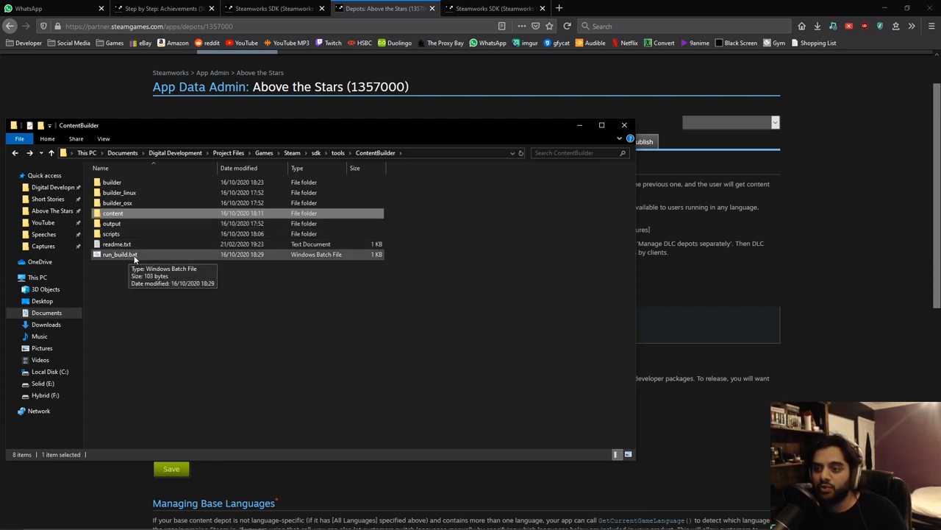
Edit run_build.bat in Notepad, replacing the SteamCMD account and password placeholders with real credentials
right_click(119, 253)
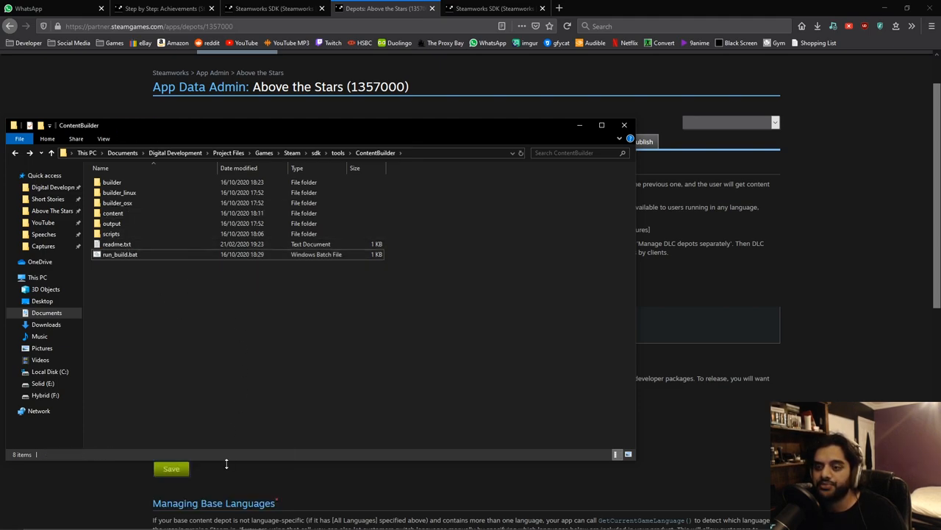
left_click(117, 245)
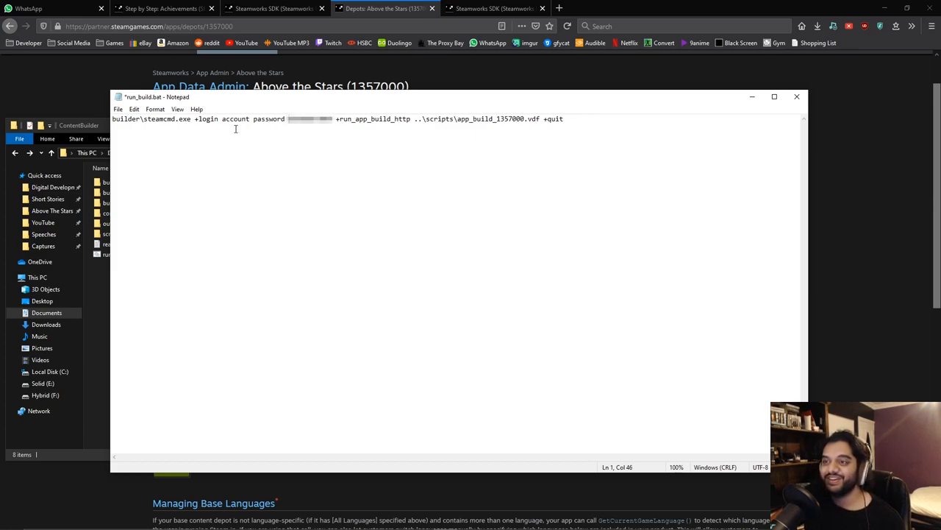
double_click(235, 117)
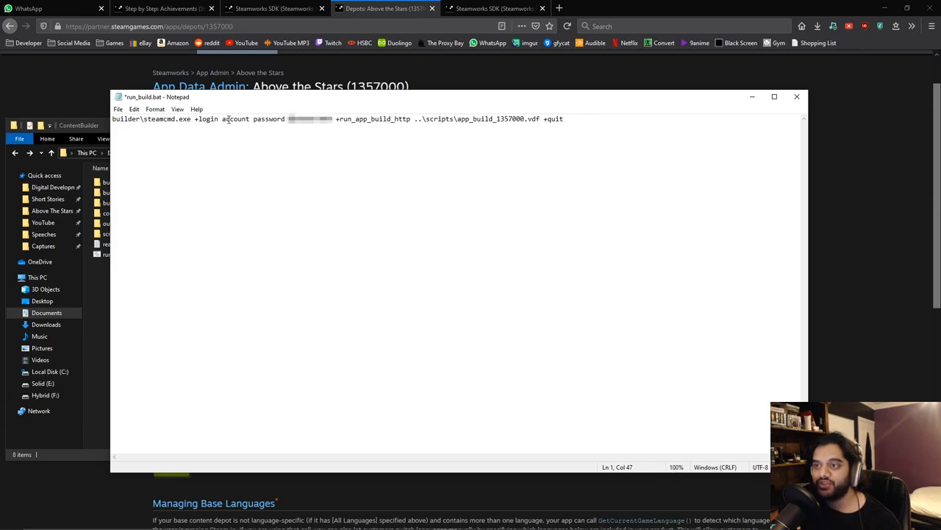
double_click(268, 118)
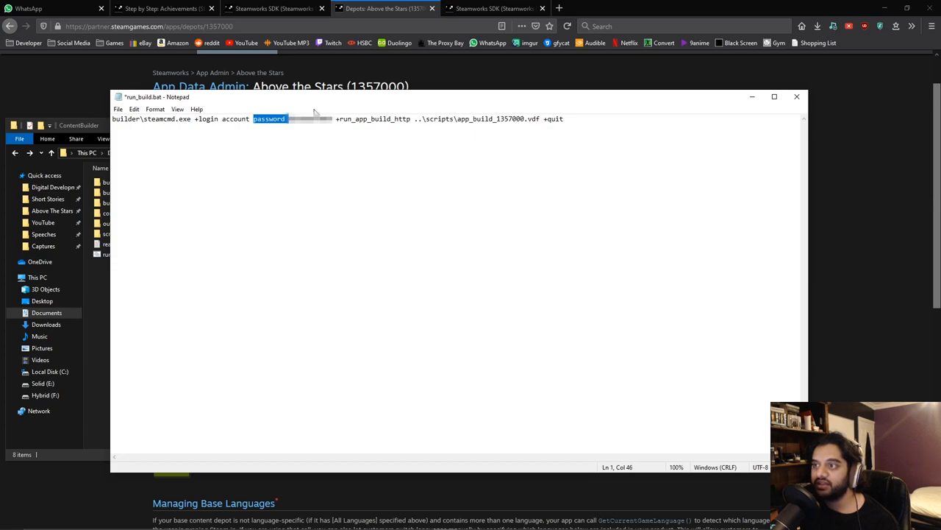
mouse_move(425, 118)
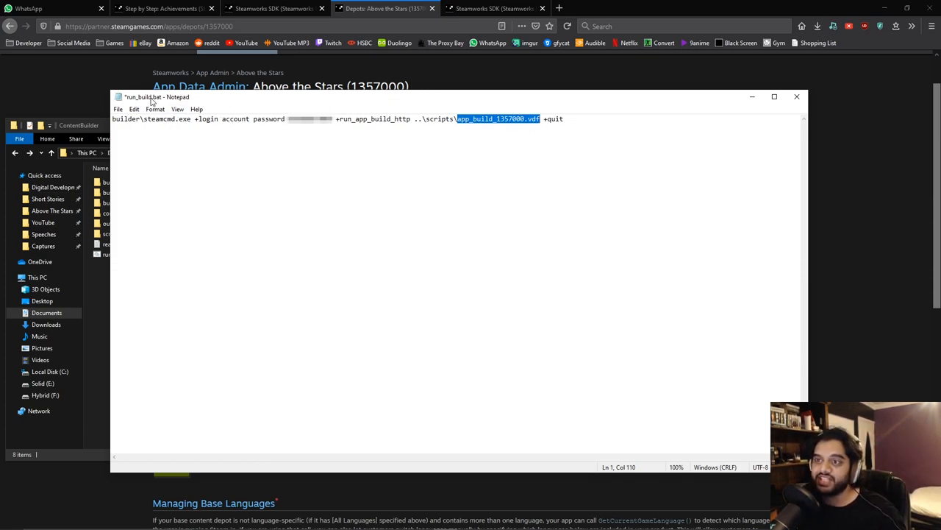
mouse_move(500, 86)
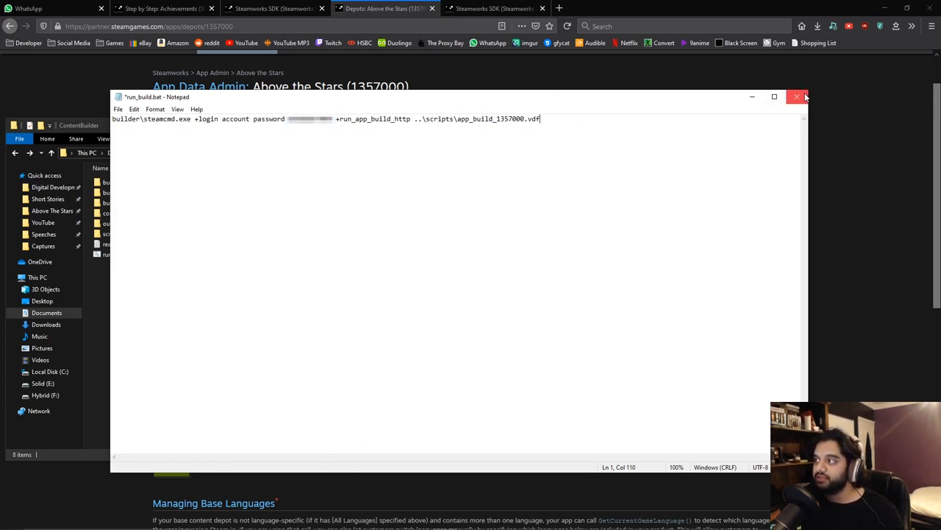
Close Notepad and launch run_build.bat to start the SteamCMD login
left_click(797, 98)
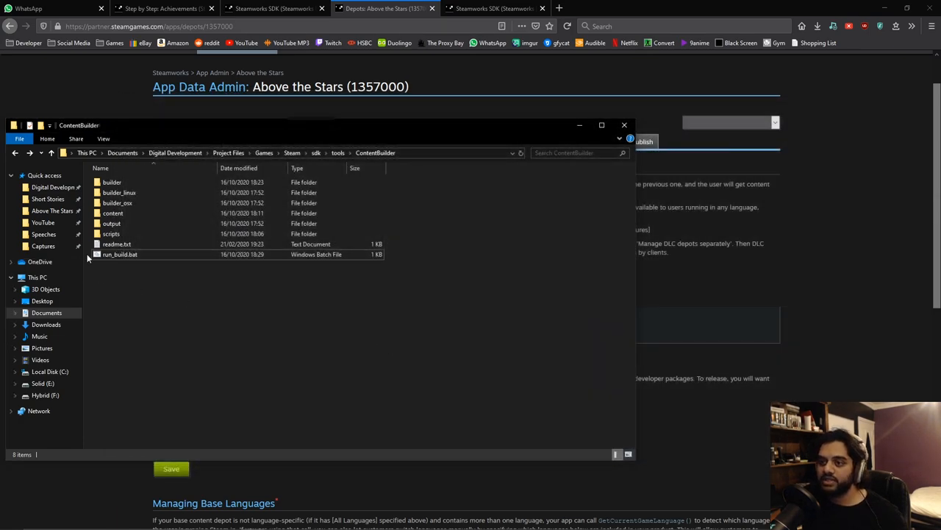
double_click(120, 253)
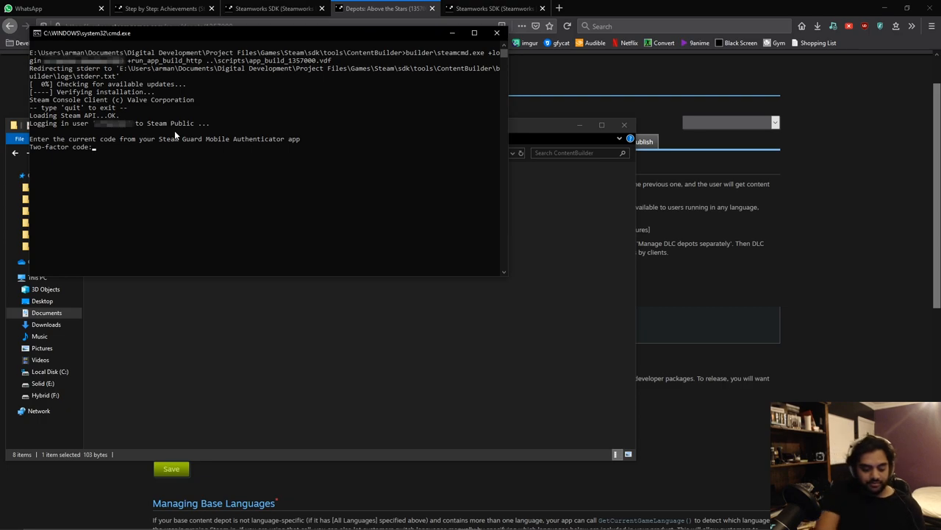
Enter the Steam Guard code and allow the Steam bootstrapper through the firewall so the build uploads
type("gyhrw")
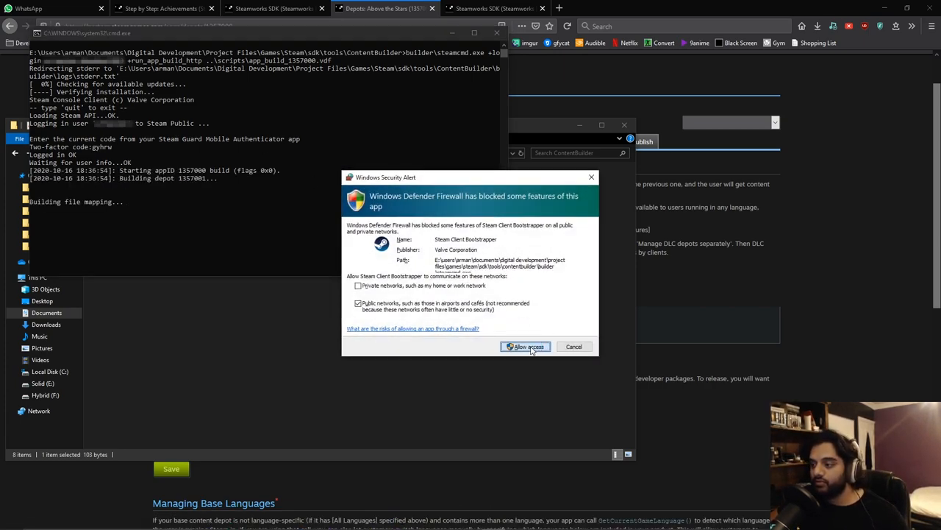
left_click(527, 347)
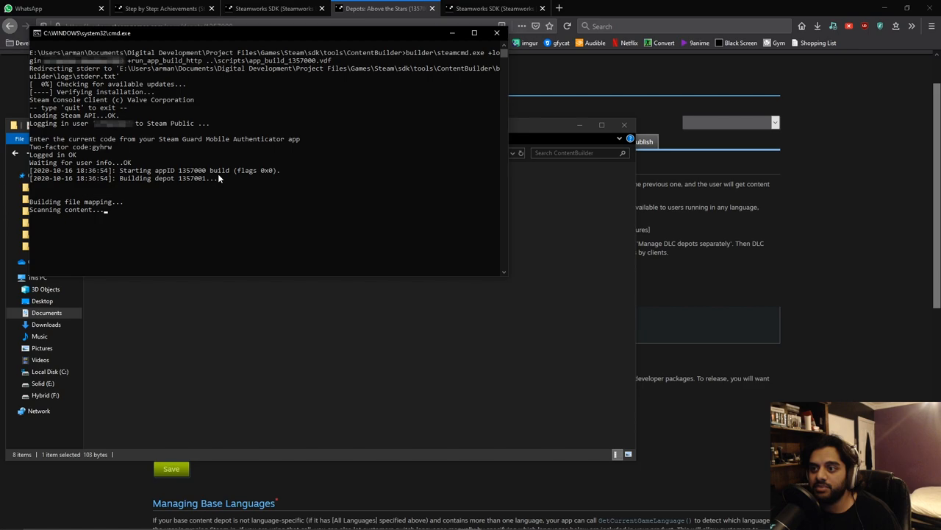
mouse_move(185, 182)
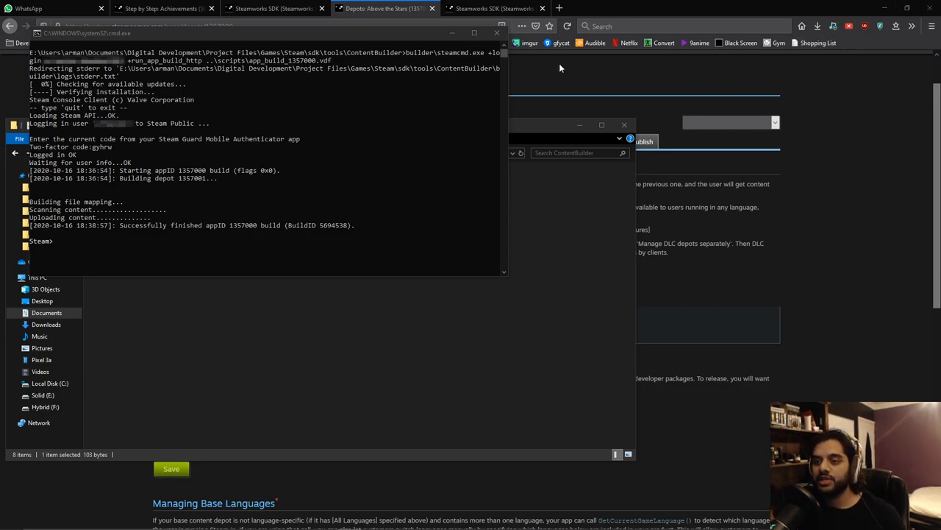
mouse_move(424, 126)
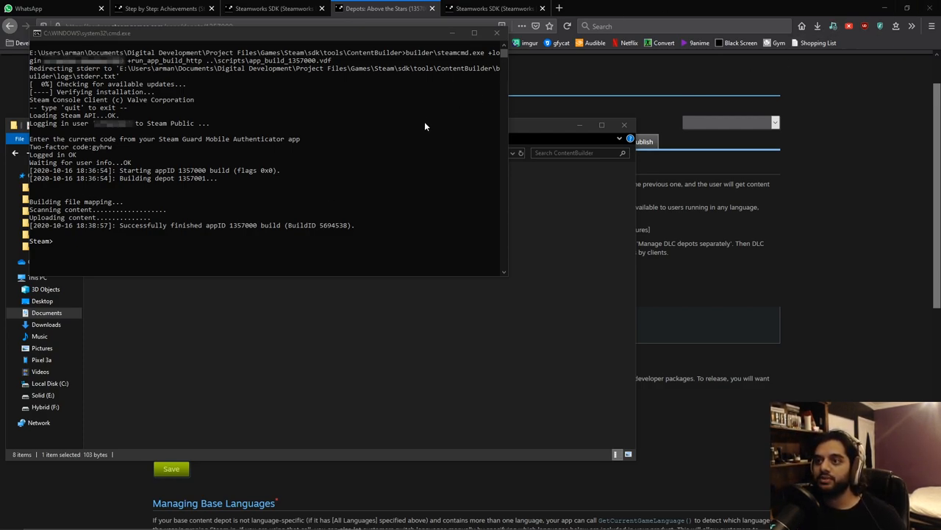
mouse_move(253, 232)
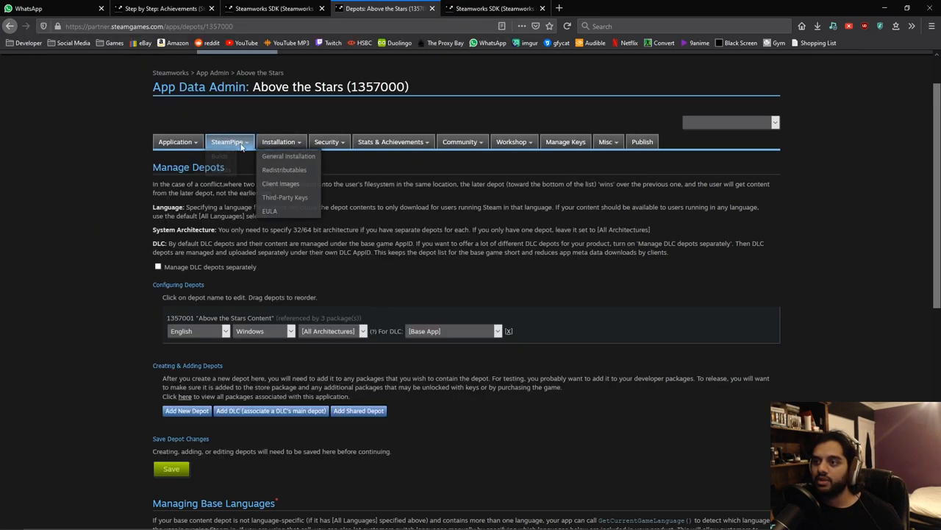
From the builds list, choose the default branch for build 5694538 and preview the change
left_click(220, 156)
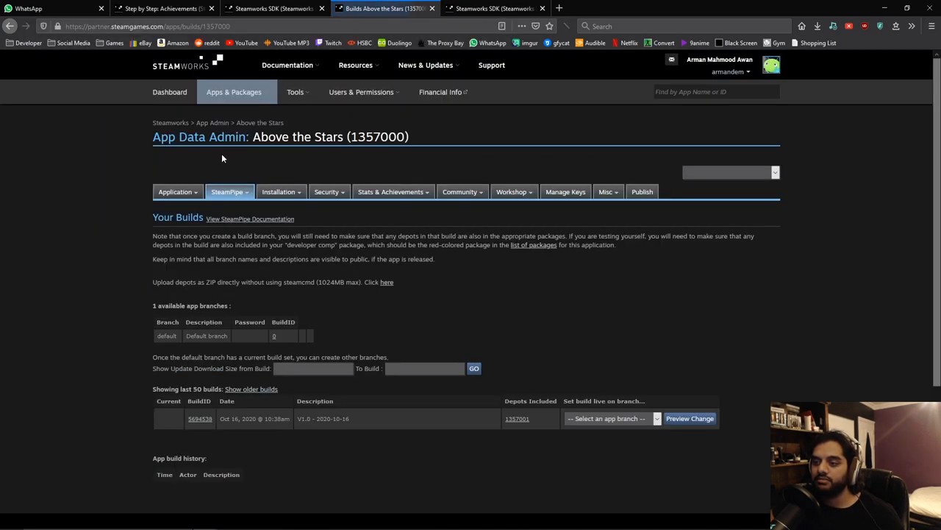
left_click(425, 64)
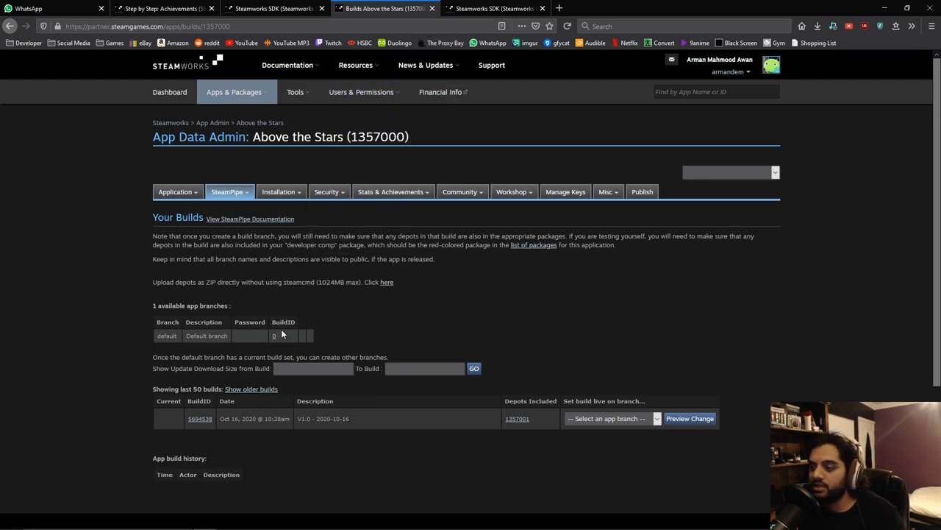
mouse_move(206, 427)
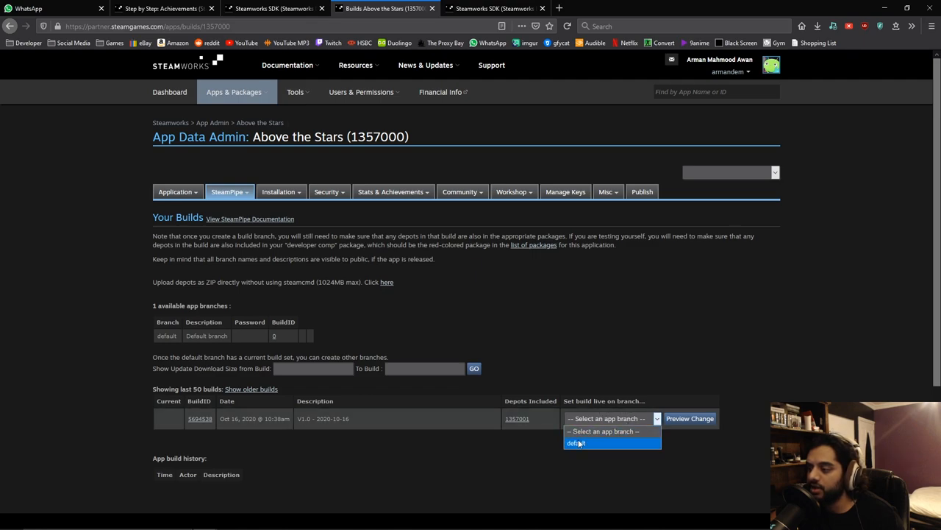
left_click(577, 441)
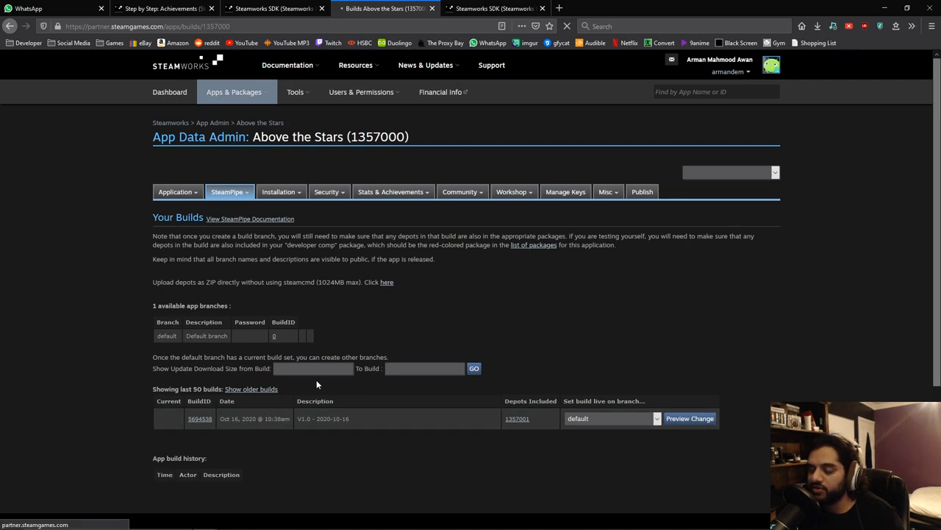
left_click(688, 418)
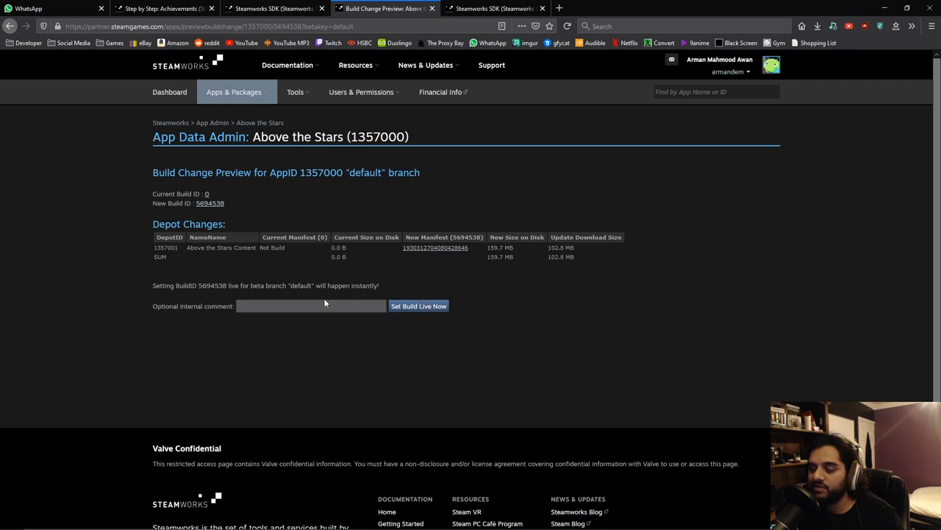
Add the internal comment 'First build!' and confirm setting the build live on default
left_click(309, 305)
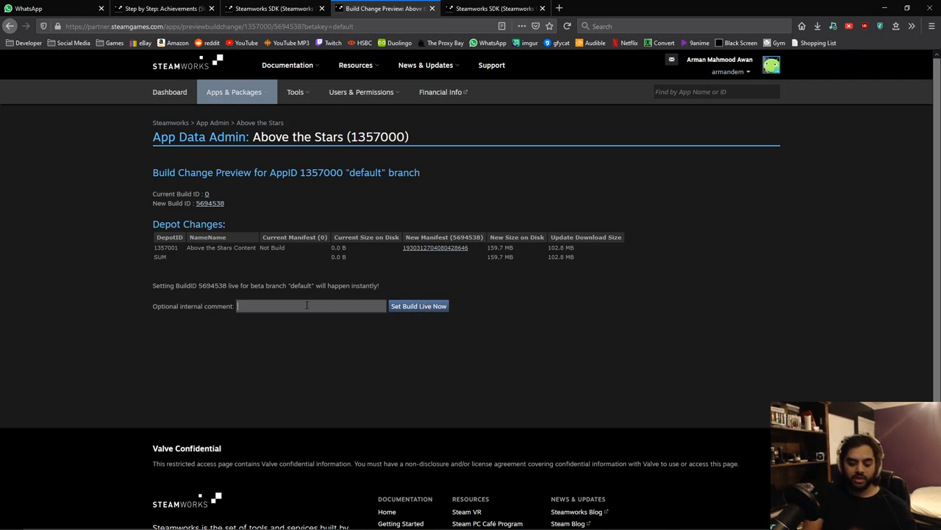
type("First build!")
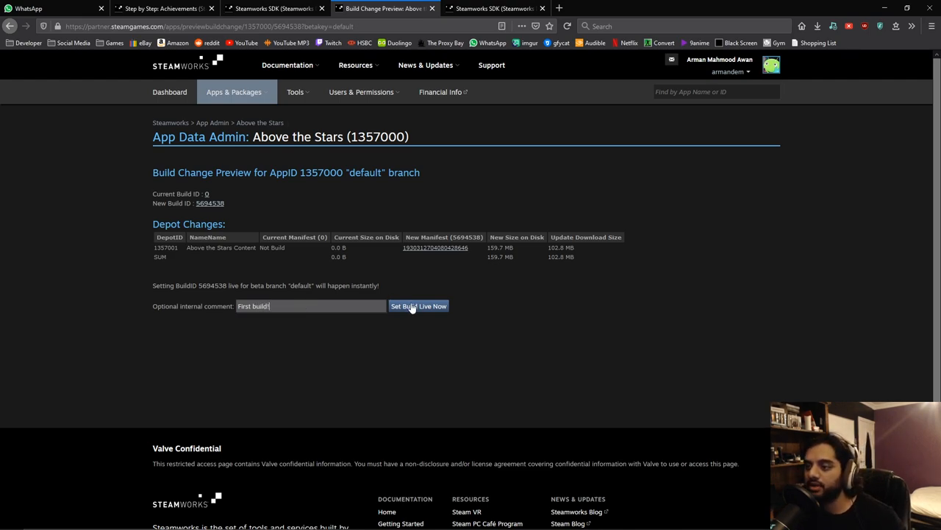
left_click(417, 306)
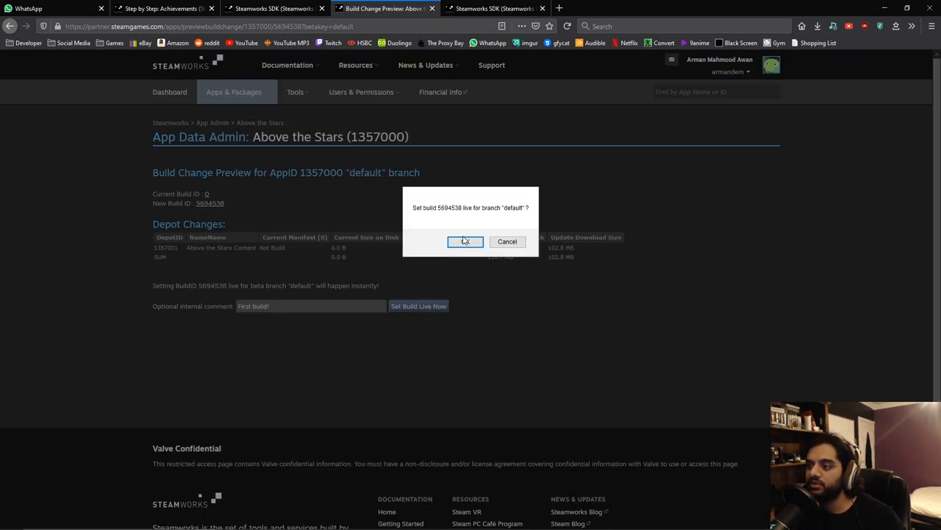
left_click(465, 241)
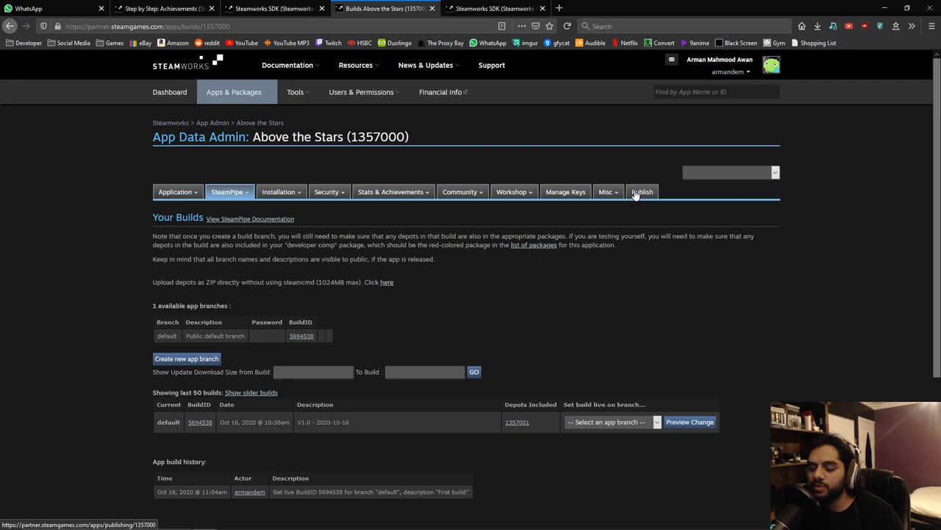
mouse_move(630, 183)
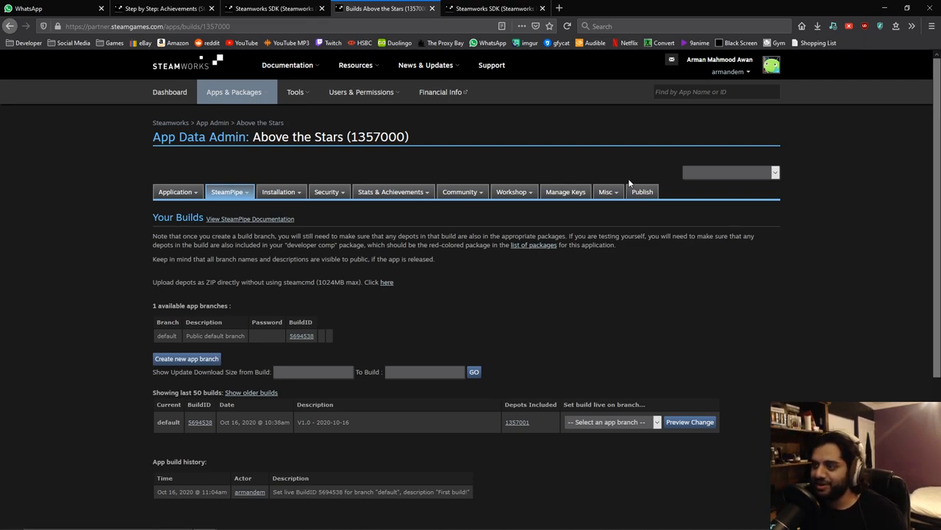
mouse_move(634, 185)
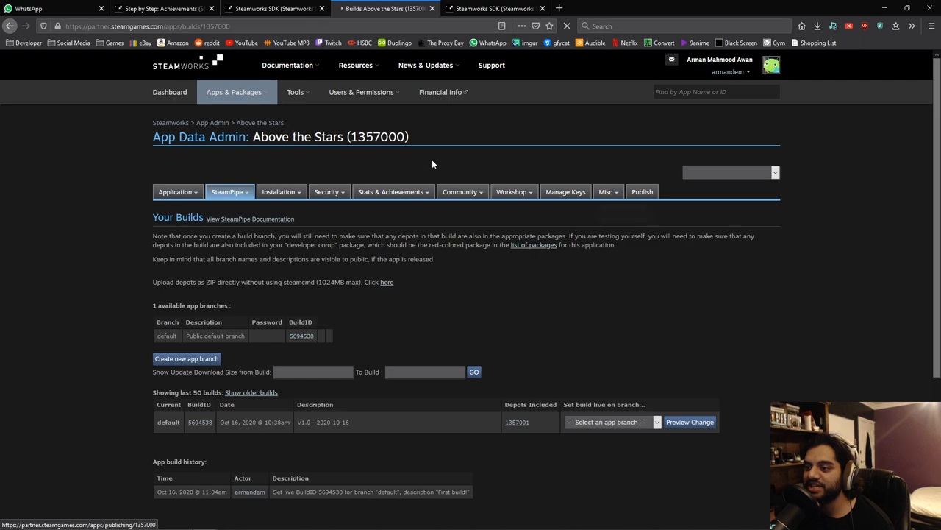
On the Publish page, prepare for publishing and start Publish to Steam
left_click(641, 191)
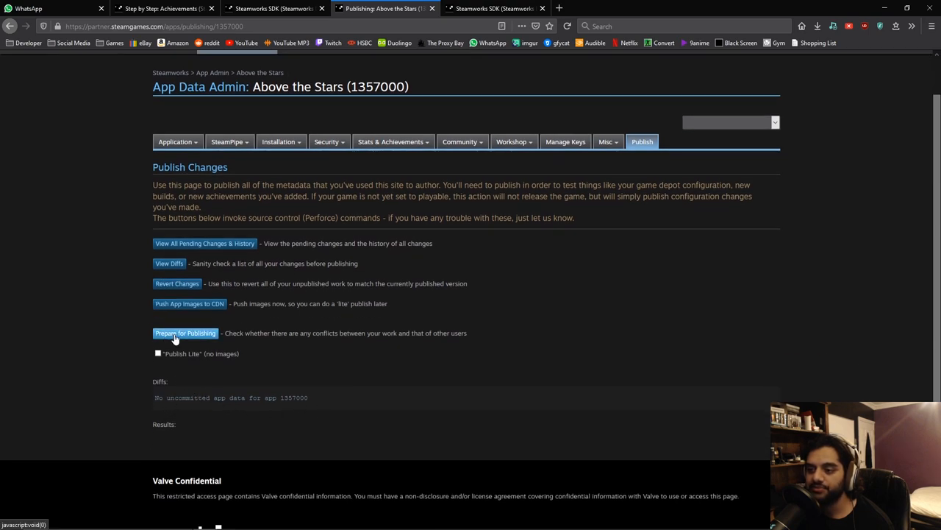
left_click(185, 333)
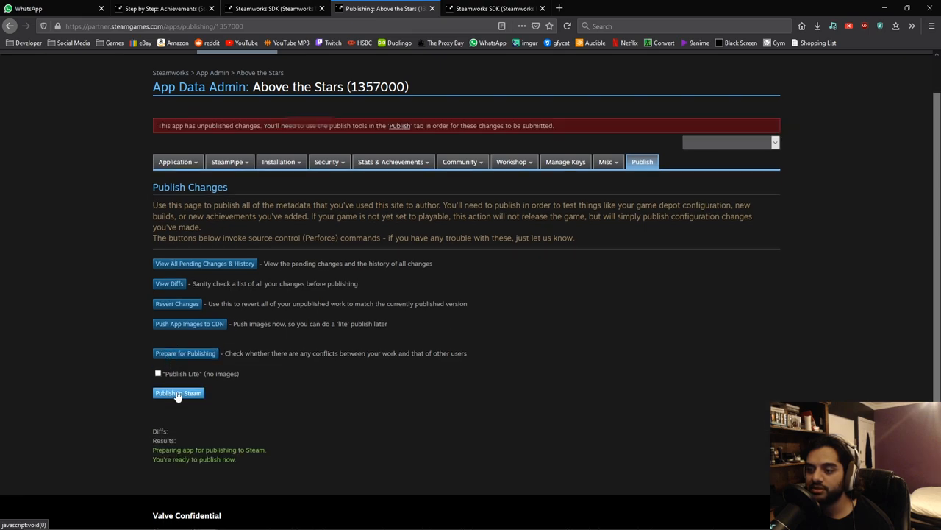
left_click(178, 392)
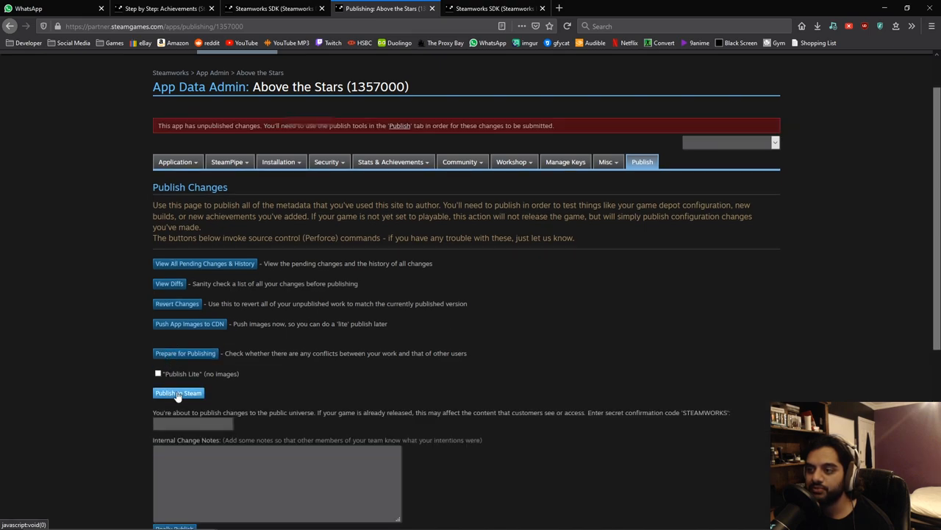
left_click(178, 391)
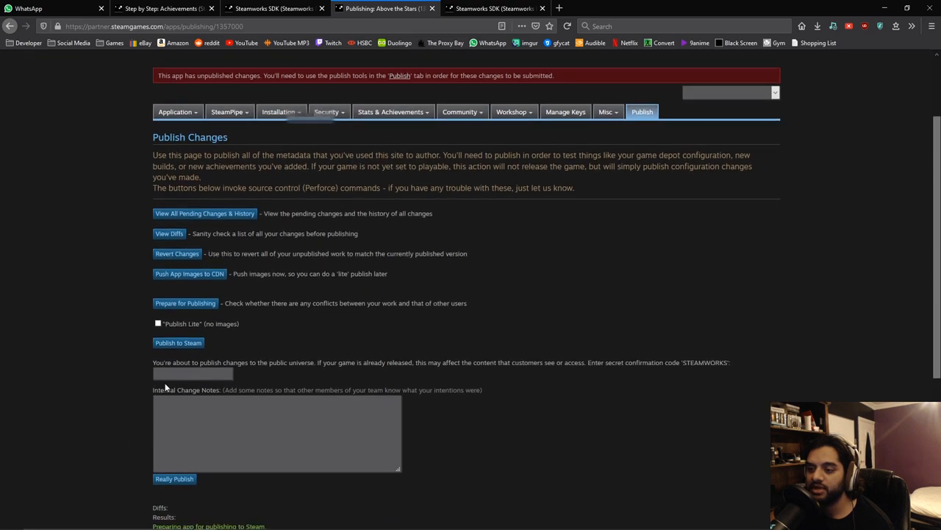
Enter the confirmation code STEAMWORKS and the note 'First', then Really Publish
double_click(705, 362)
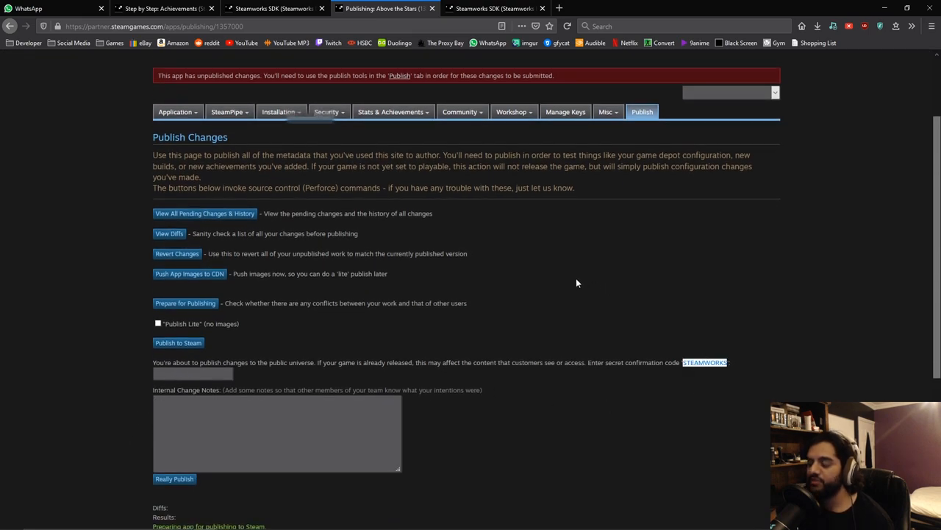
left_click(192, 374)
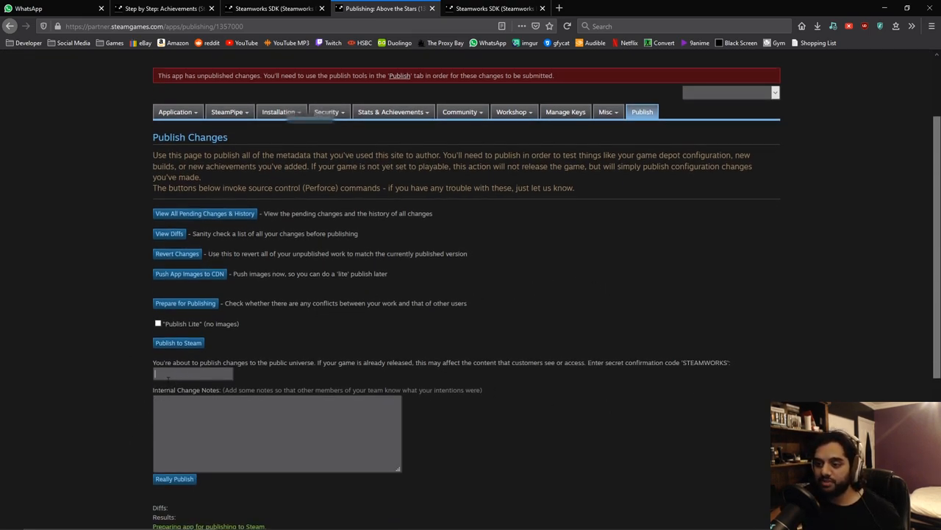
type("STEAMWORKS")
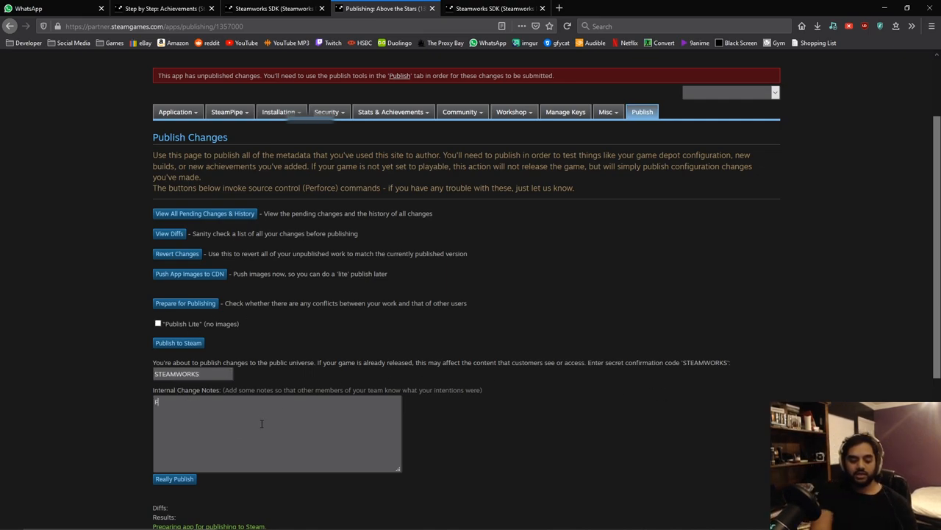
type("First build up!")
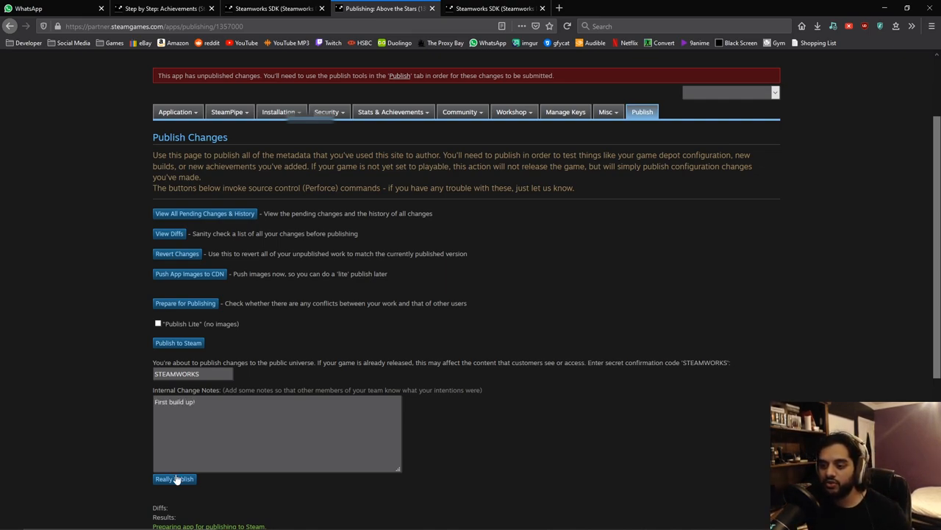
left_click(173, 479)
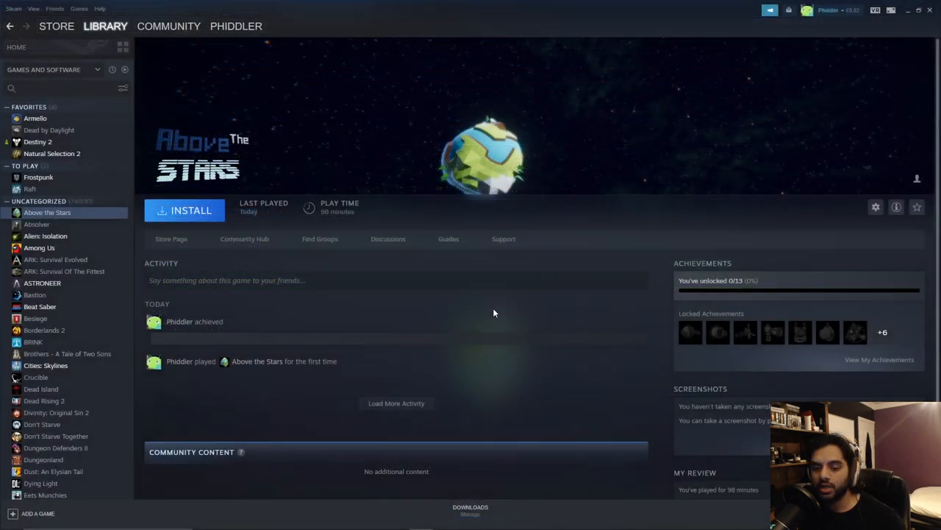
mouse_move(503, 238)
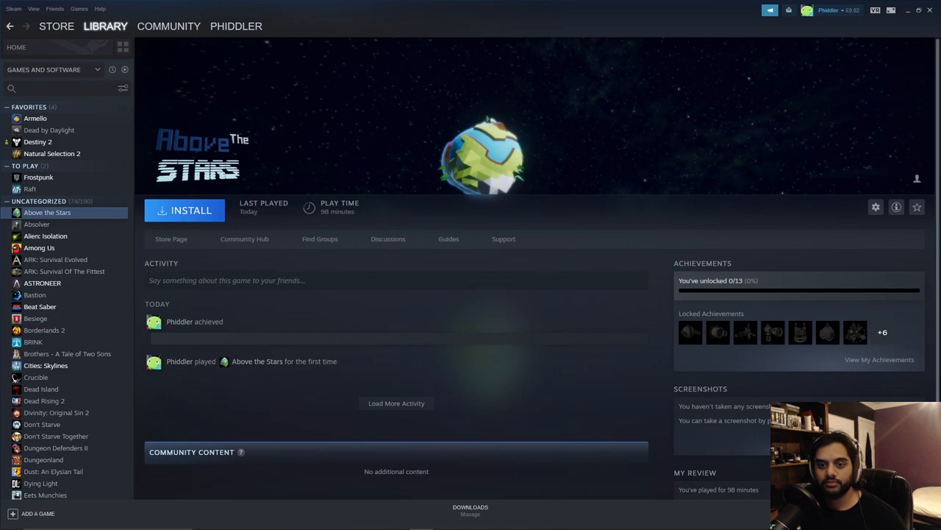
Install Above the Stars from the Steam library, accepting the default location, and finish the wizard while it downloads
left_click(186, 211)
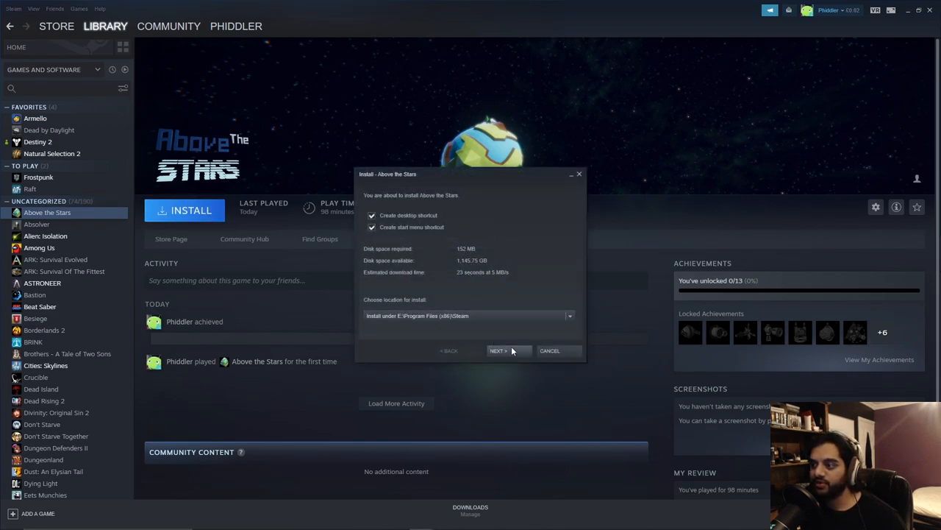
left_click(500, 350)
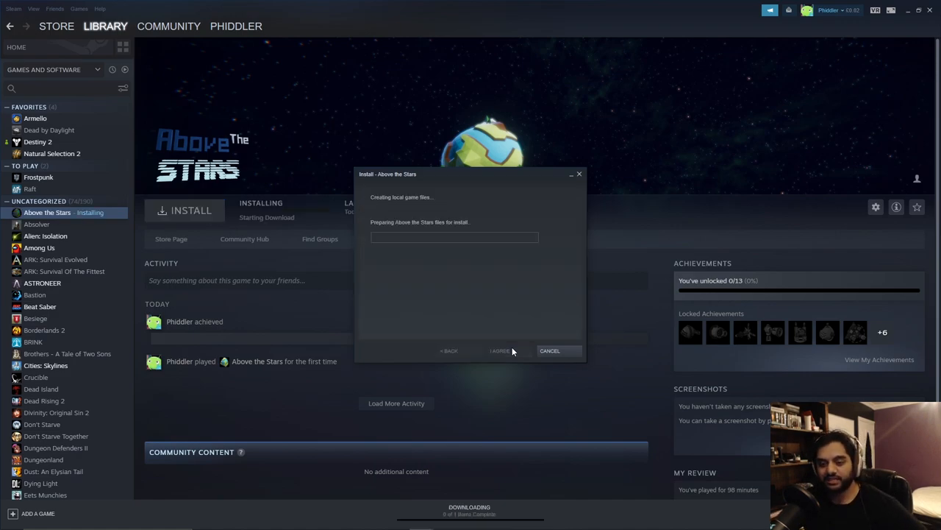
left_click(500, 350)
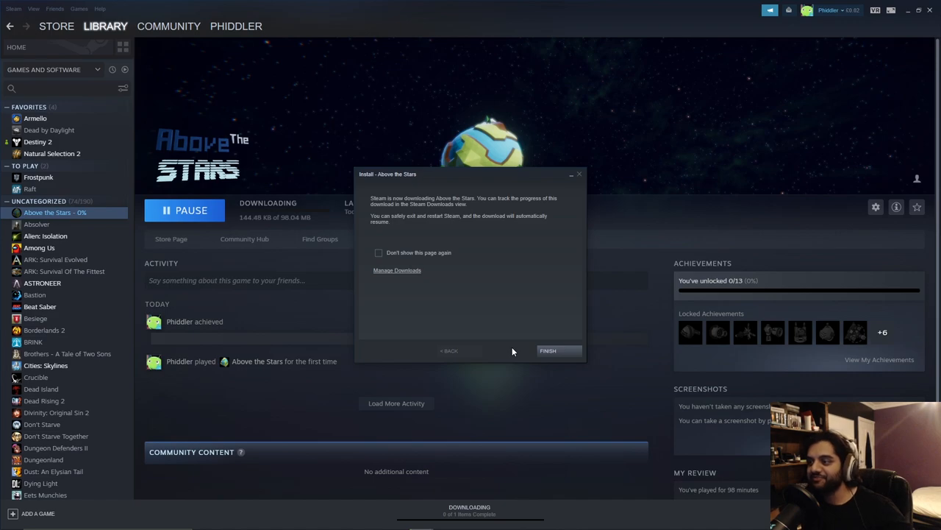
left_click(547, 350)
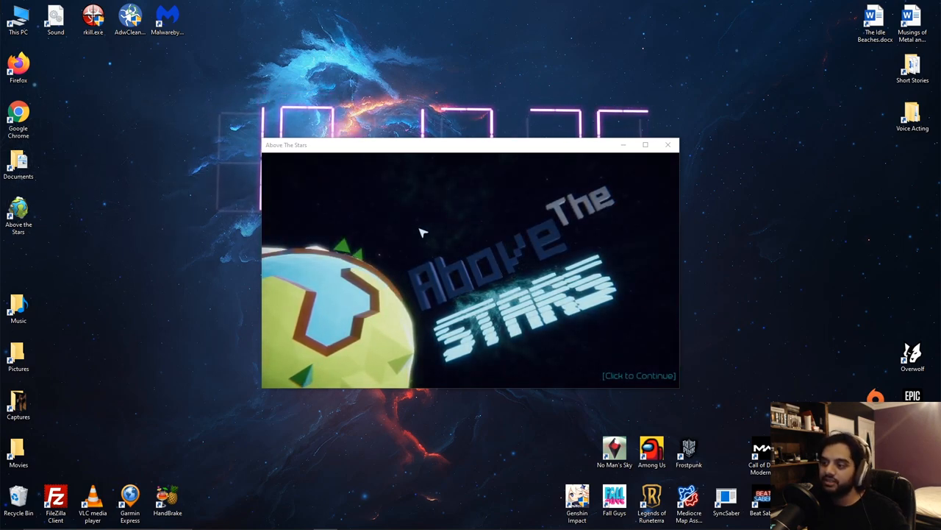
Continue past the title screen and dismiss the System message to reach Level 001 play
left_click(471, 271)
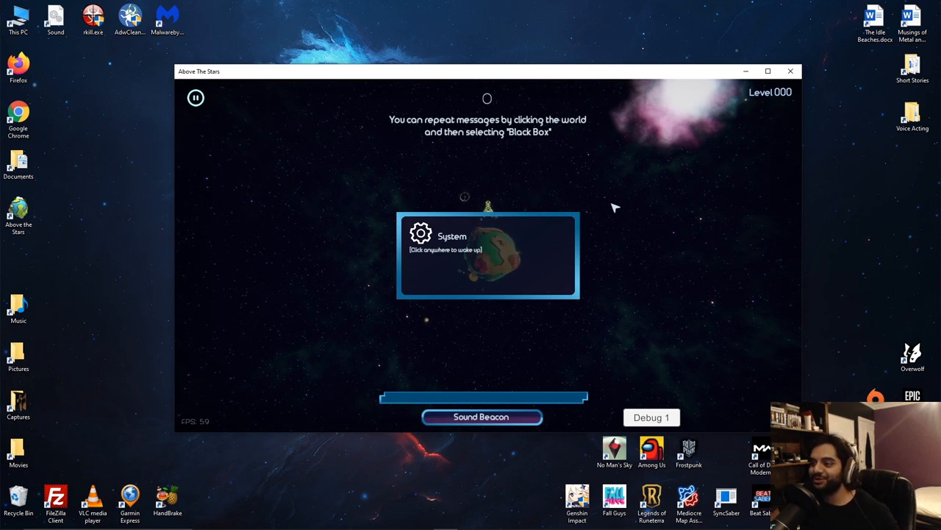
left_click(488, 256)
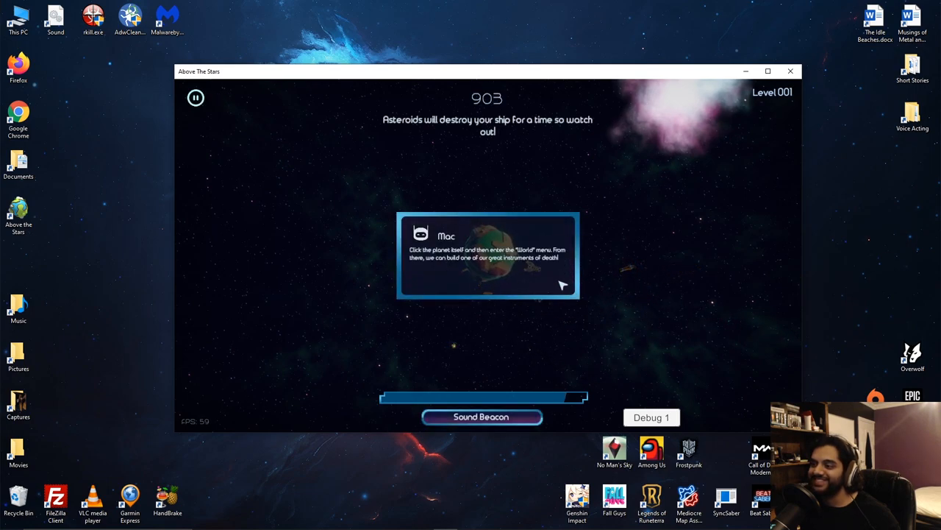
Lower the Music volume slightly in the pause menu and continue playing
left_click(194, 98)
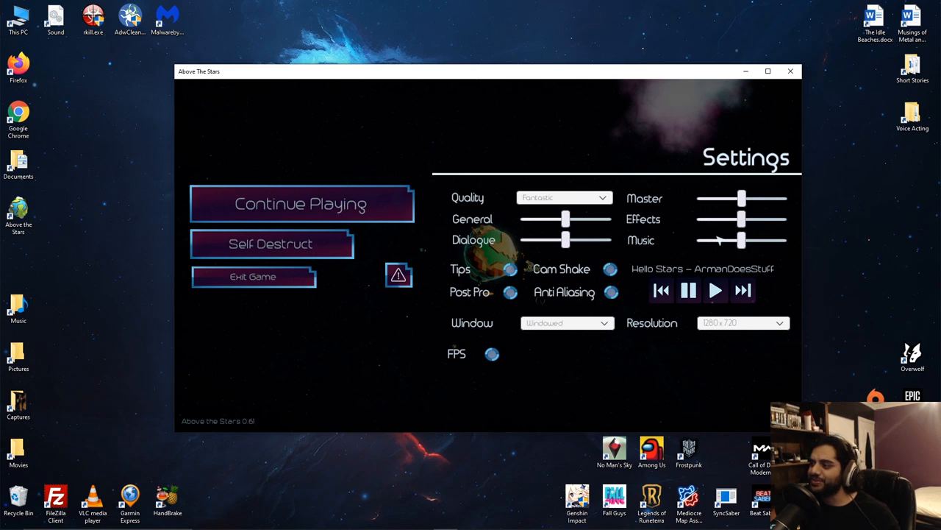
left_click_drag(741, 241, 712, 241)
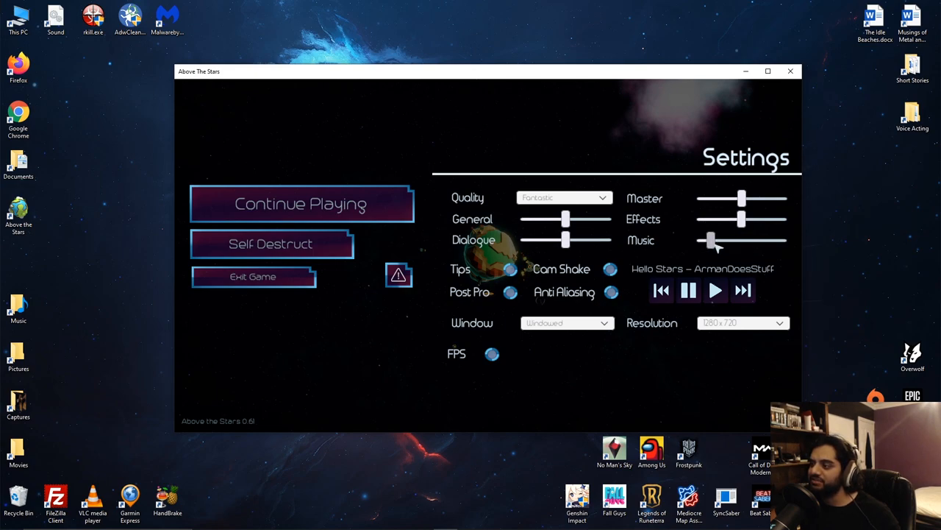
left_click(300, 203)
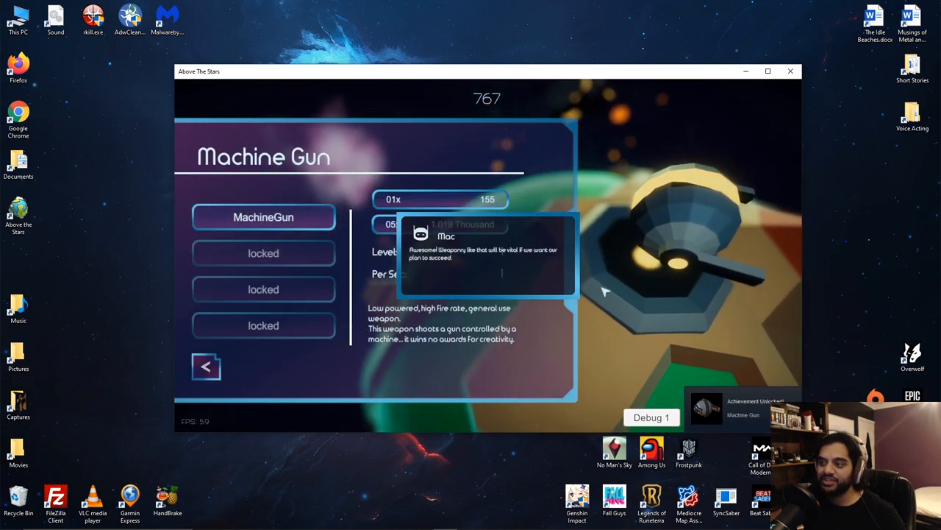
Build the Machine Gun, unlocking its achievement, and close the Steam overlay back to play
left_click(206, 367)
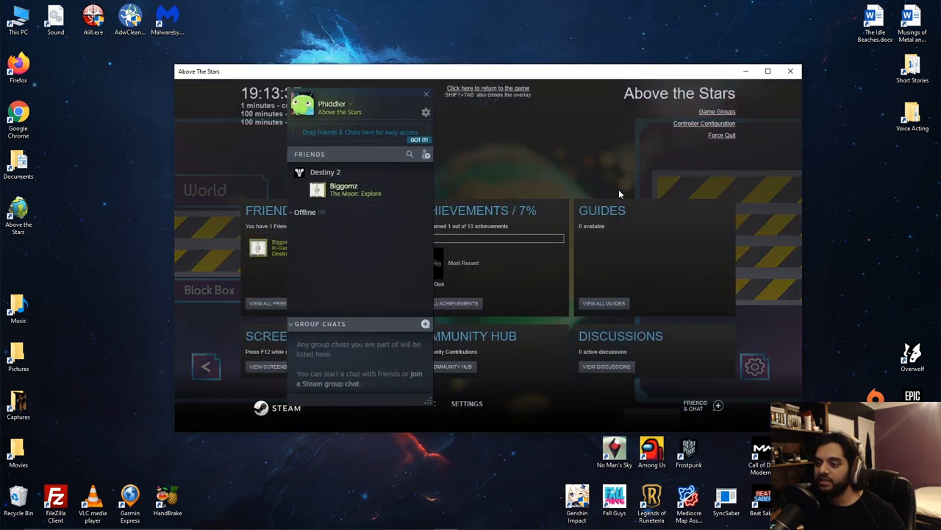
left_click(489, 89)
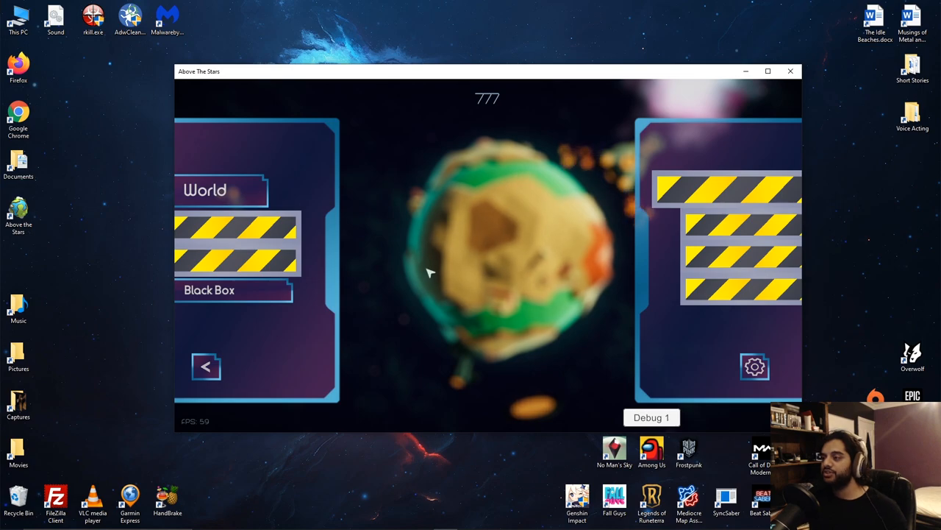